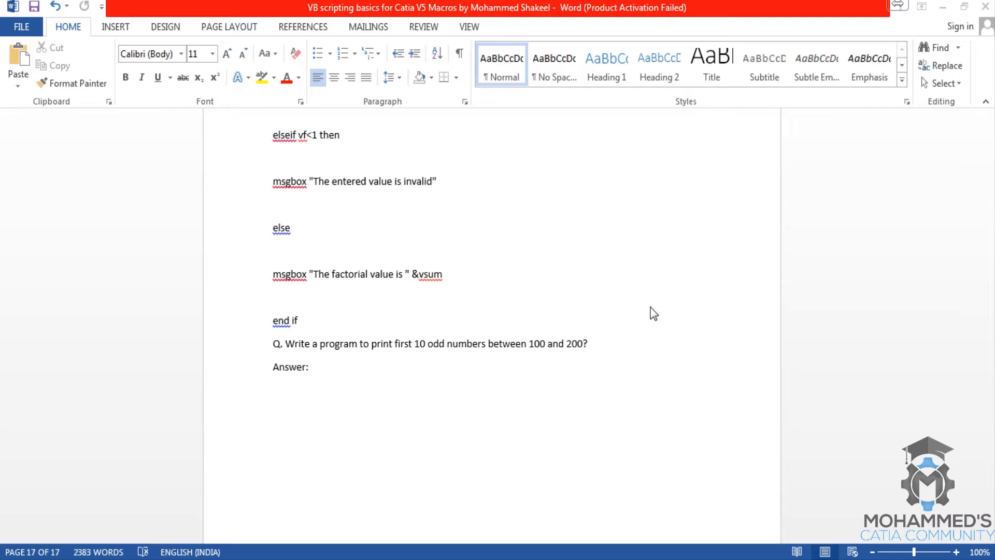
mouse_move(538, 349)
text(ms)
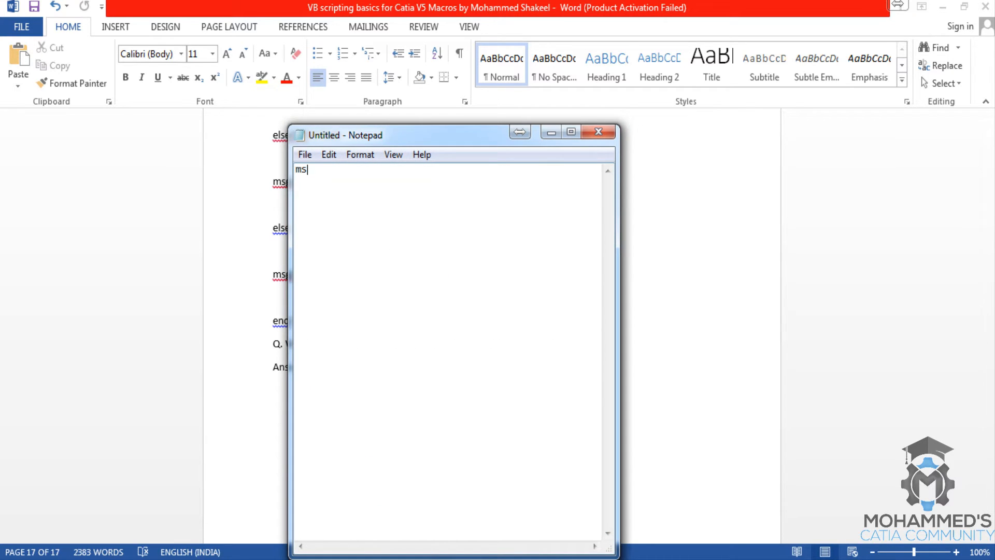
- Write msgbox "welcome to the program to print first 10 odd numbers between 100 and 200"
text(gbox)
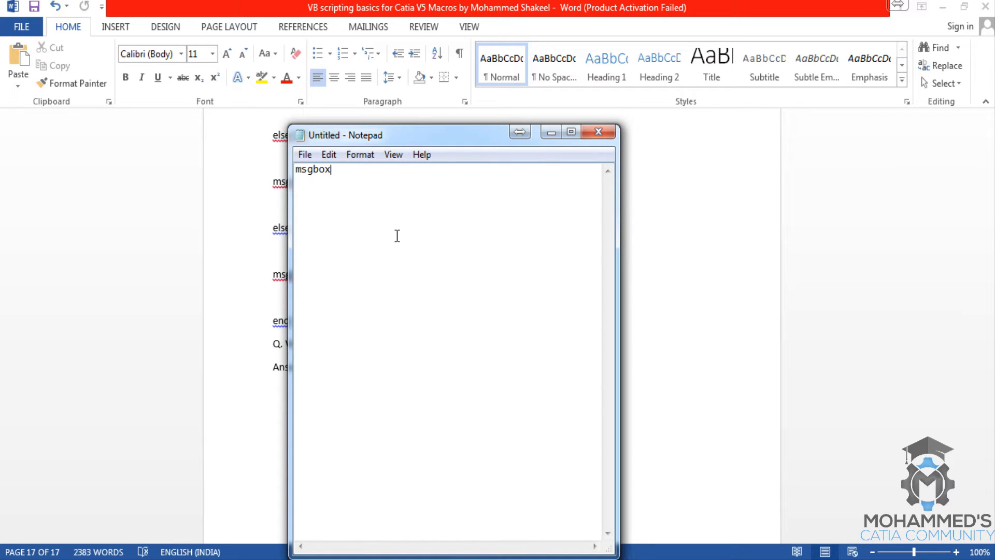
text("w)
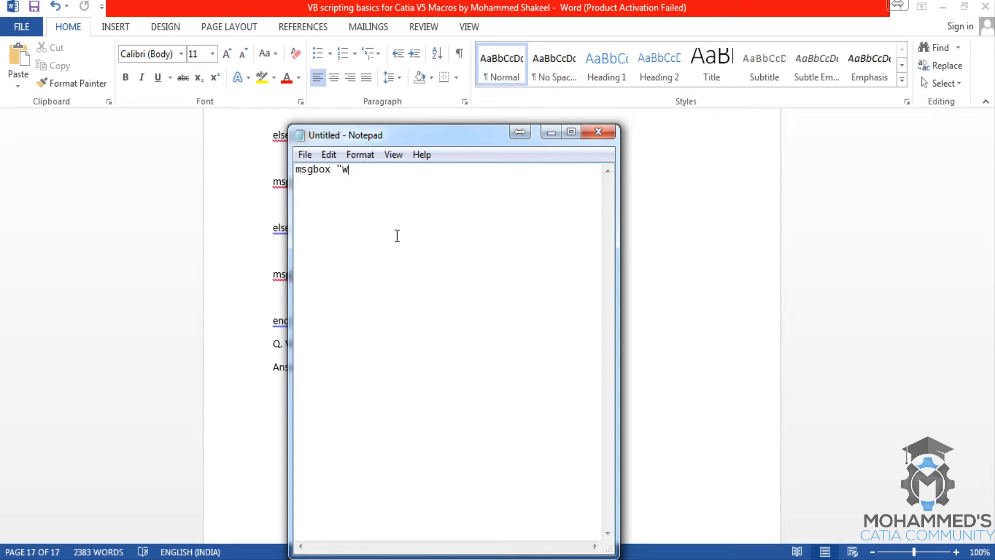
text(elcome to the)
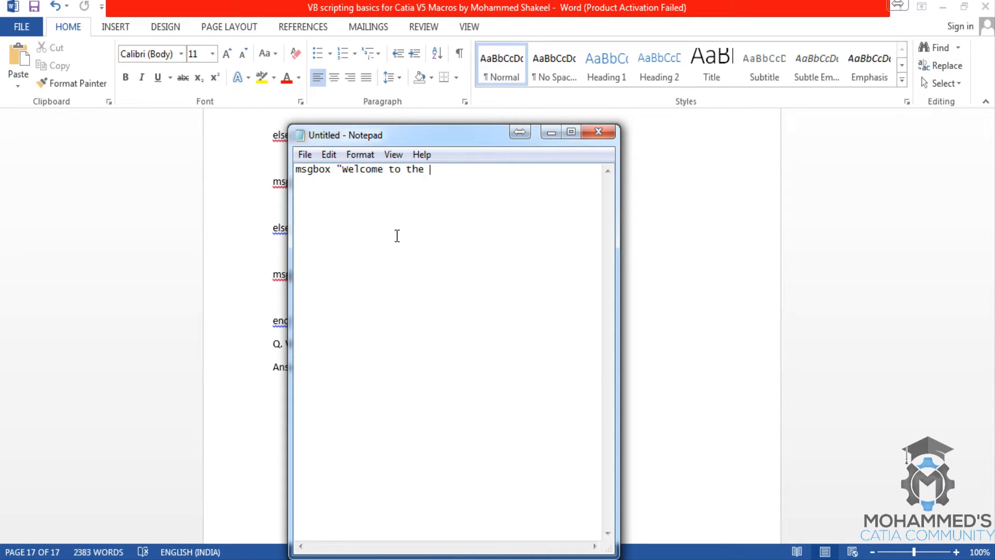
text(program to)
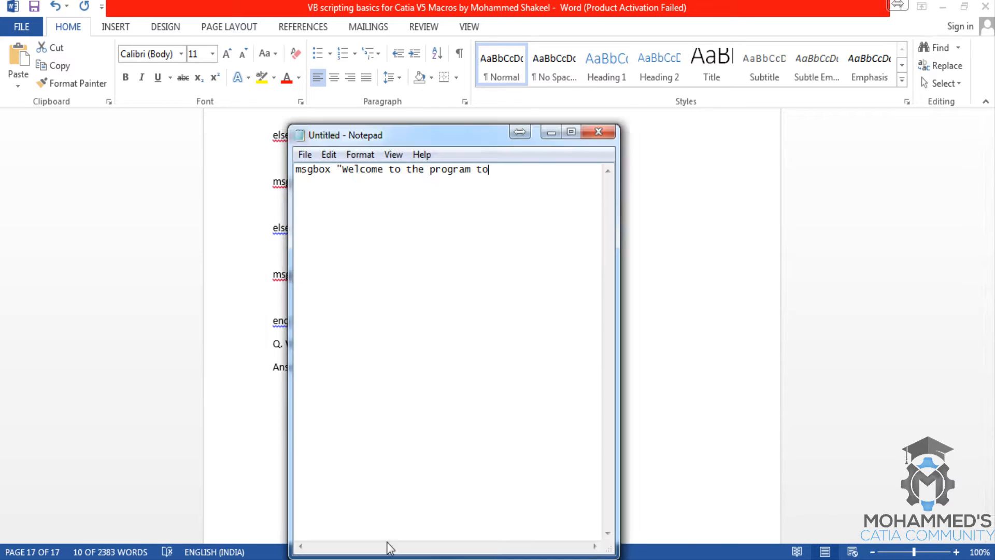
click(570, 131)
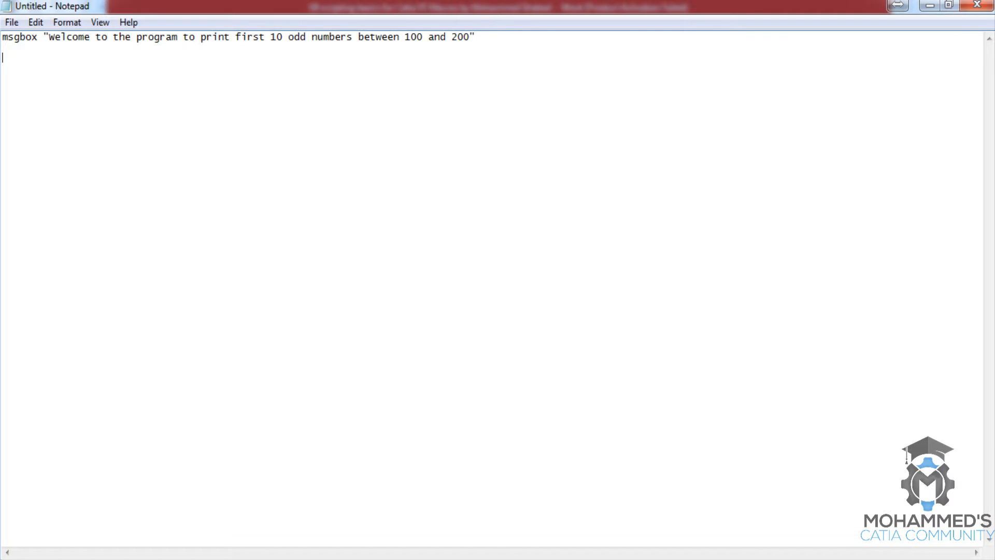
mouse_move(220, 50)
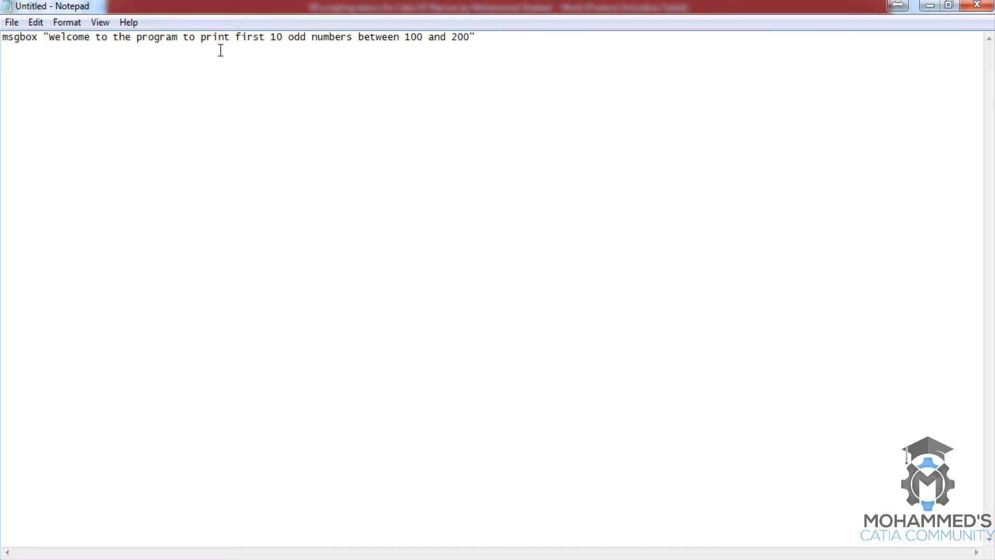
- Add the loop header For i = 100 to 200 step 1
text(for)
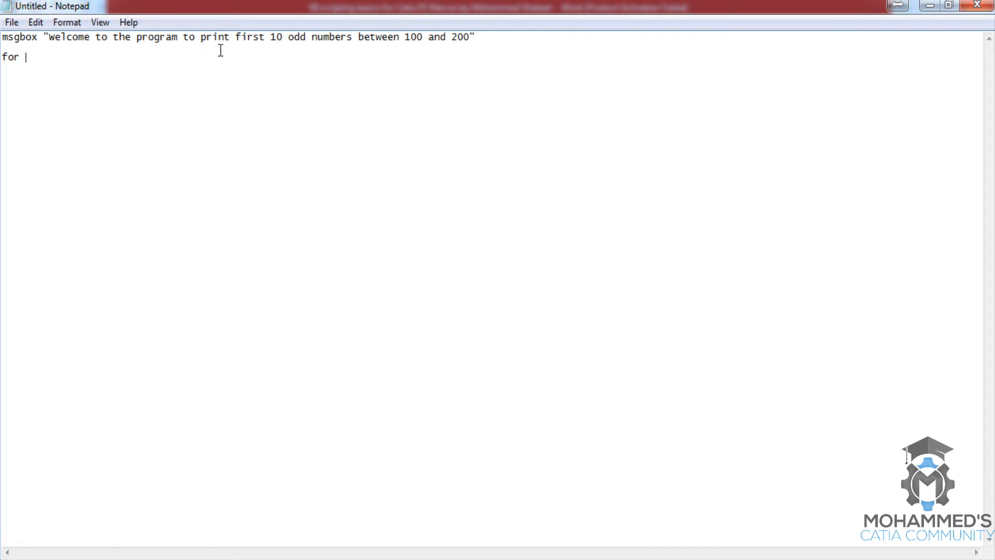
text(i =)
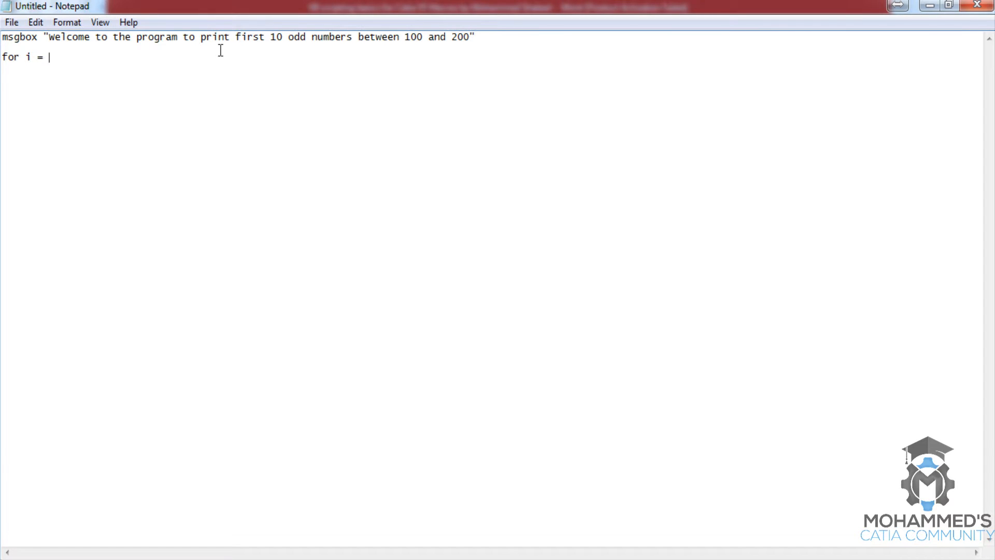
text(100 to)
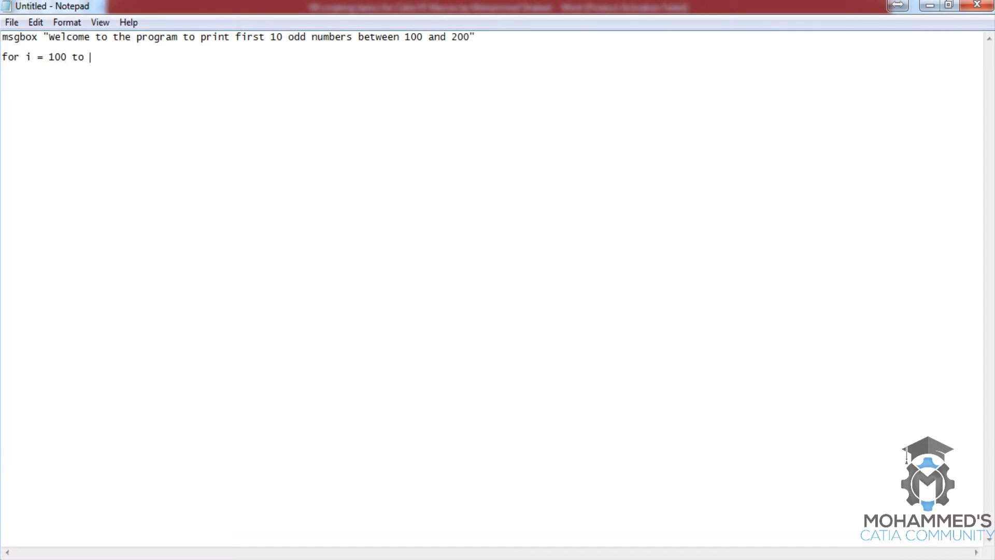
text(200)
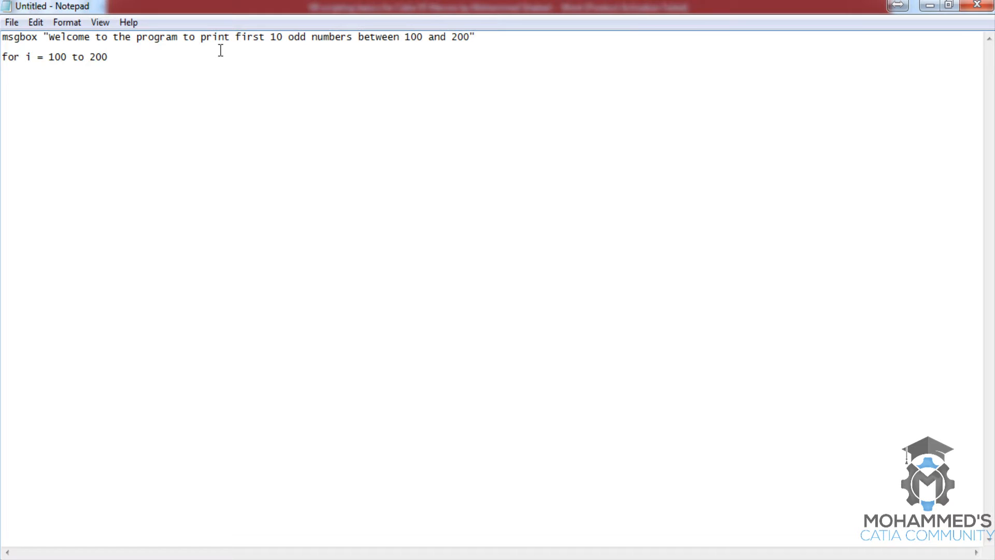
text(step 1)
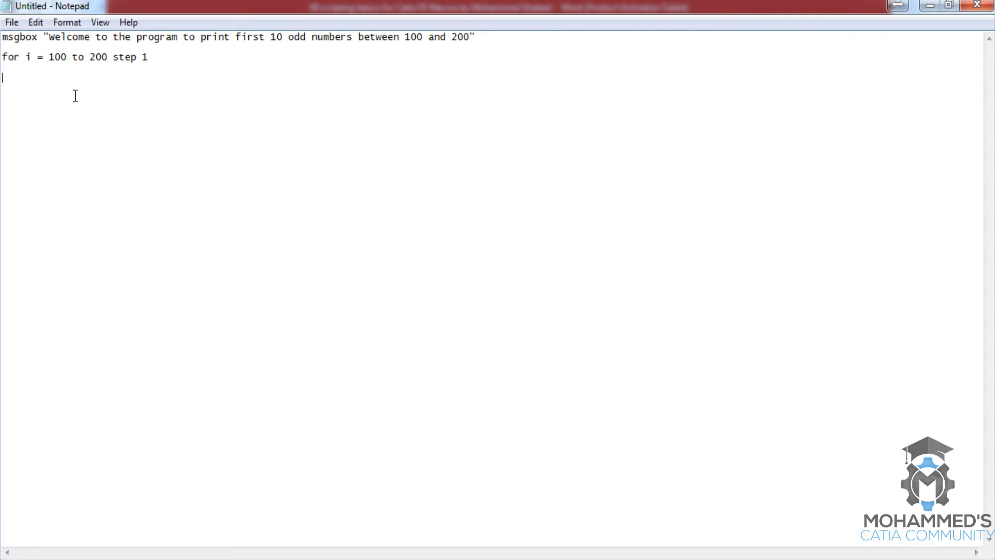
mouse_move(69, 95)
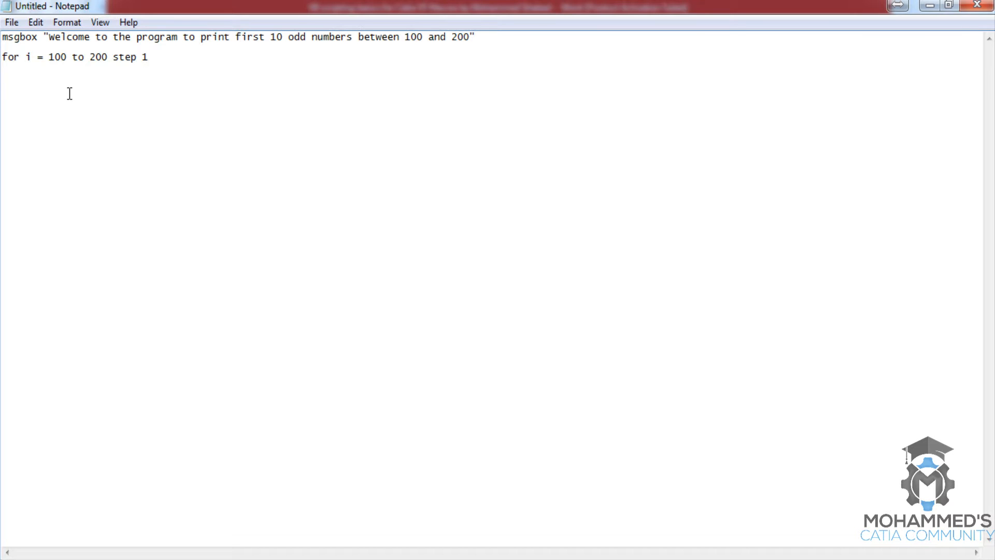
- Inside the loop, show i in a msgbox when i mod 2 = 1, then close with End If and Next
text(i)
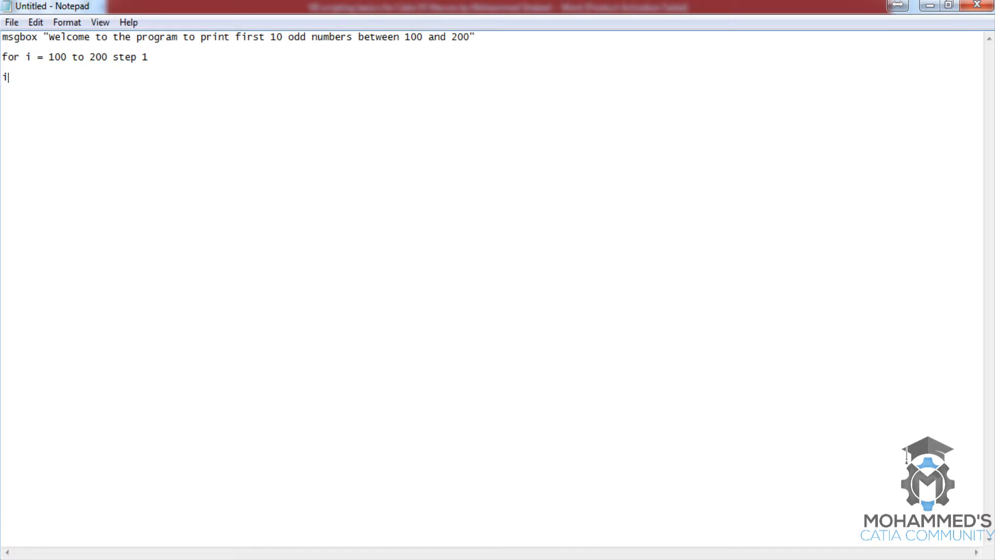
text(f ()
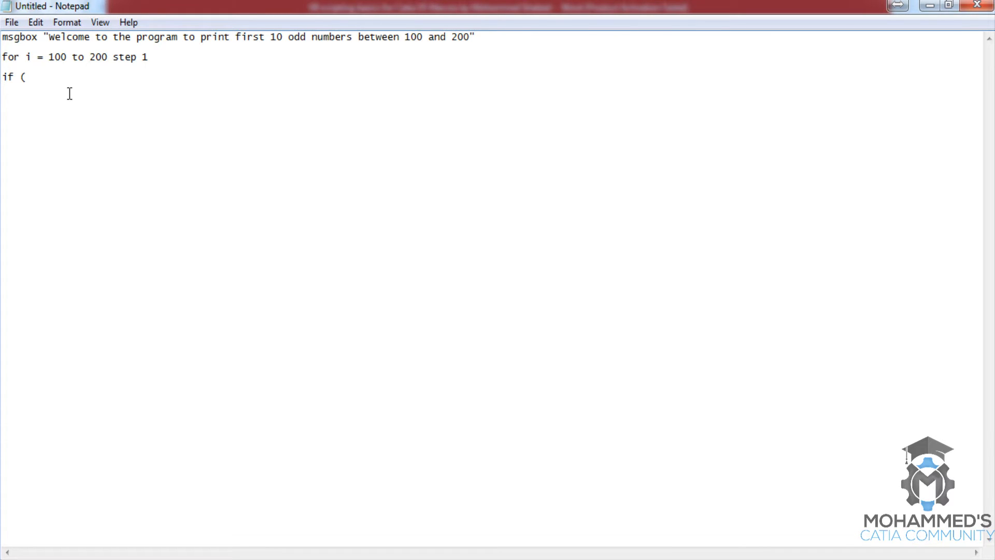
text(1 mod 2)
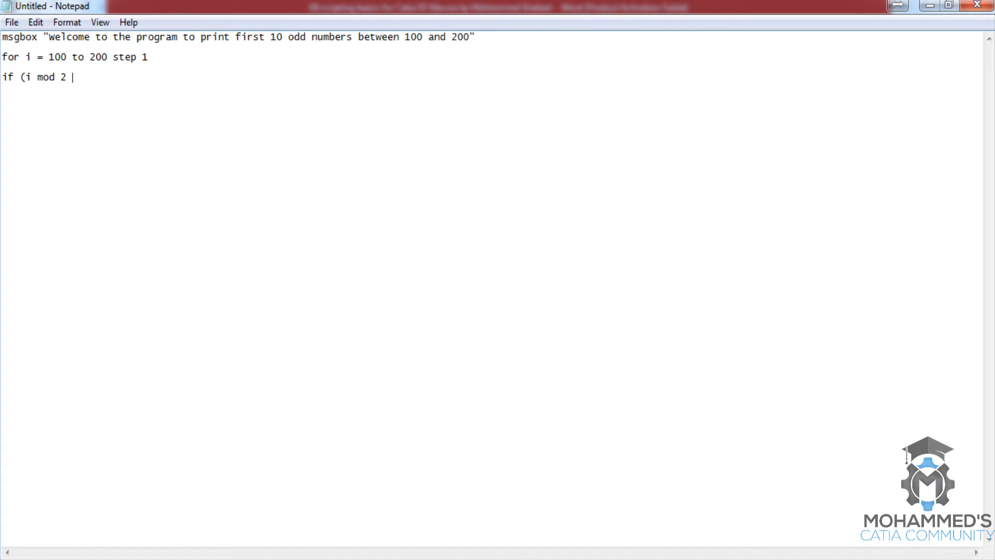
text(= 1) then)
text(ms)
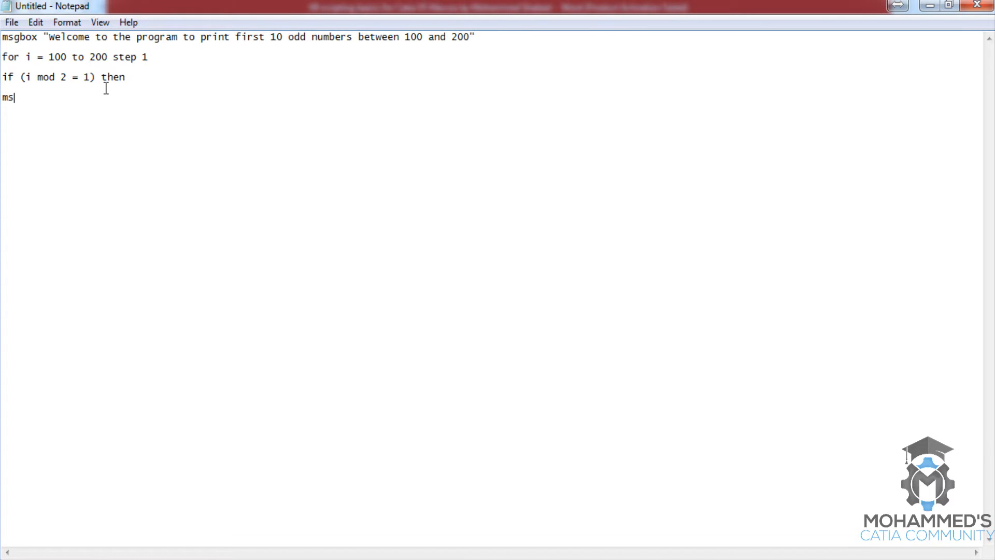
text(gbox)
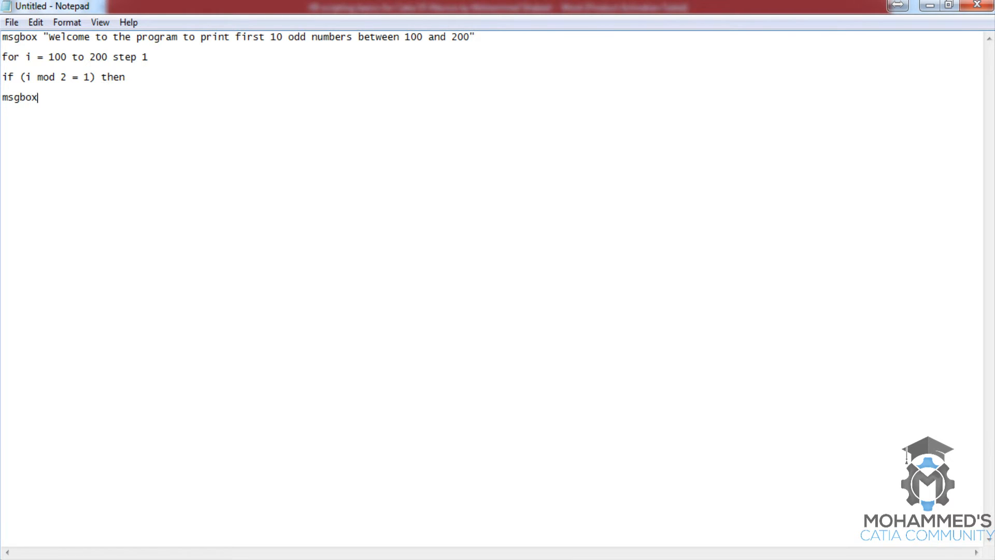
text(i)
text(end if)
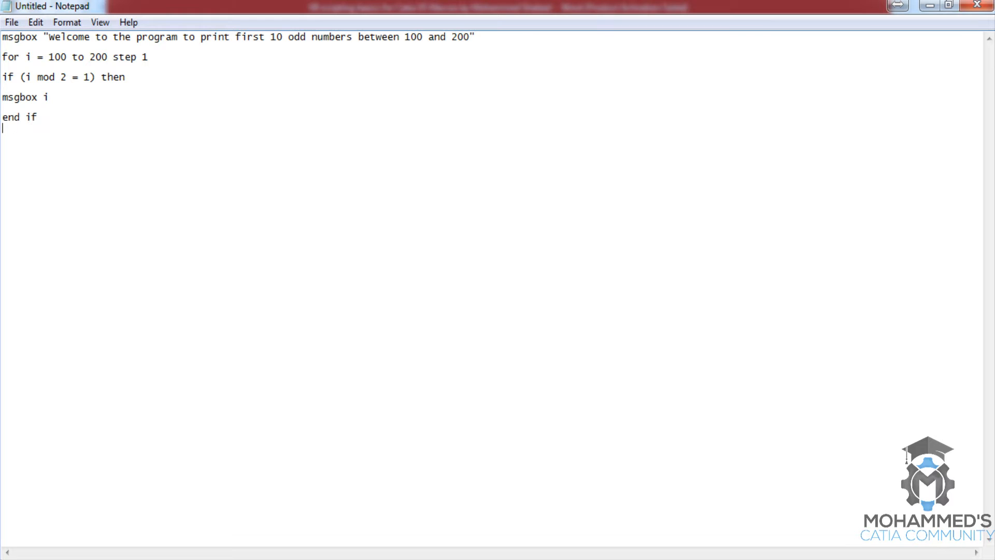
text(next)
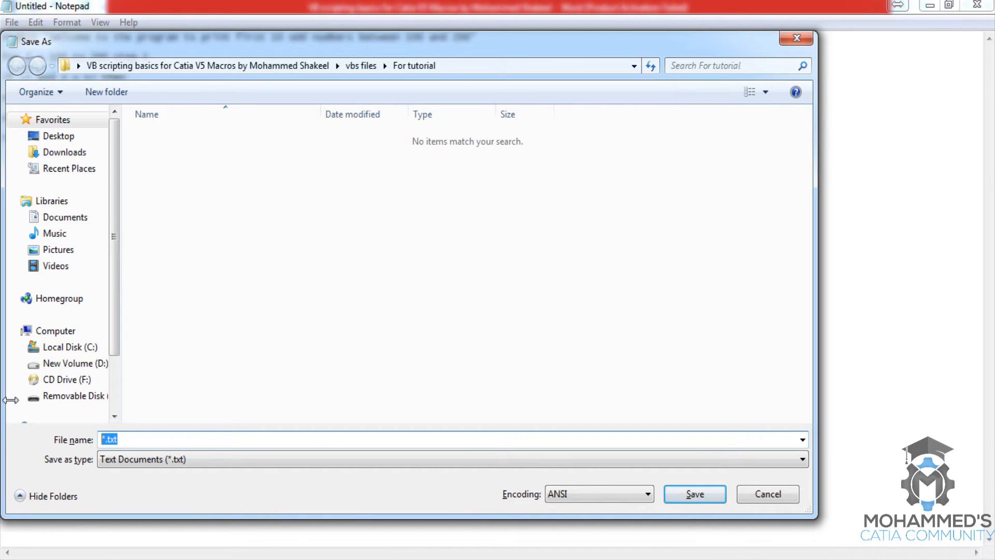
- Save the script as "32 Print first 10 odd numbers between 100 to 200"
text(32)
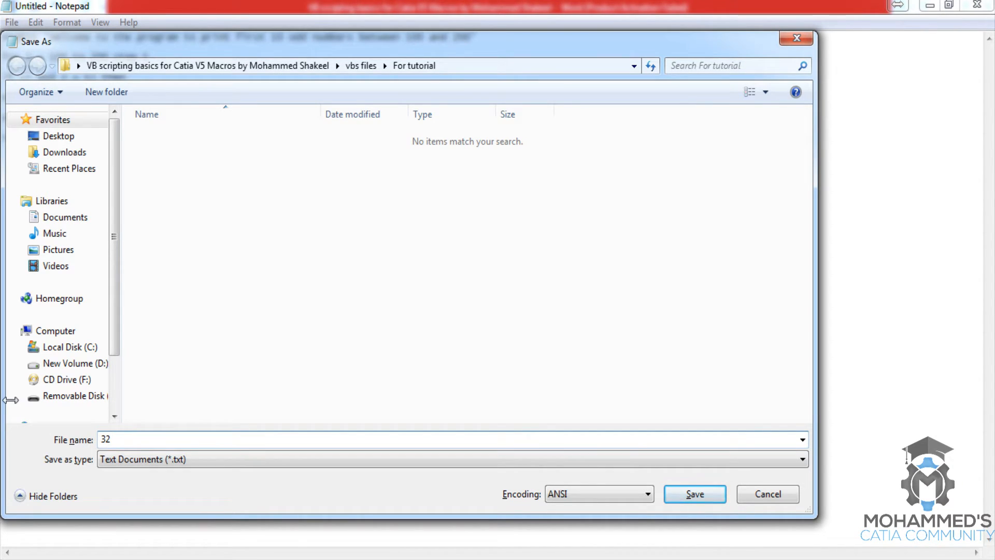
text(Print first)
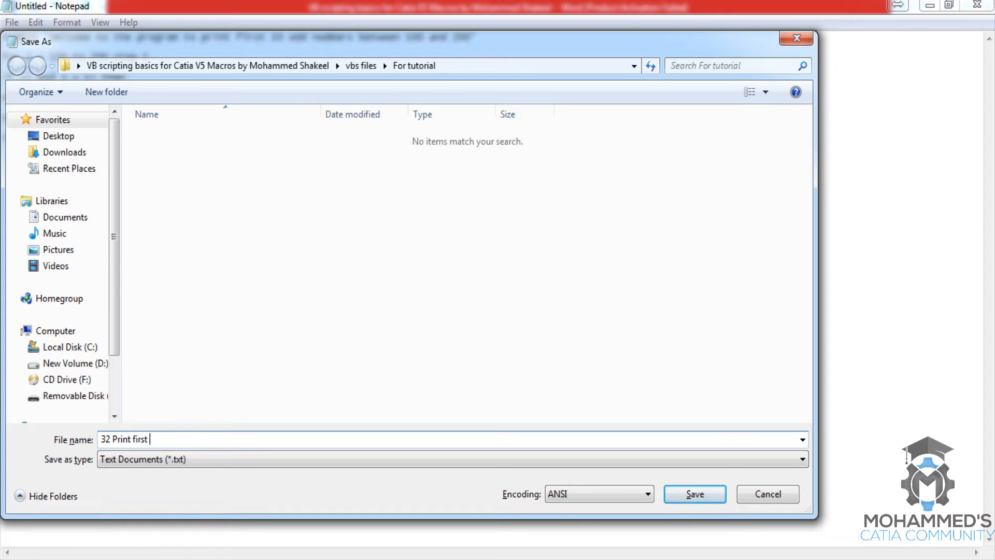
text(10 odd)
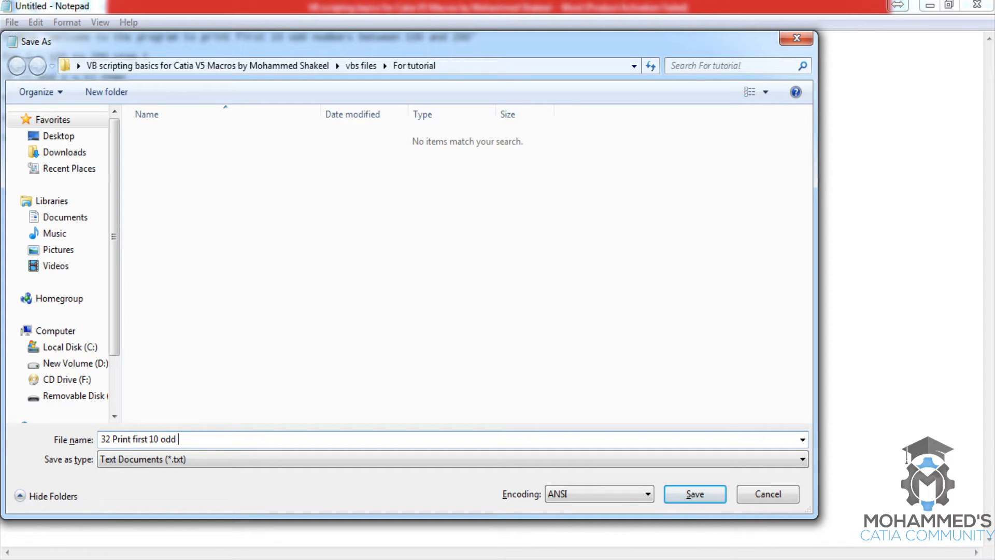
text(numbers bet)
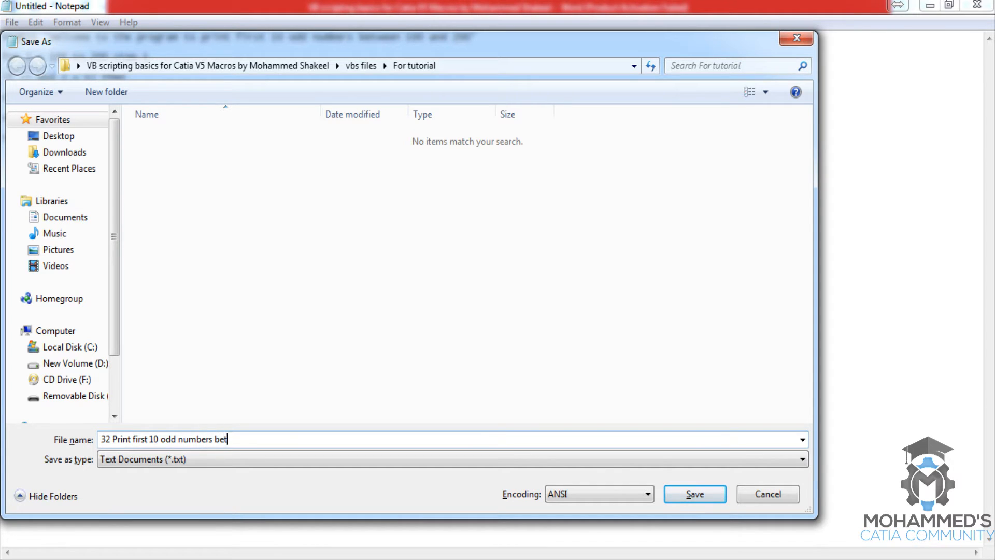
text(ween 100 to)
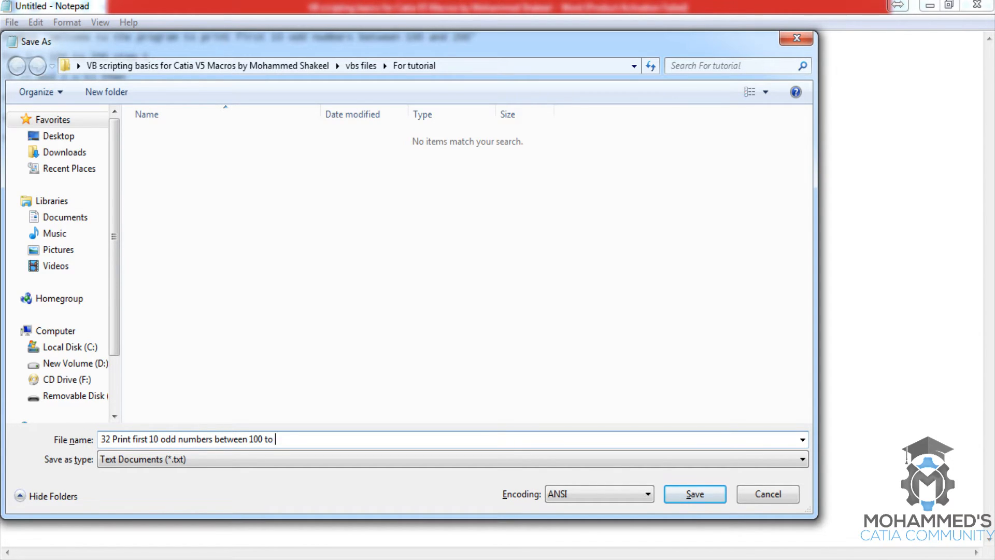
text(200)
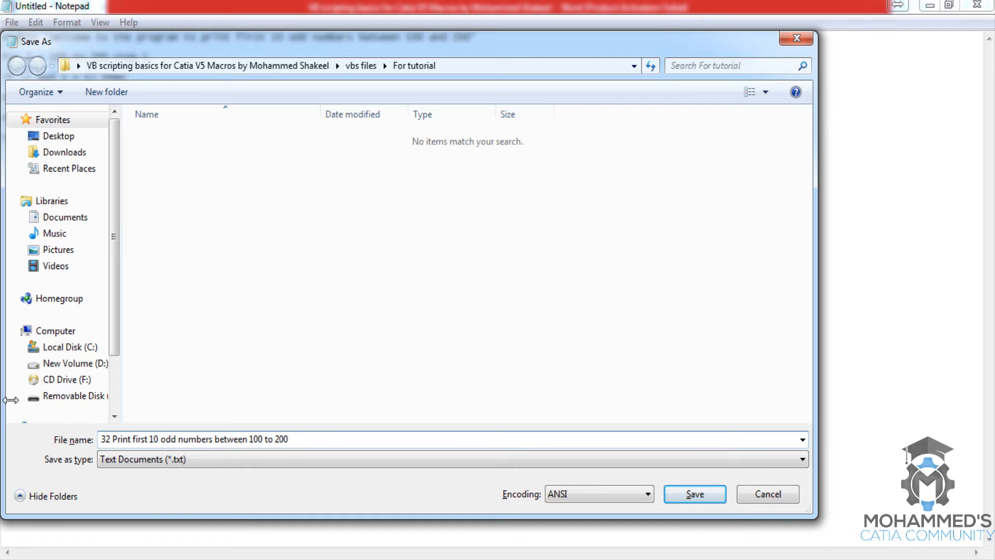
click(693, 493)
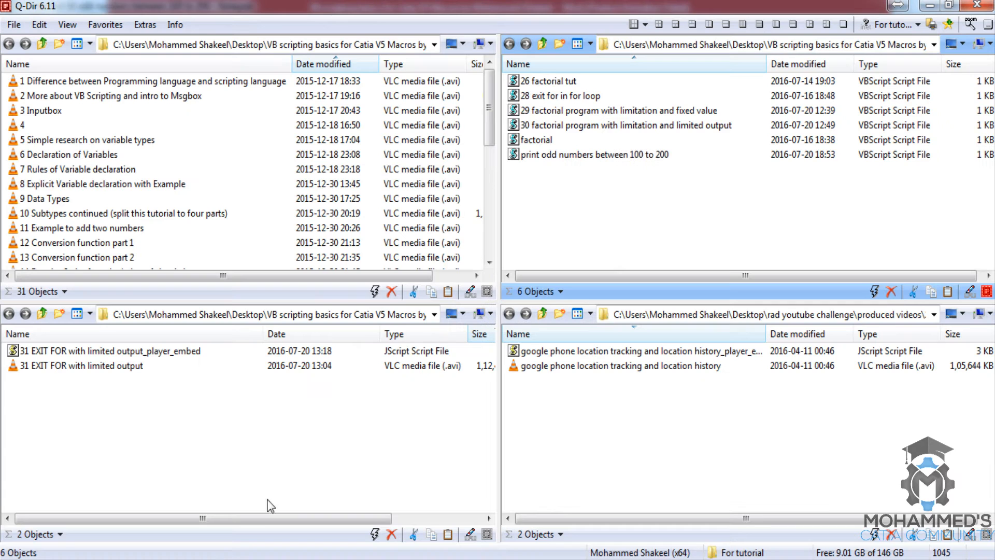
mouse_move(576, 129)
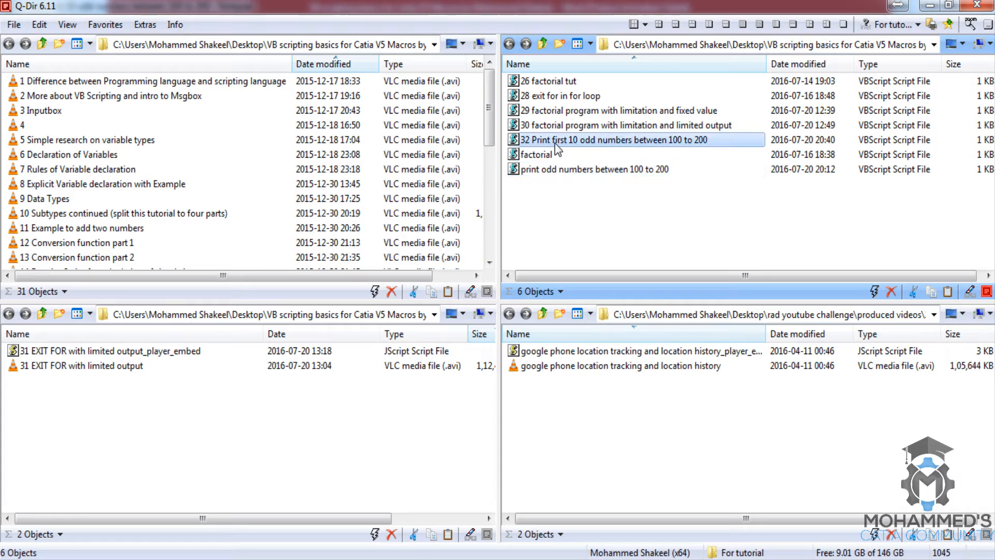
- Run the odd-numbers script and acknowledge its welcome and the odd numbers 103, 111, 115, 121
double_click(638, 140)
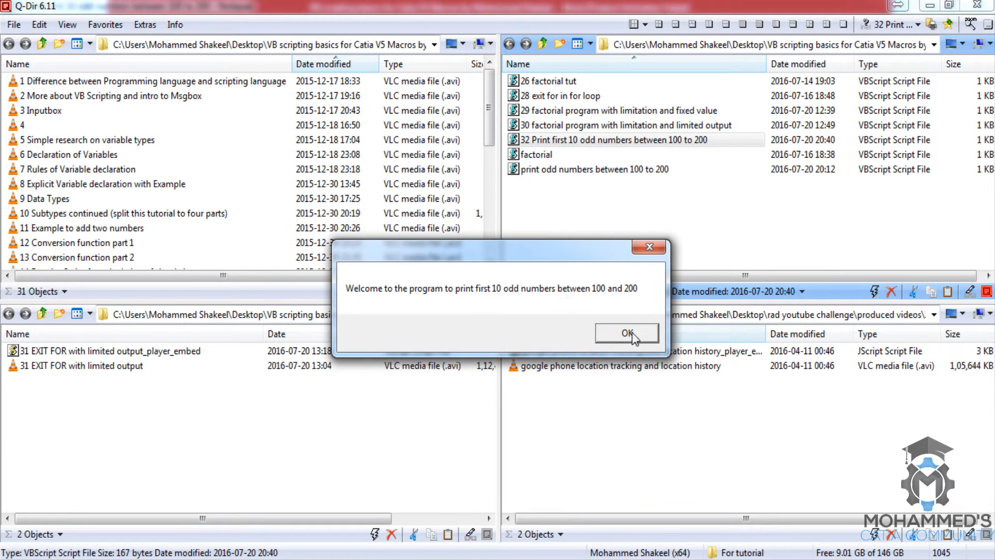
click(626, 333)
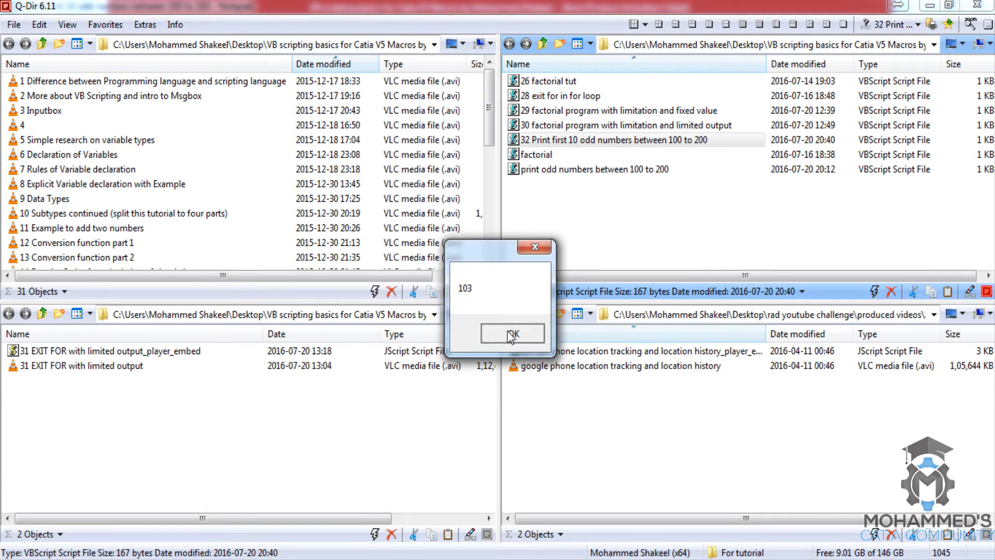
click(511, 333)
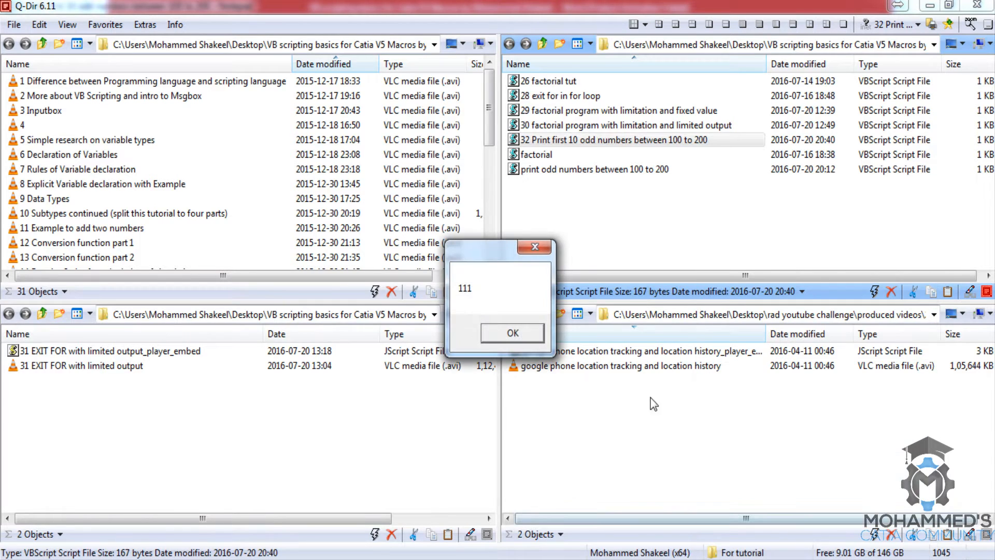
click(512, 332)
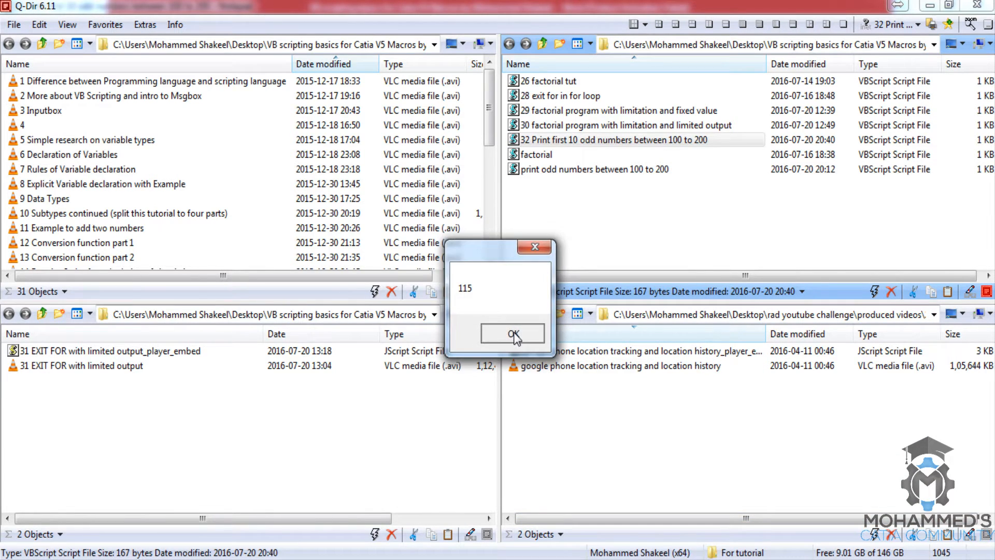
click(511, 333)
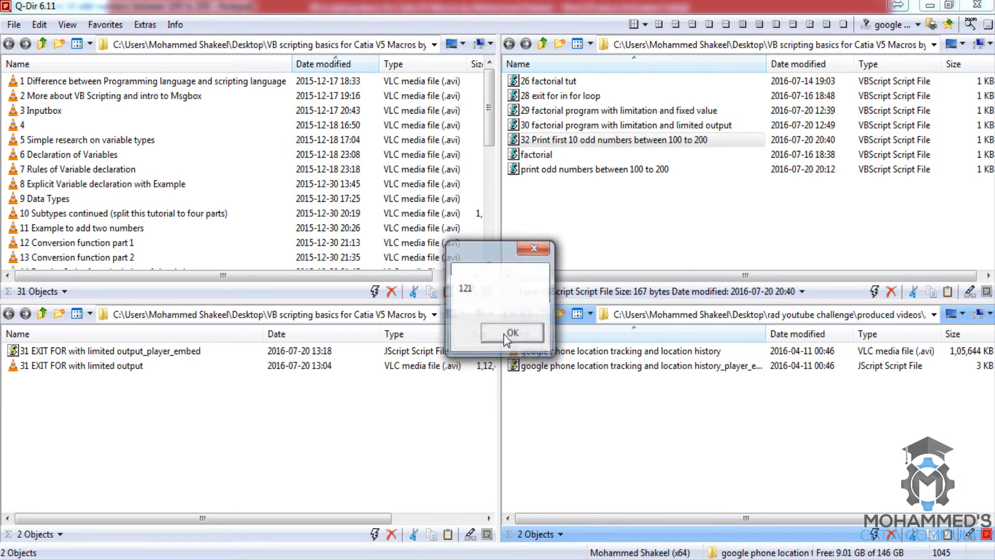
click(511, 333)
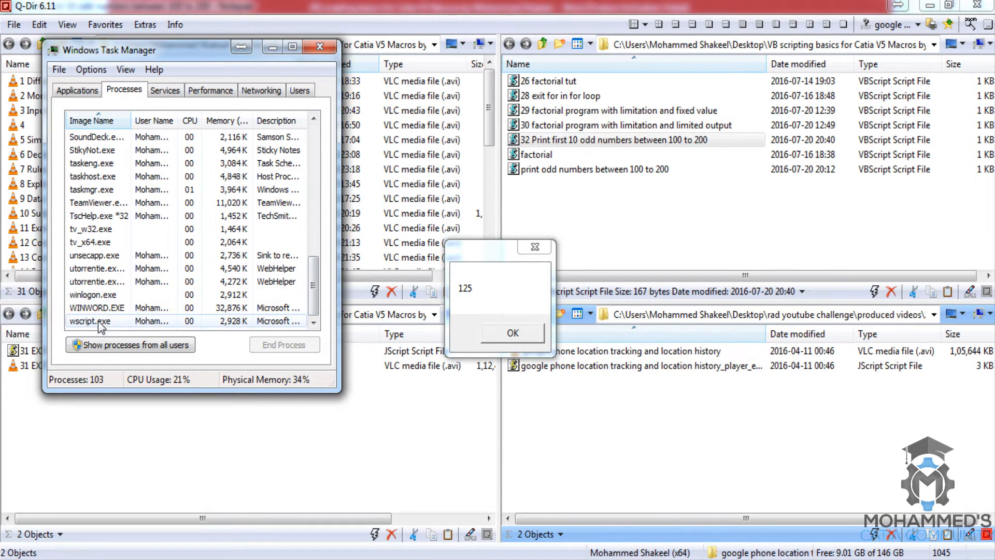
- End the wscript.exe process and close Task Manager
click(284, 345)
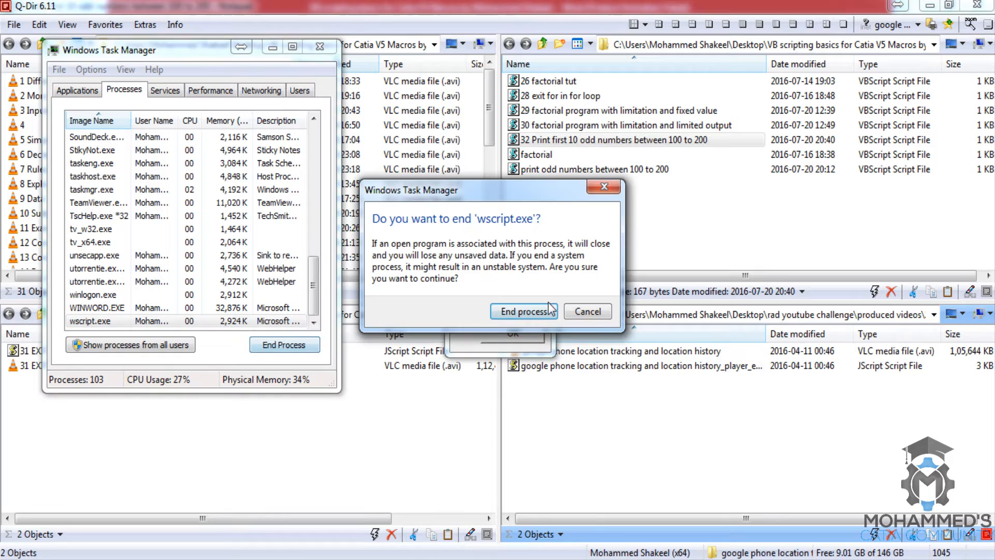
click(522, 311)
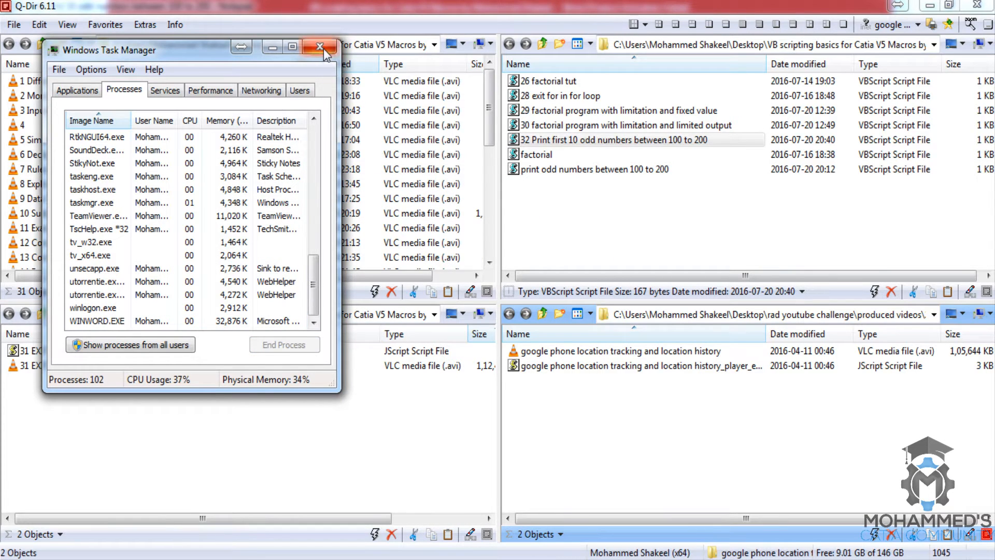
click(320, 47)
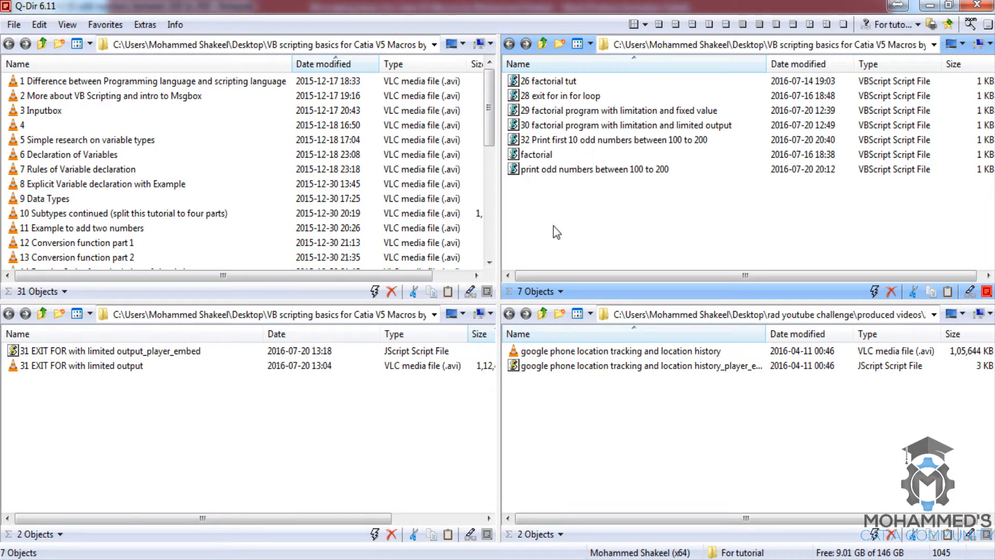
mouse_move(535, 222)
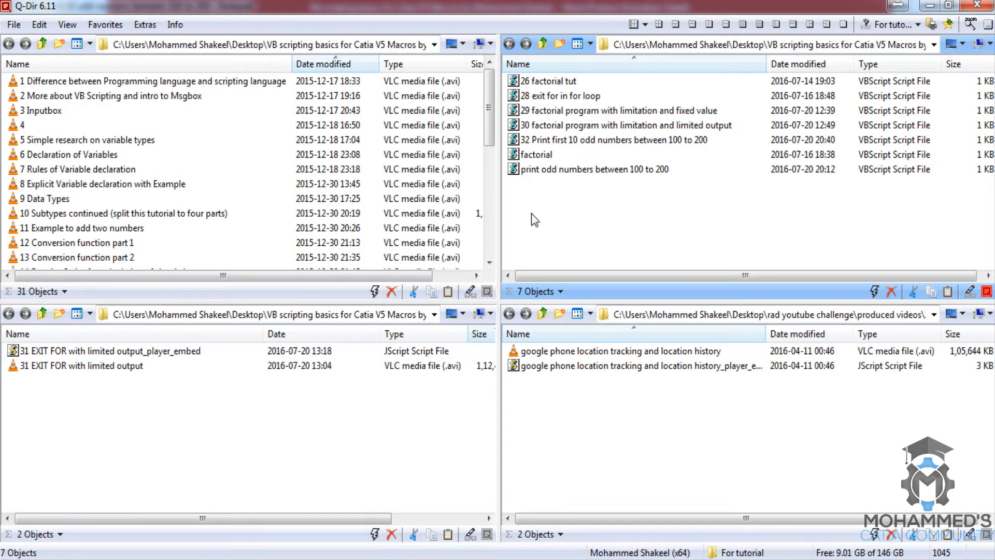
mouse_move(528, 205)
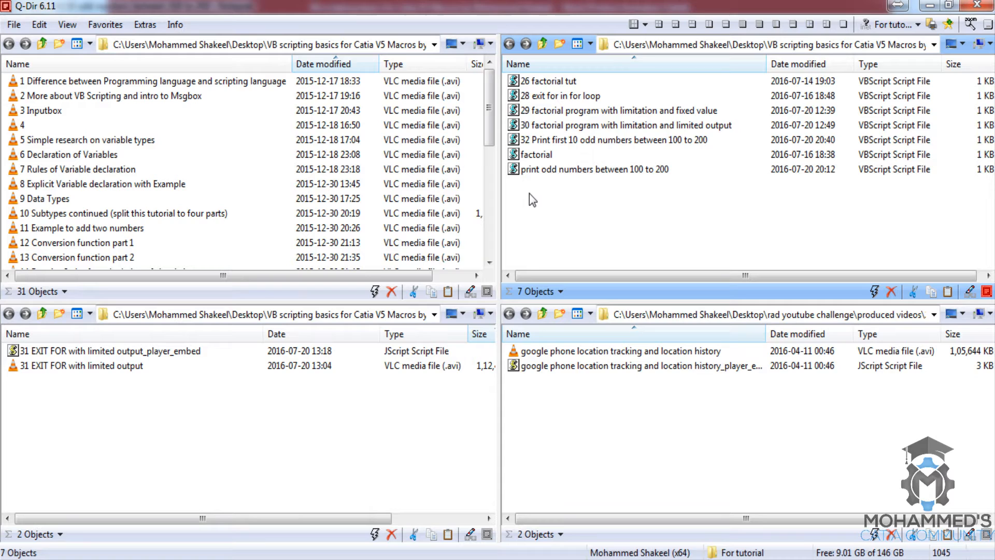
mouse_move(548, 196)
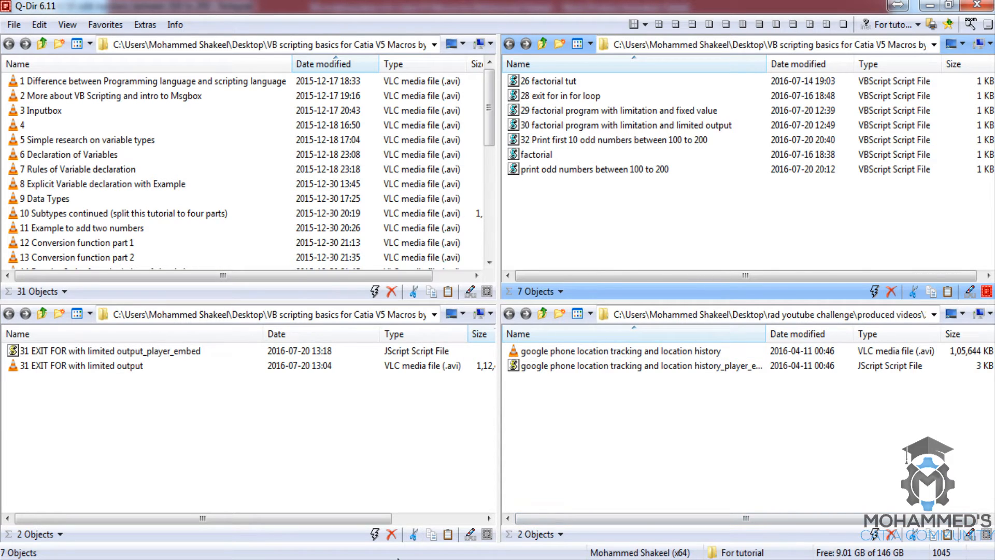
- Reopen "32 Print first 10 odd numbers between 100 to 200" in Notepad
double_click(625, 140)
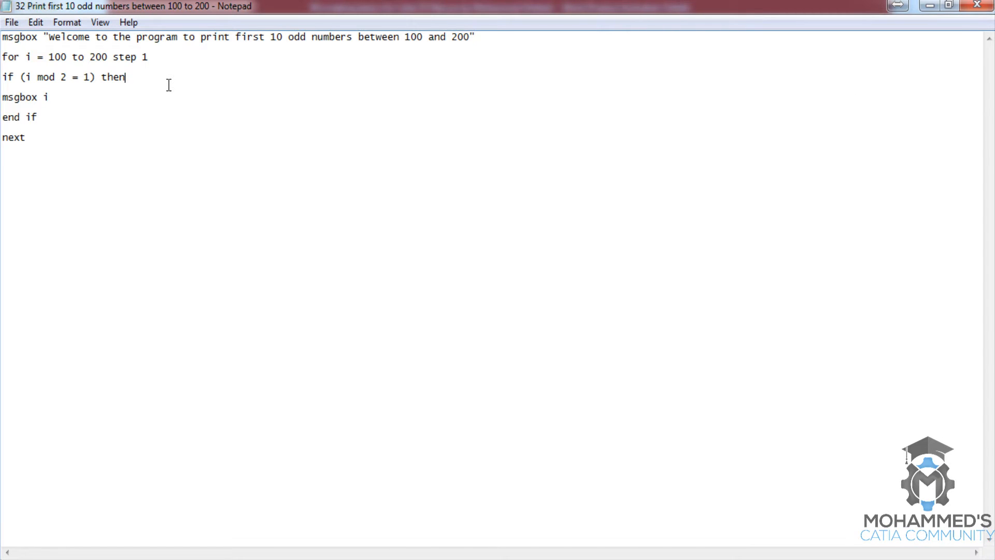
mouse_move(99, 69)
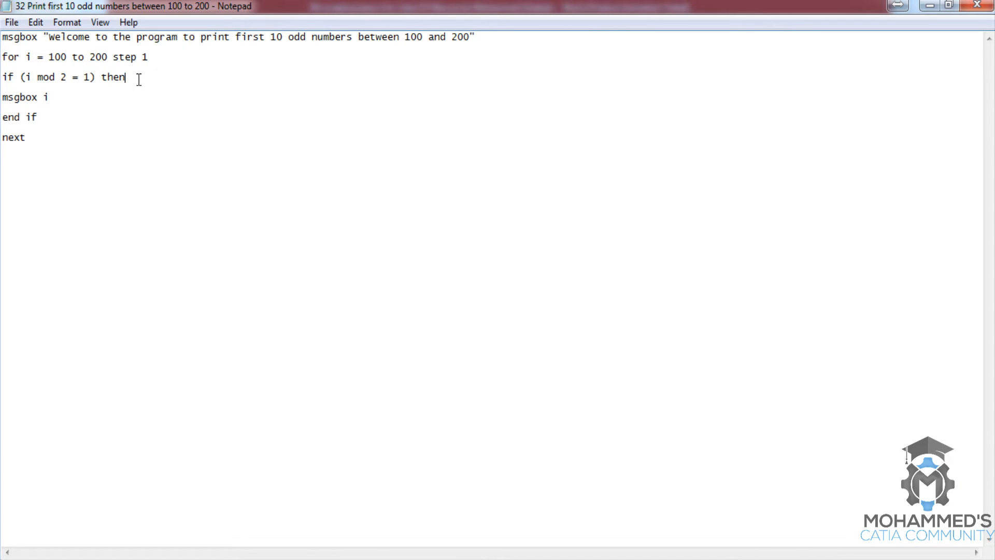
mouse_move(87, 102)
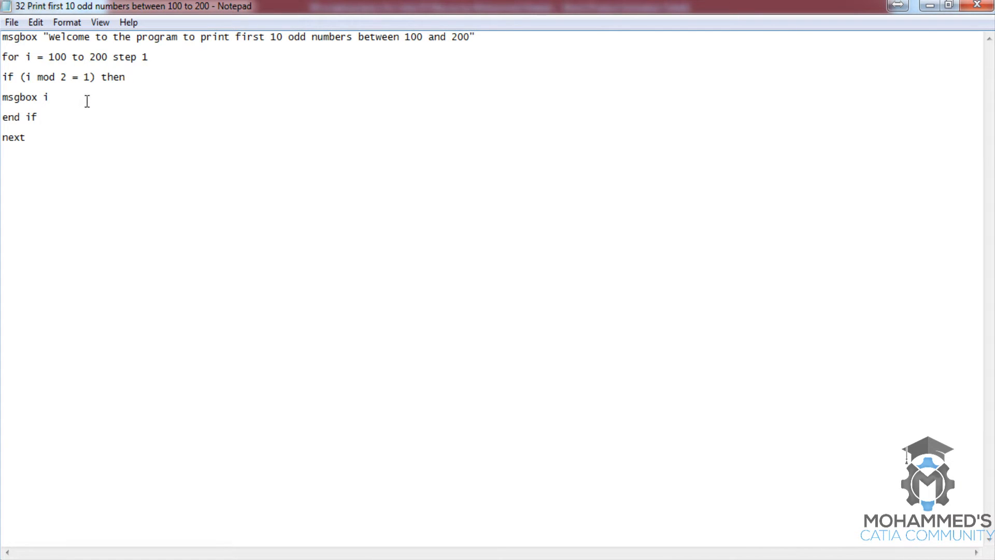
mouse_move(109, 104)
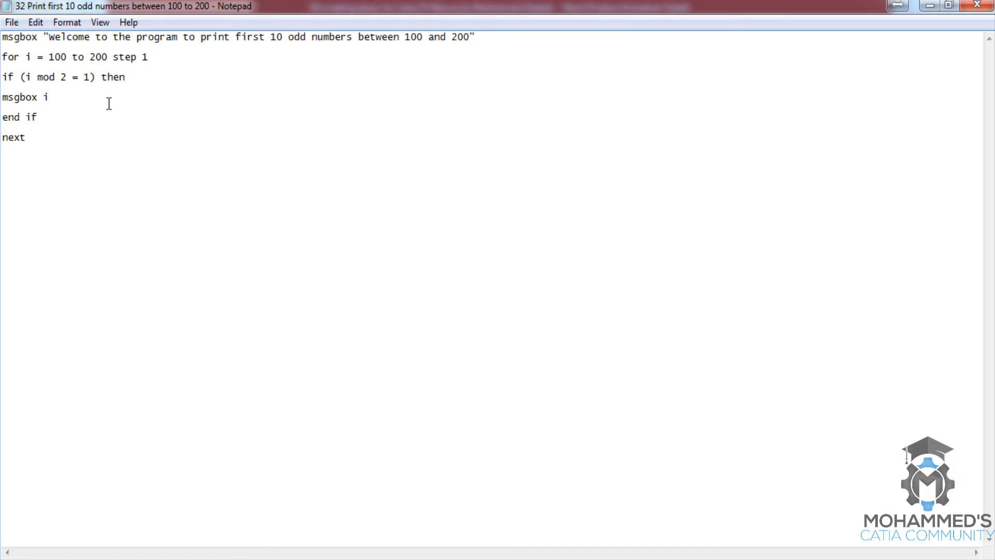
mouse_move(87, 108)
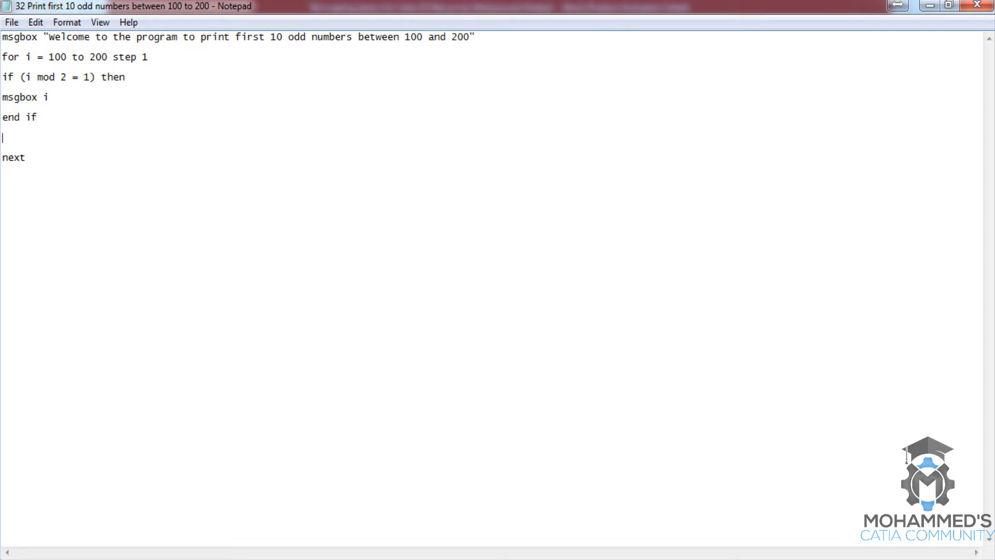
text(if)
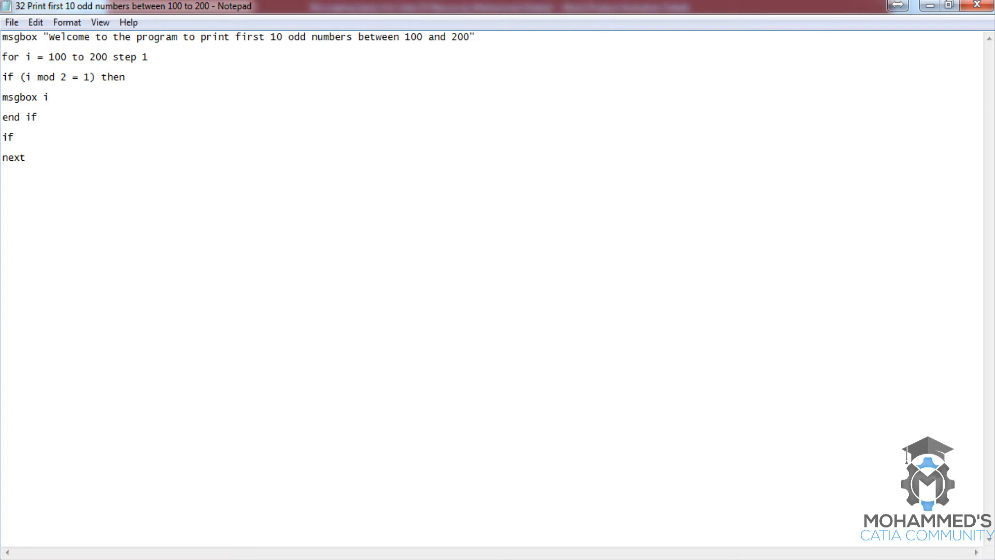
click(19, 137)
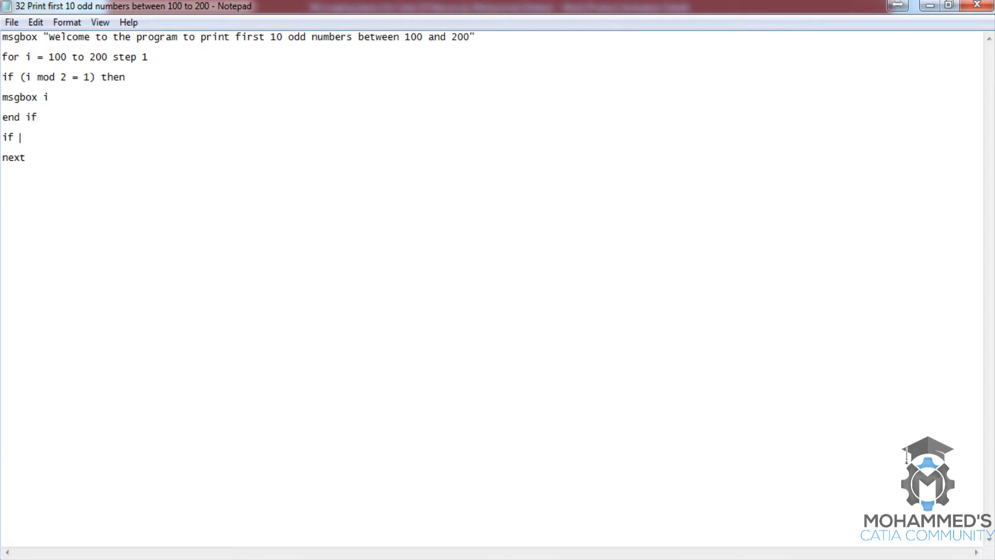
text(i)
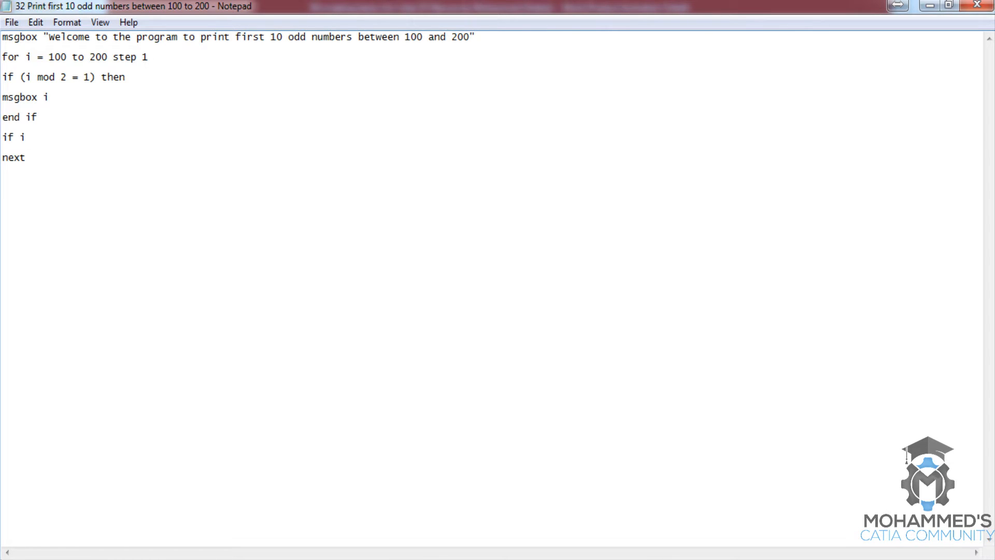
click(25, 137)
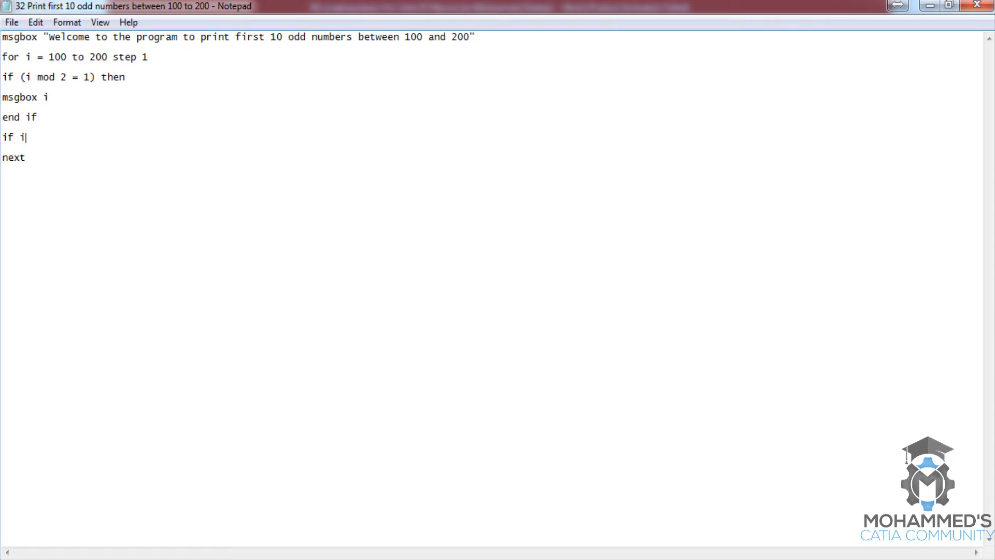
key(backspace)
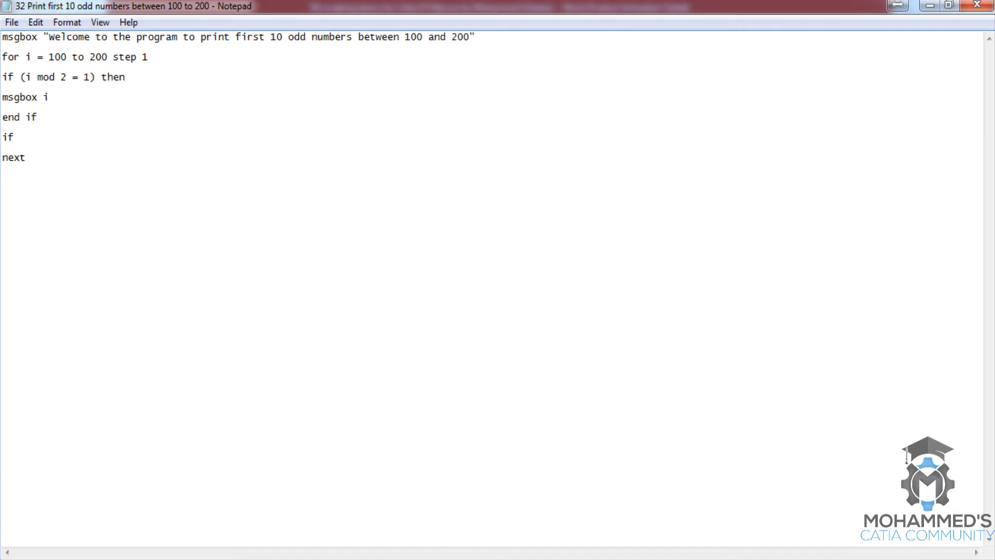
text(i)
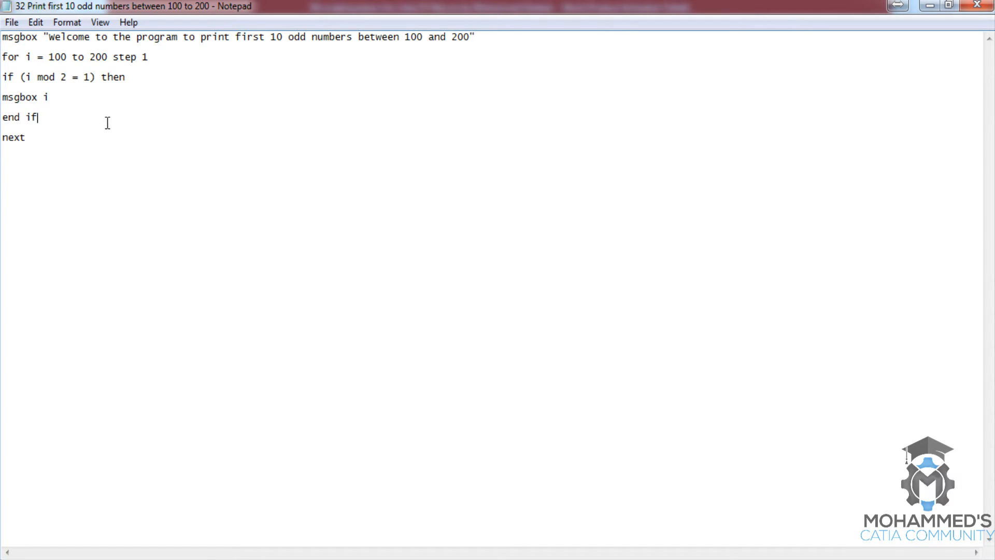
click(477, 37)
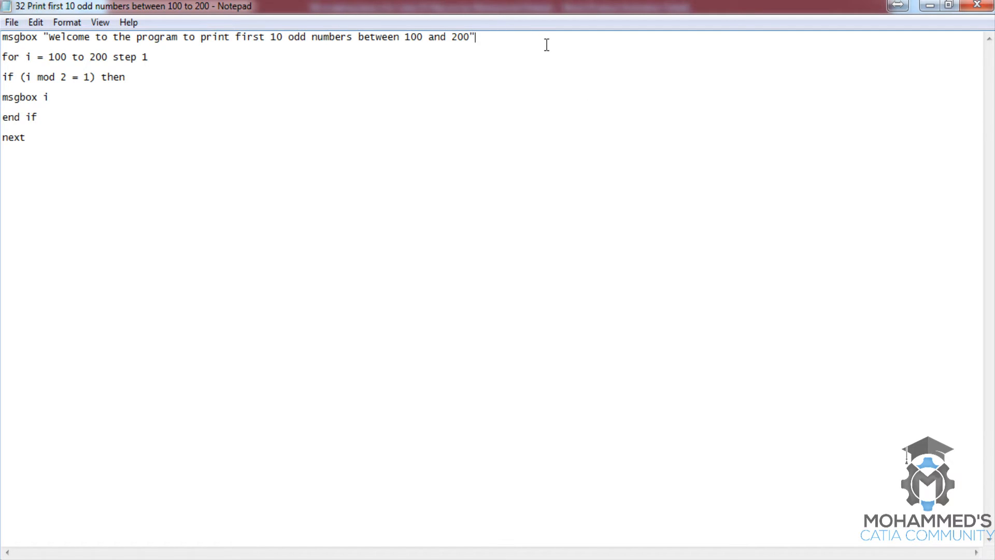
- Initialize vcount = 0 before the loop and add vcount = vcount + 1 in the odd-number branch
text(vcou)
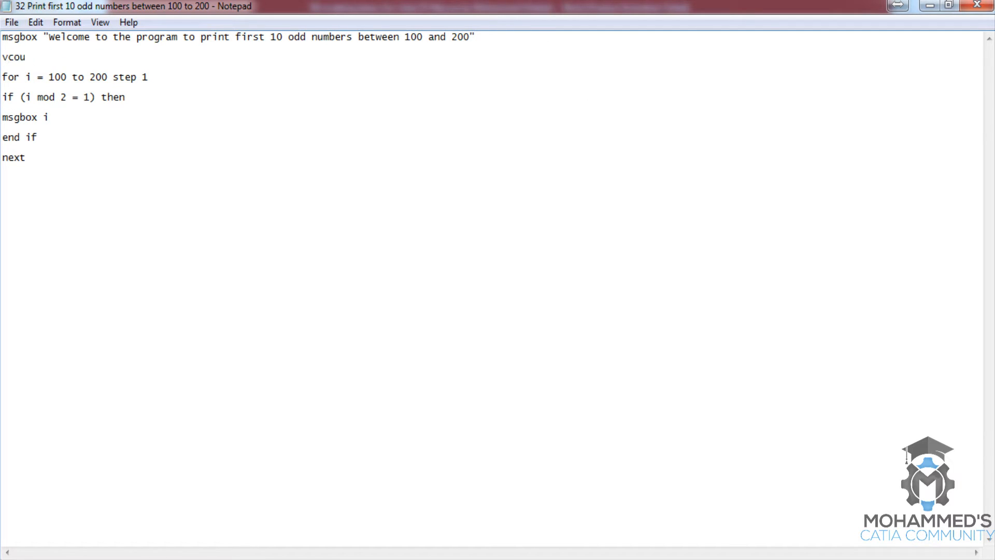
text(nt = 0)
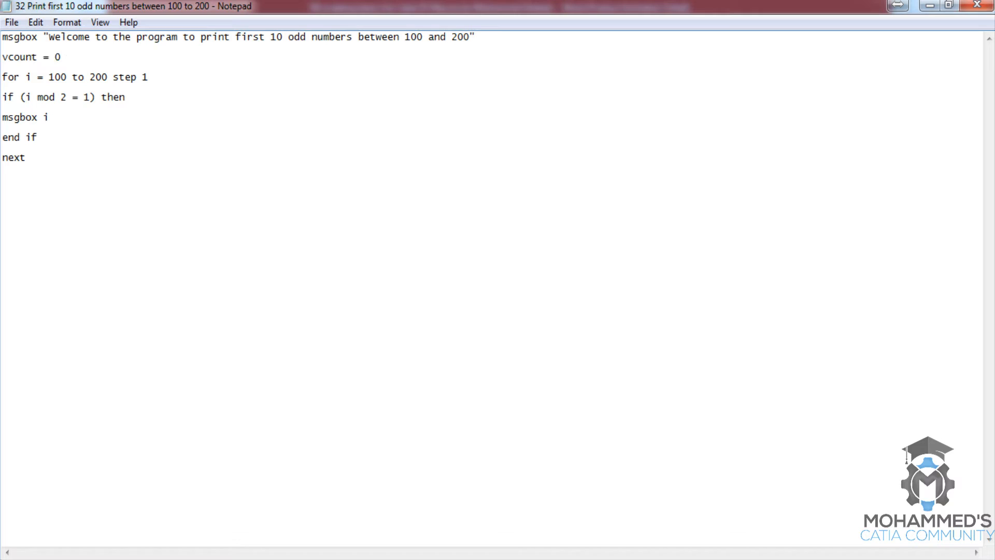
click(49, 117)
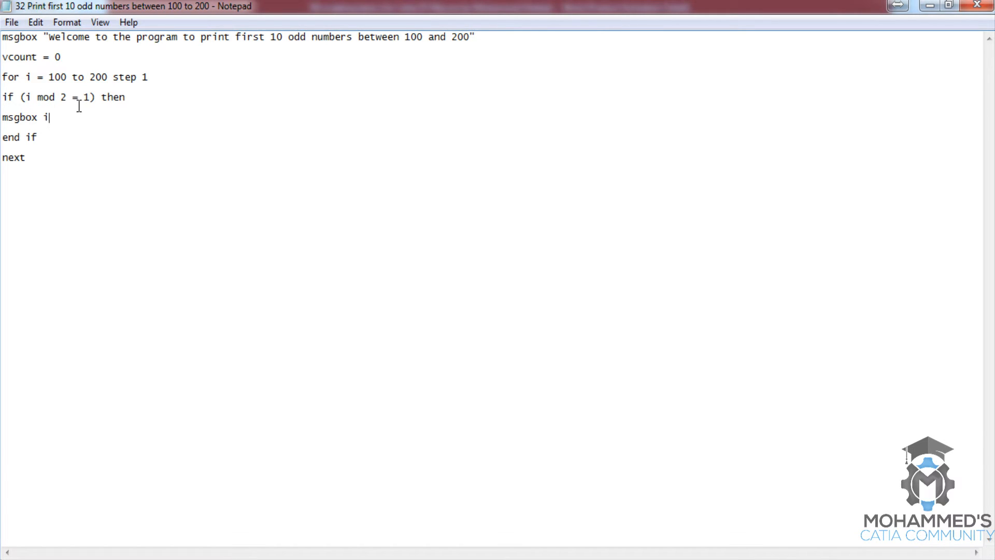
mouse_move(146, 119)
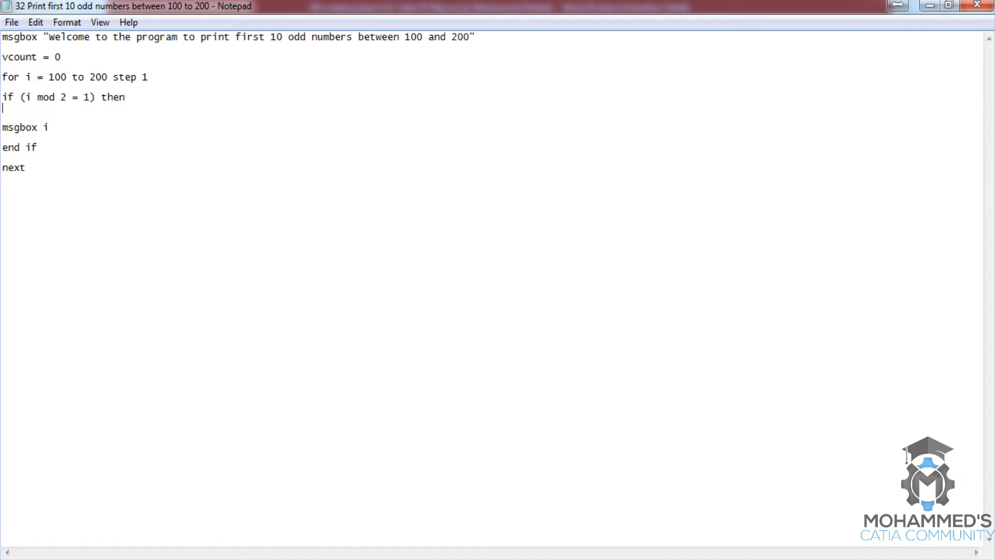
text(vcount = vcount +)
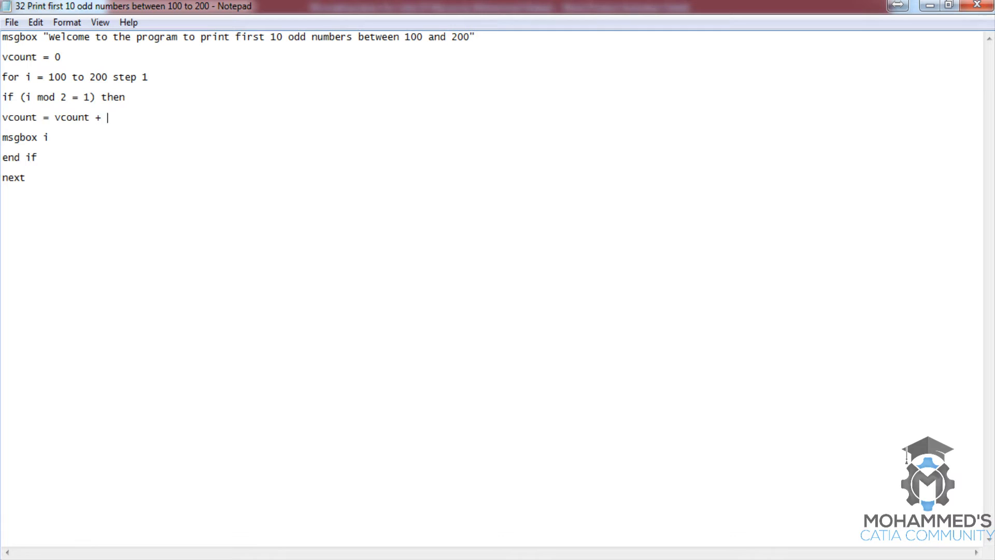
text(1)
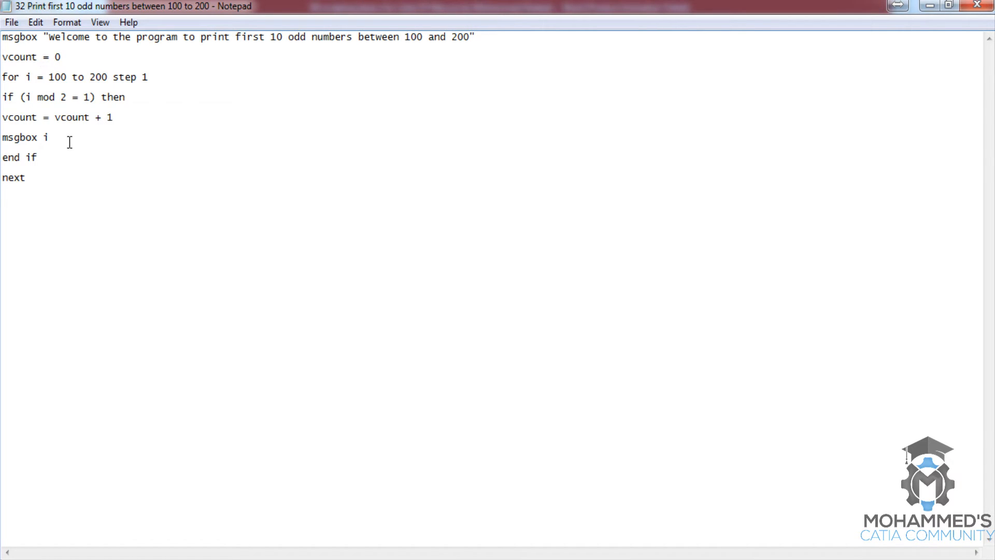
mouse_move(109, 163)
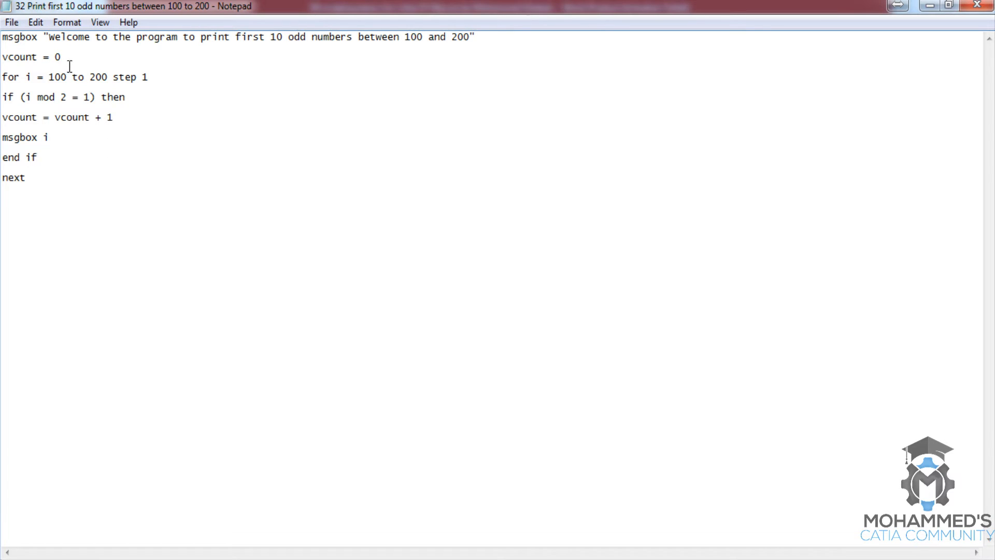
mouse_move(46, 93)
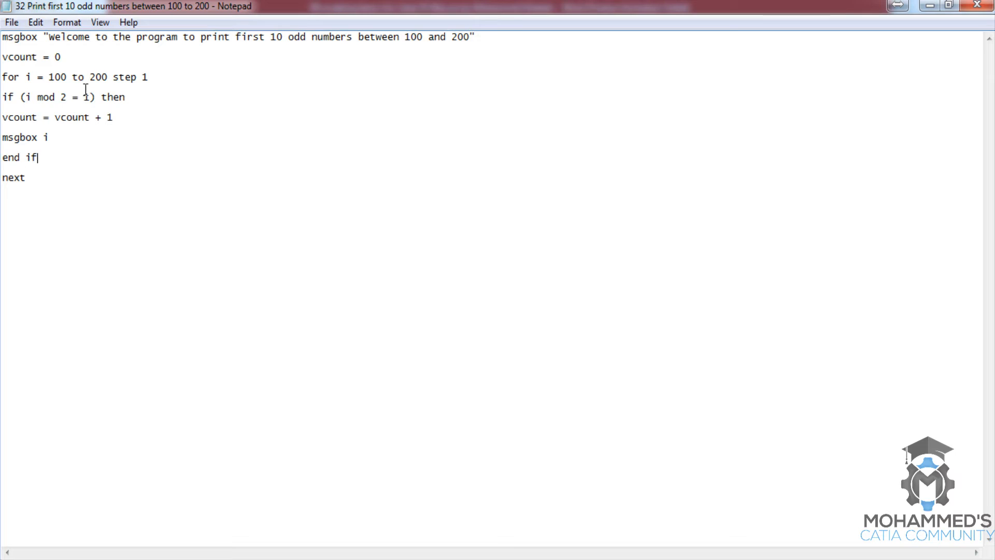
mouse_move(69, 83)
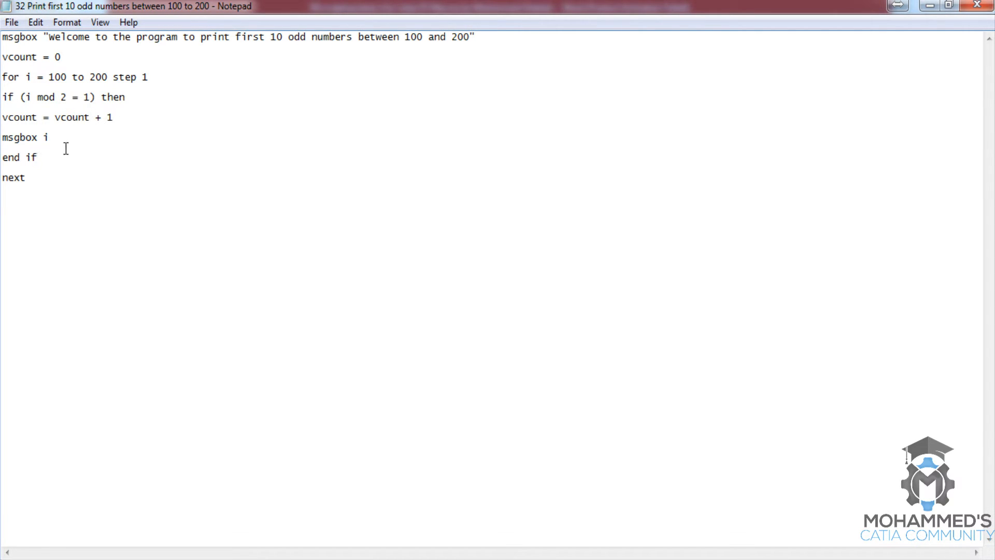
mouse_move(60, 108)
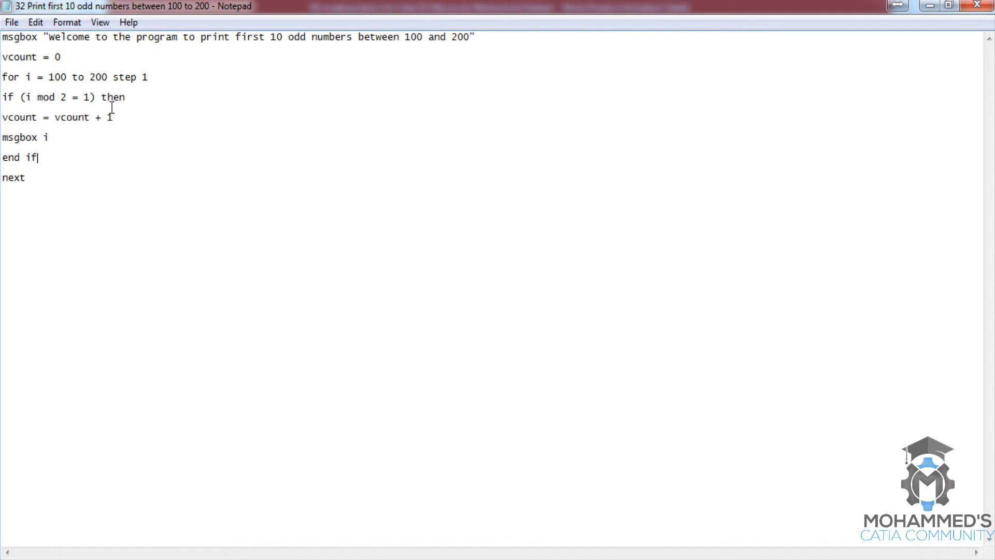
mouse_move(49, 162)
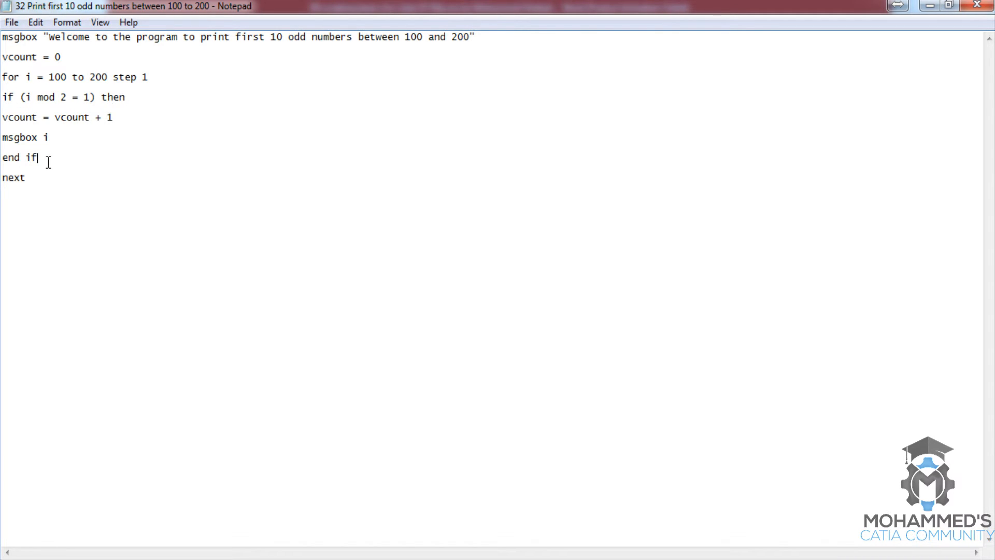
mouse_move(63, 109)
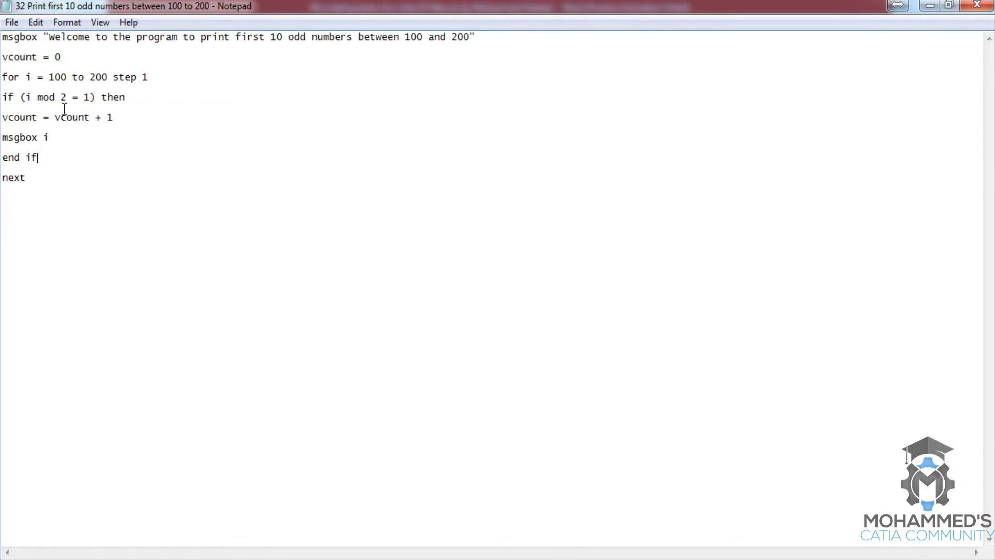
mouse_move(93, 106)
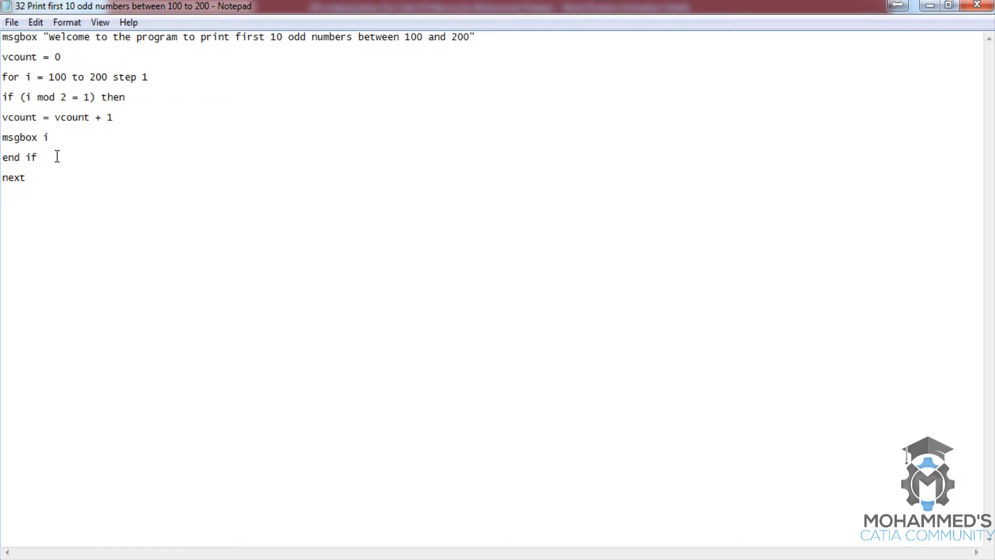
mouse_move(45, 167)
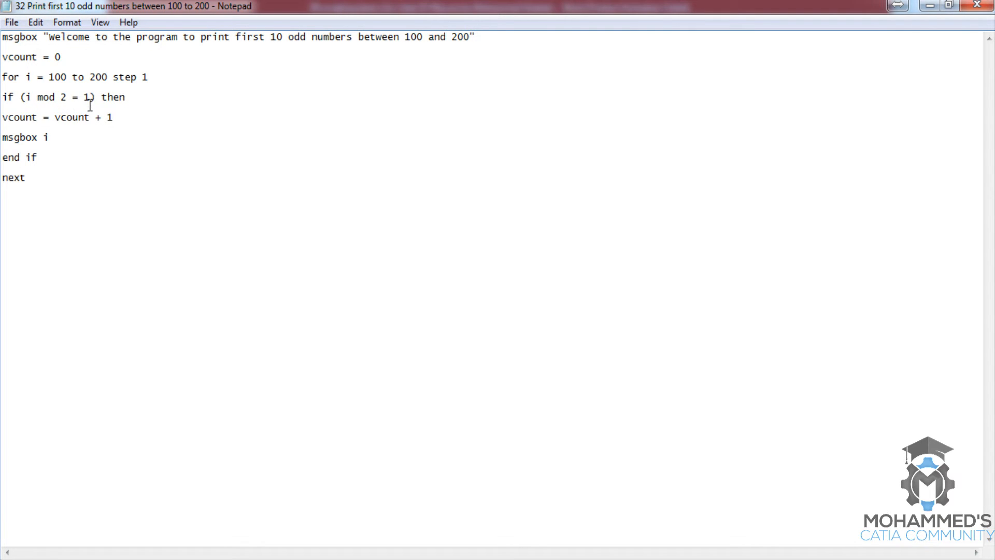
mouse_move(35, 123)
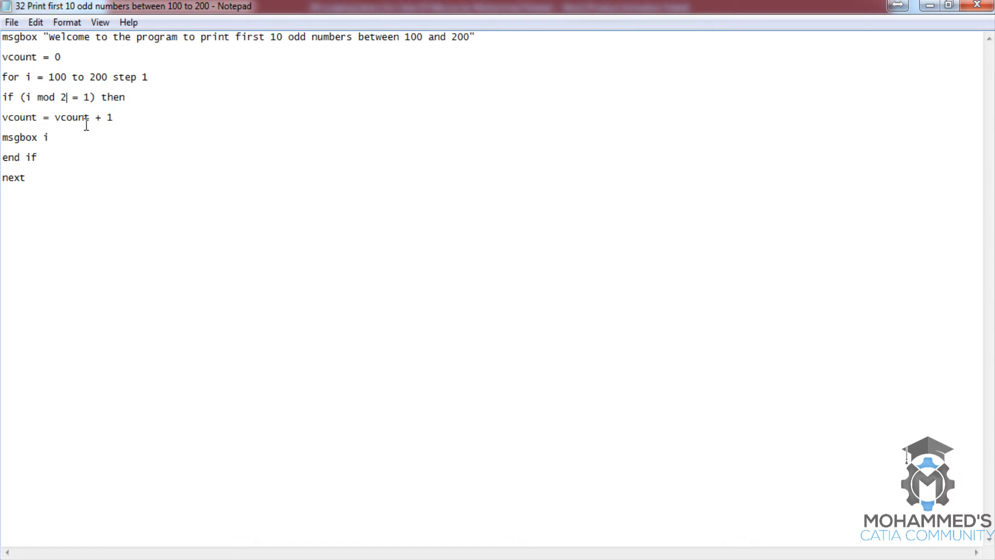
mouse_move(72, 125)
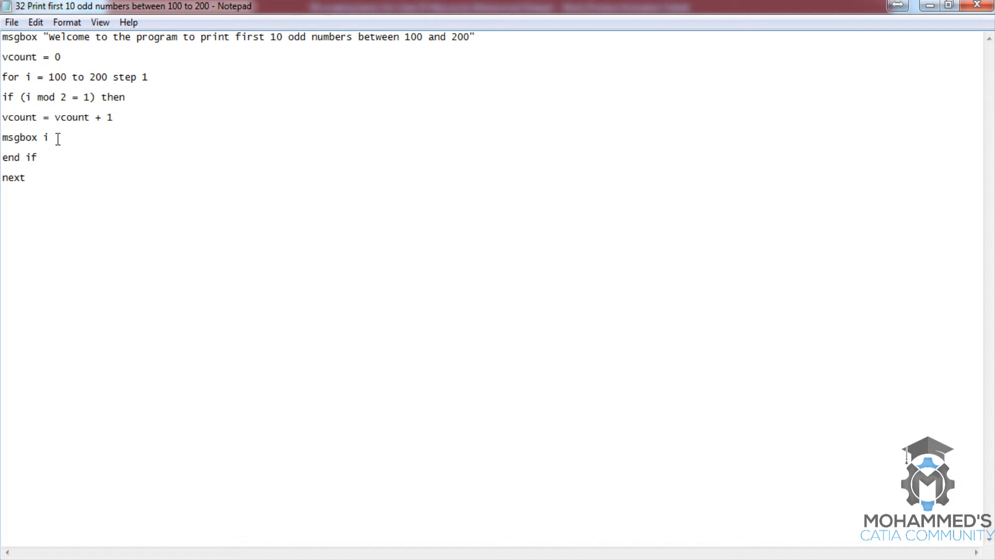
mouse_move(69, 86)
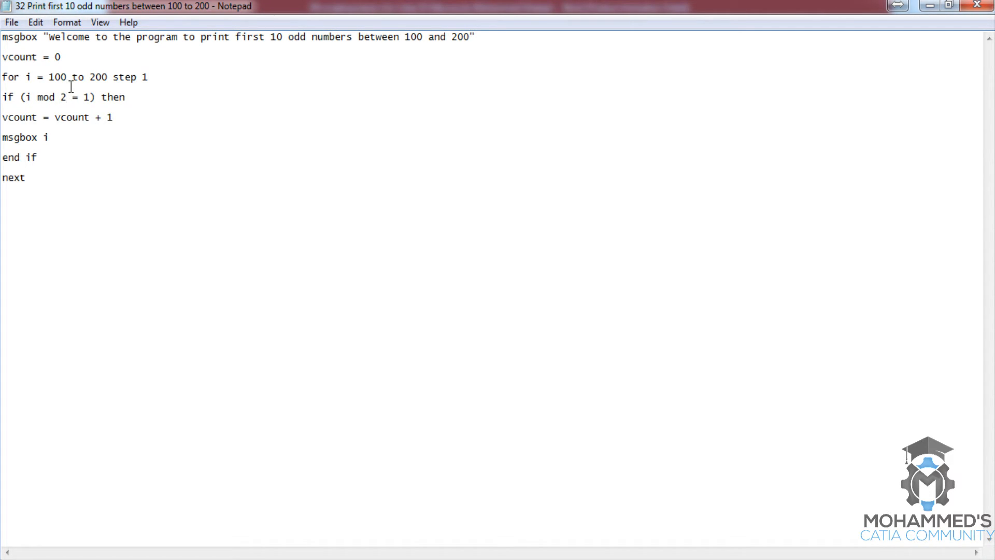
mouse_move(60, 146)
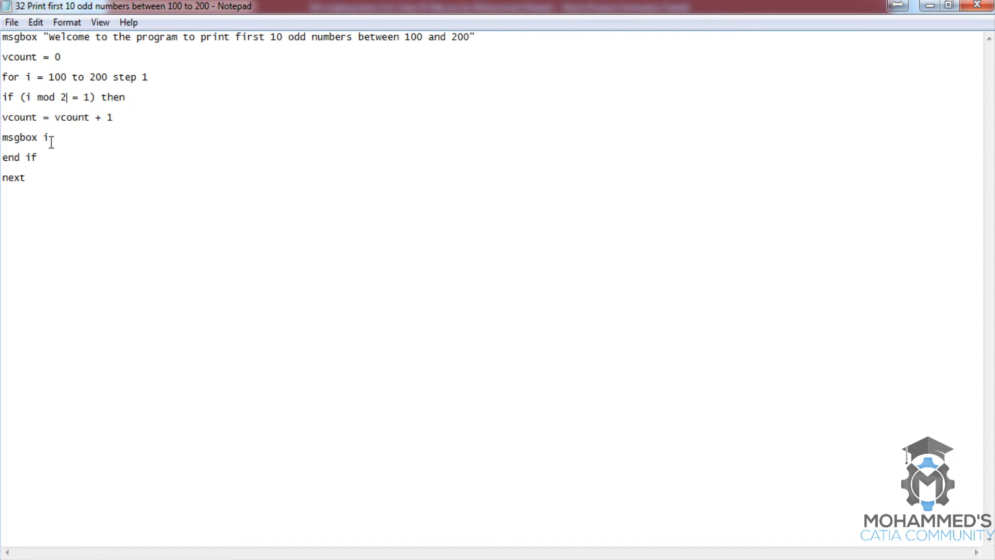
mouse_move(53, 153)
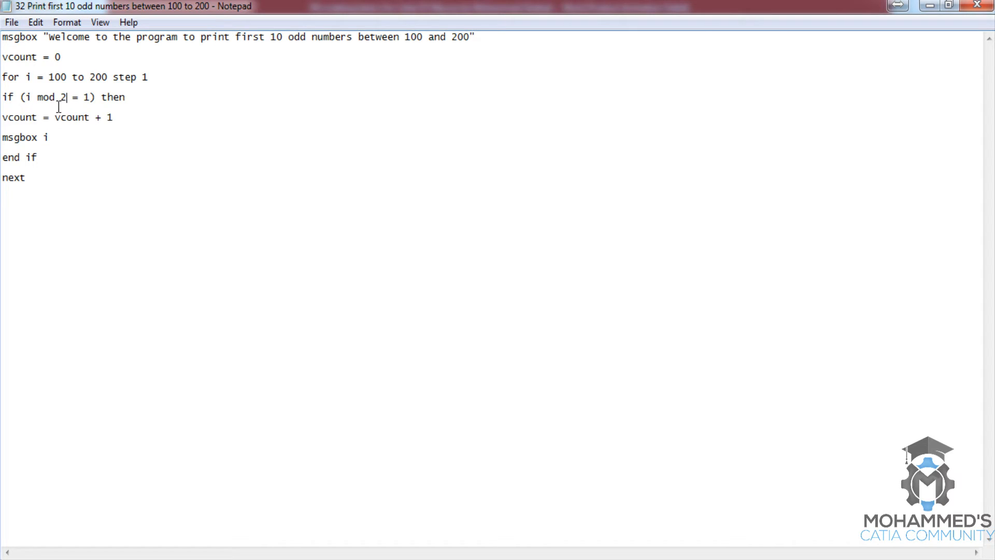
click(94, 97)
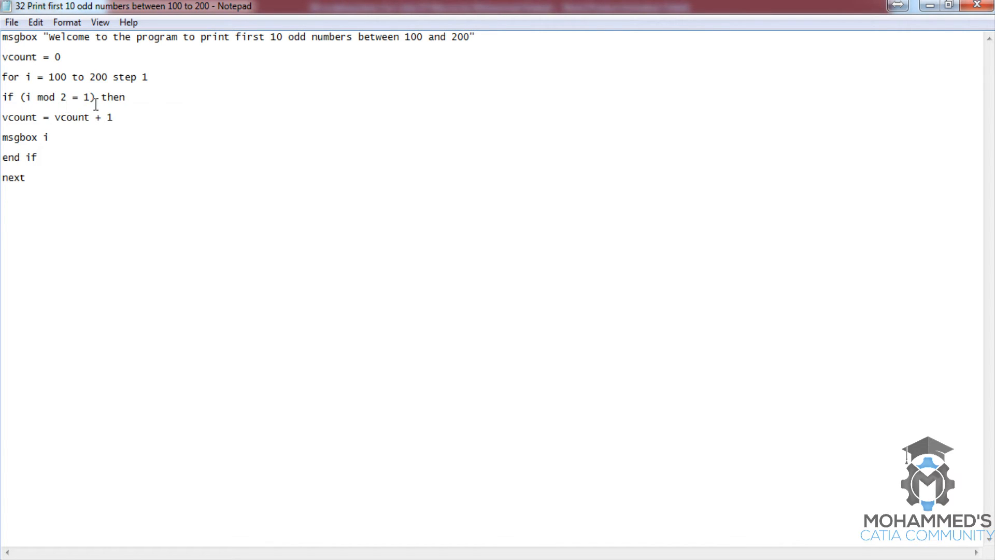
mouse_move(32, 177)
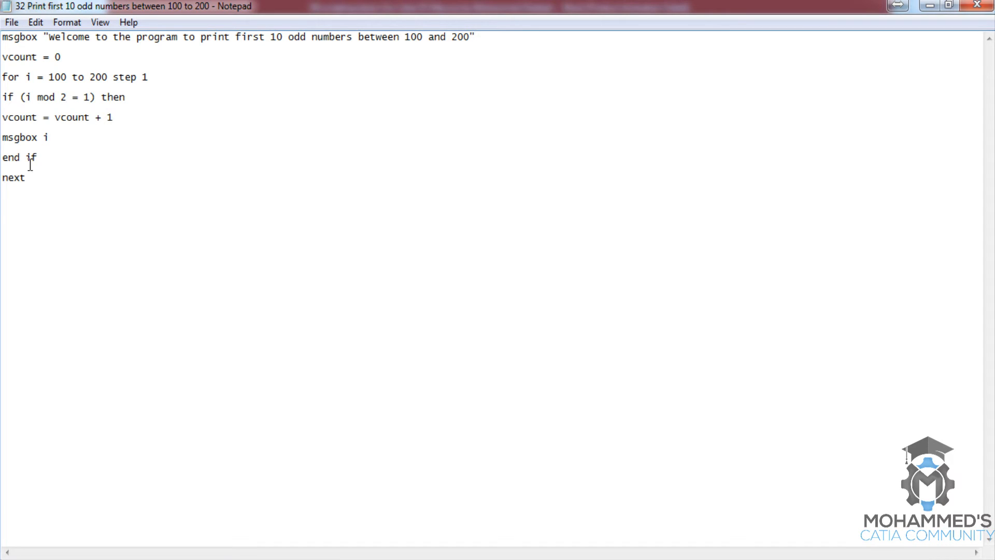
mouse_move(75, 96)
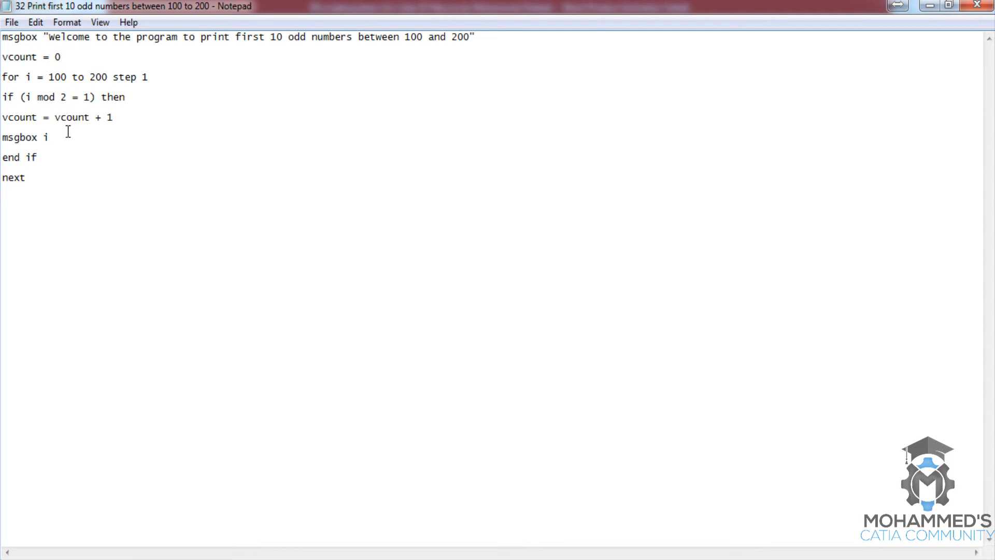
mouse_move(78, 131)
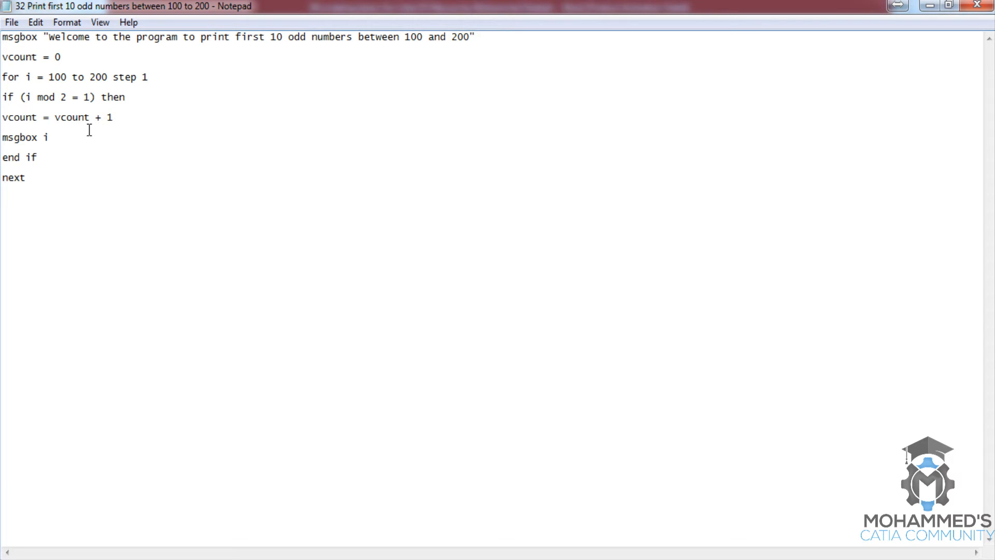
mouse_move(47, 126)
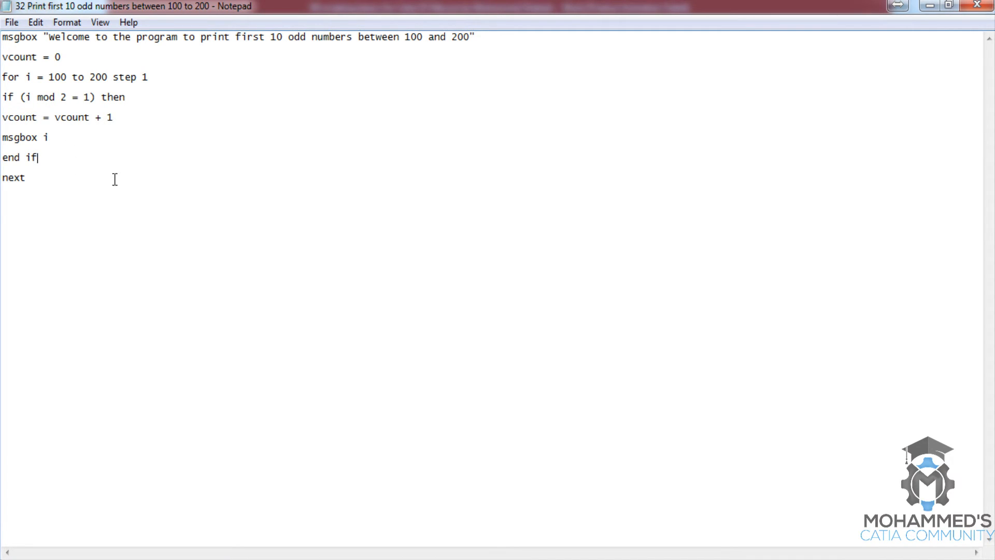
text(if)
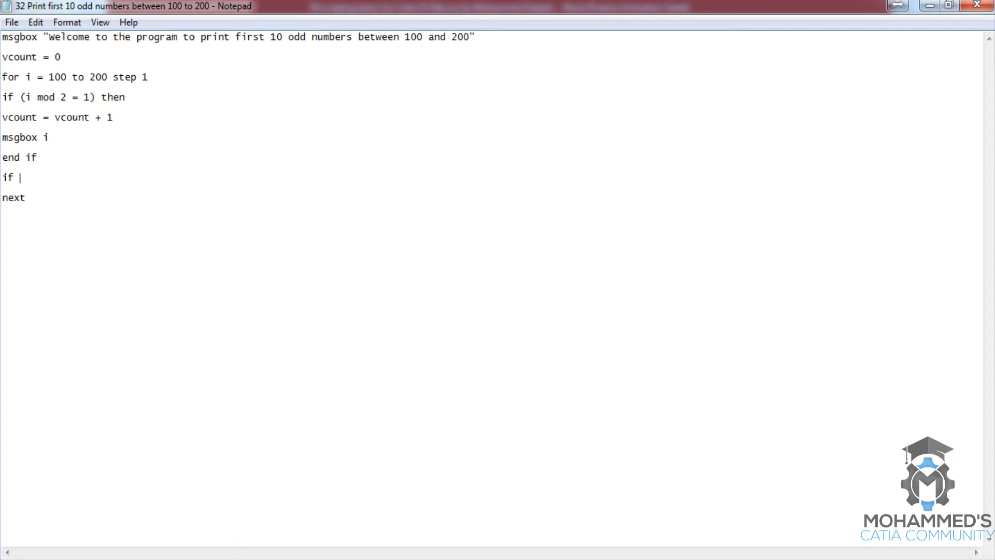
text(vc)
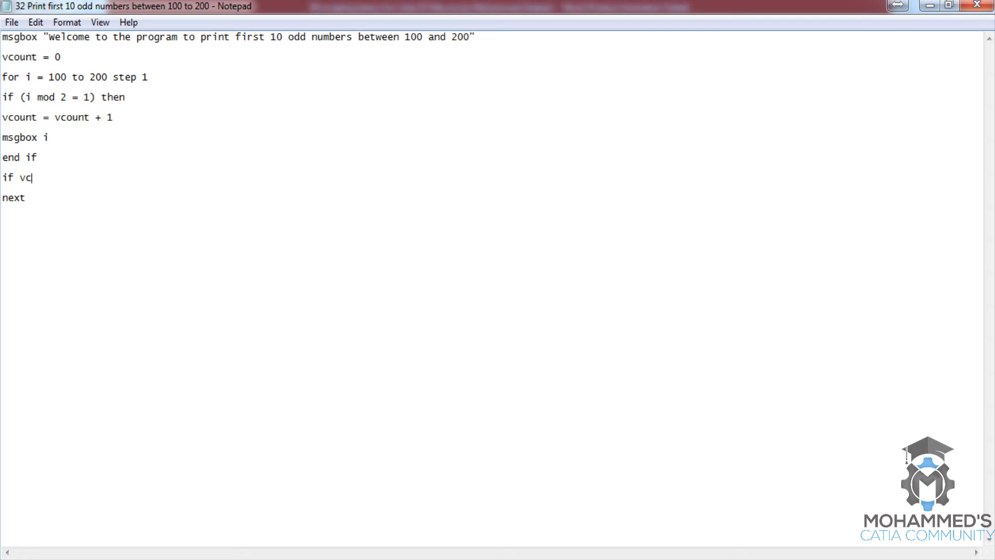
text(ou)
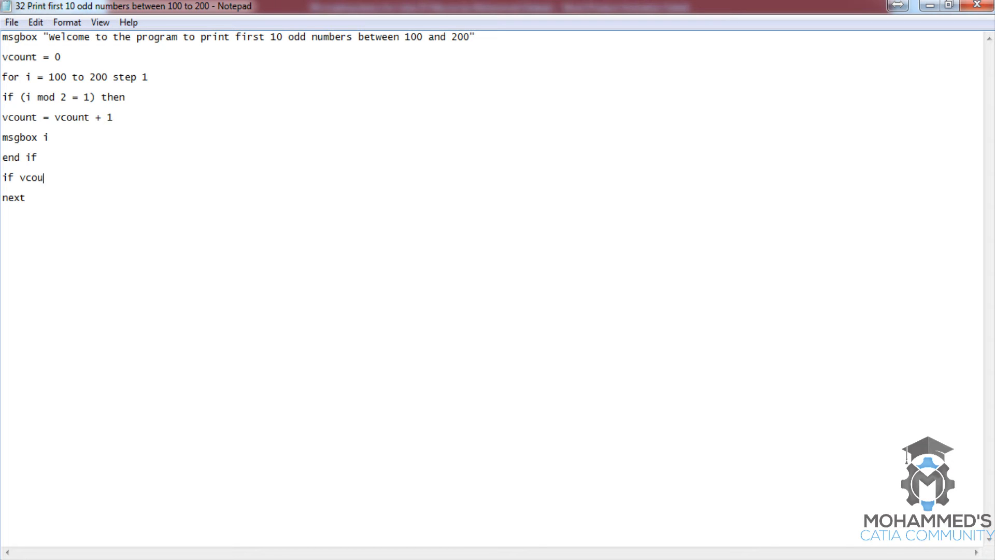
text(nt)
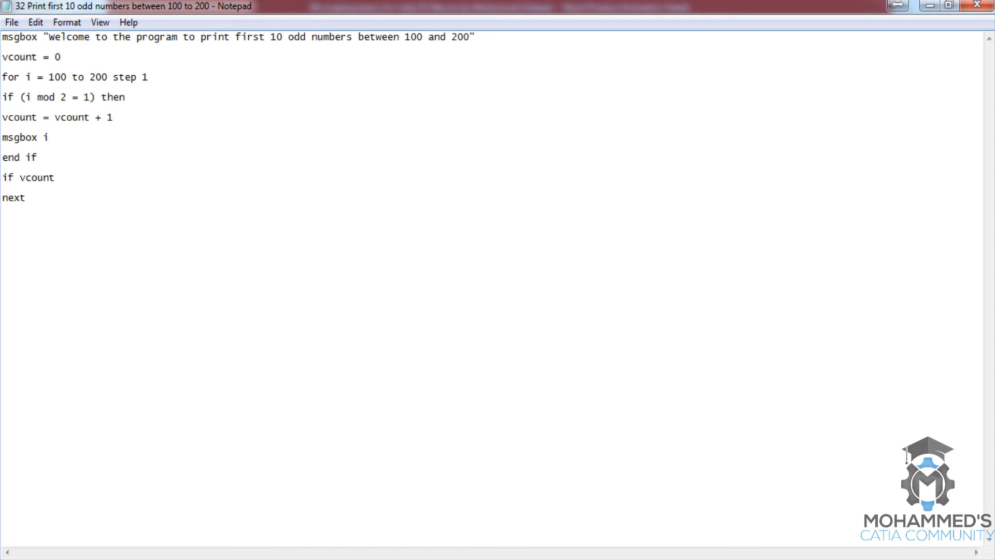
click(60, 177)
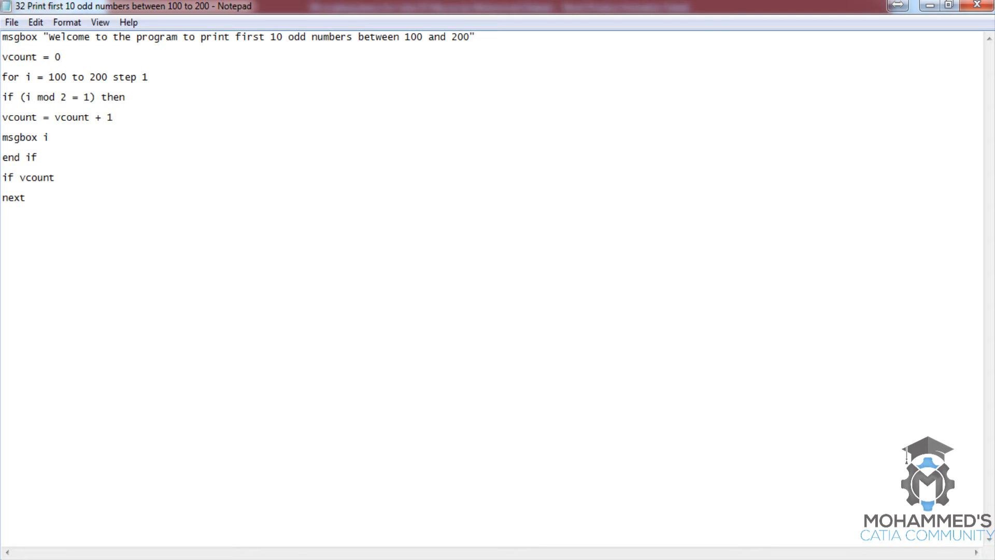
text(> 10 the)
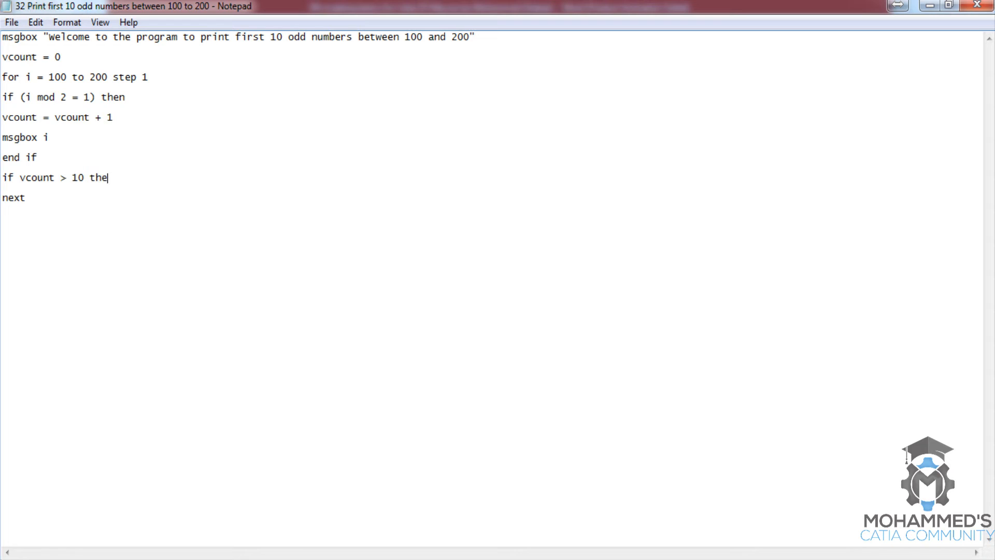
text(n)
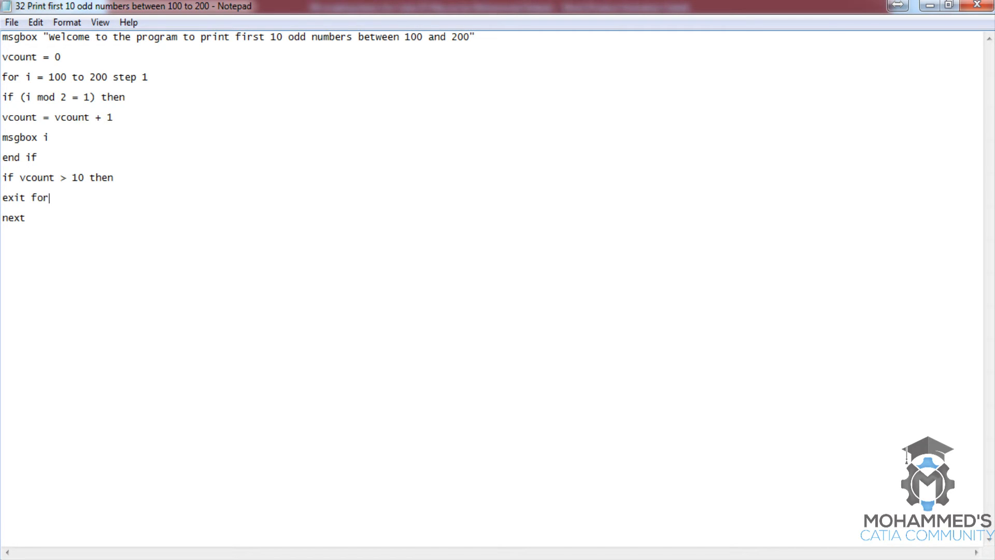
mouse_move(47, 219)
text(end if)
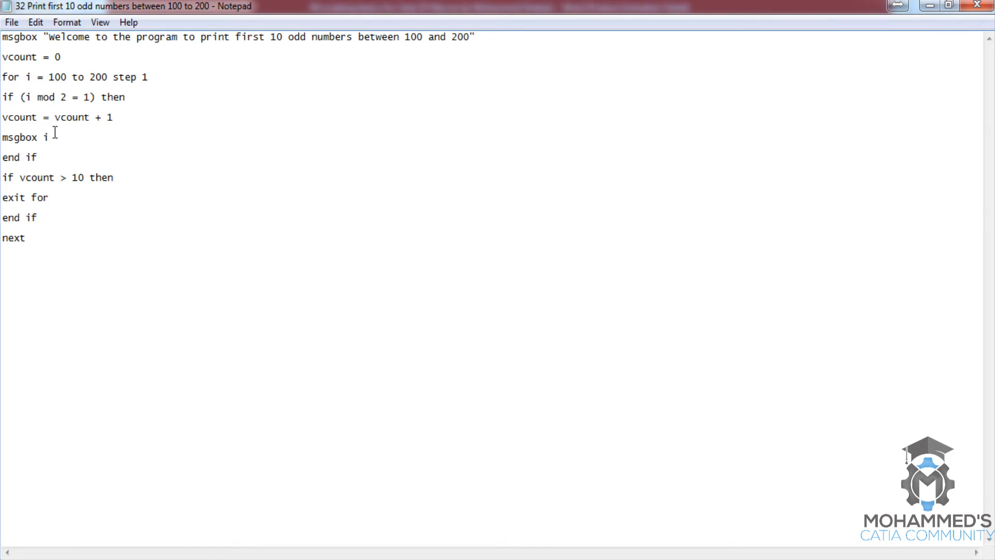
mouse_move(65, 159)
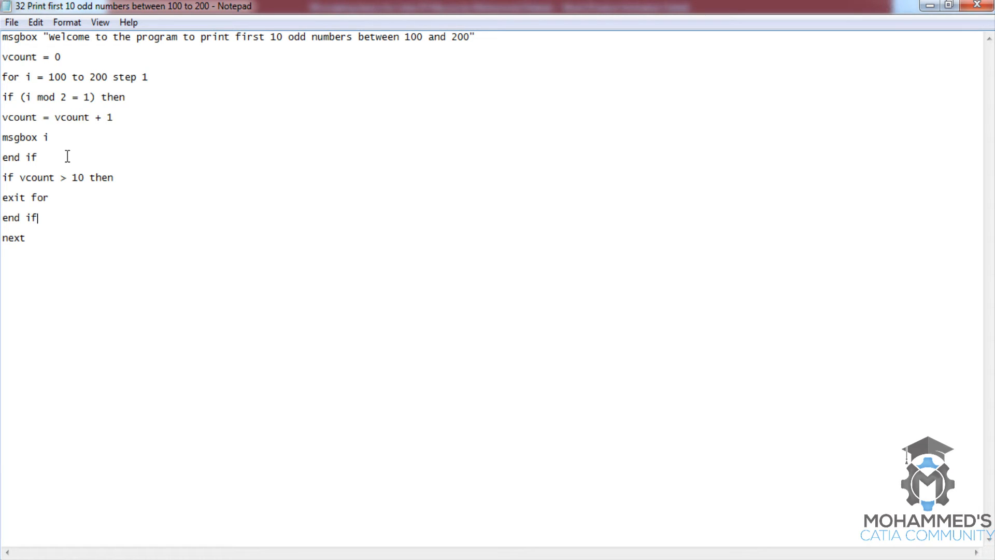
mouse_move(76, 111)
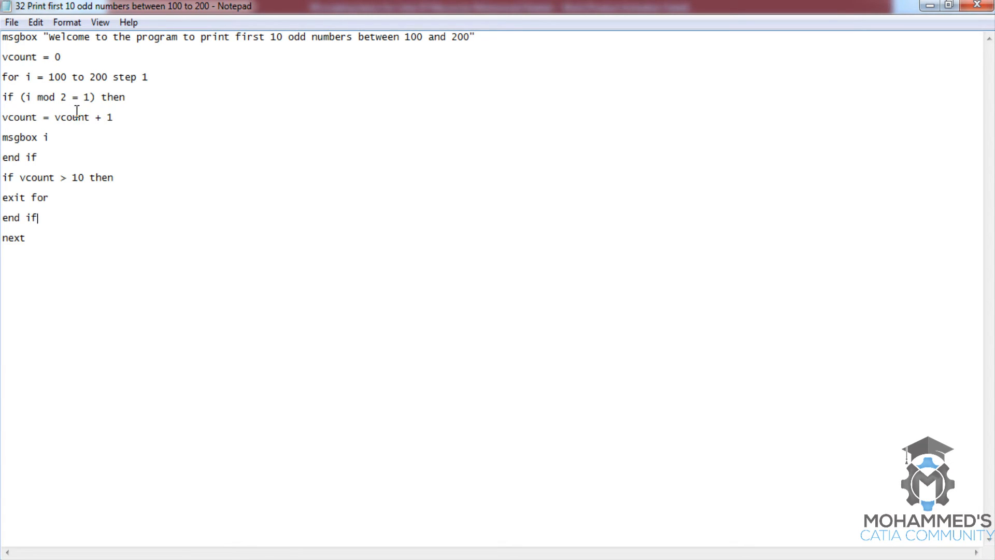
mouse_move(169, 113)
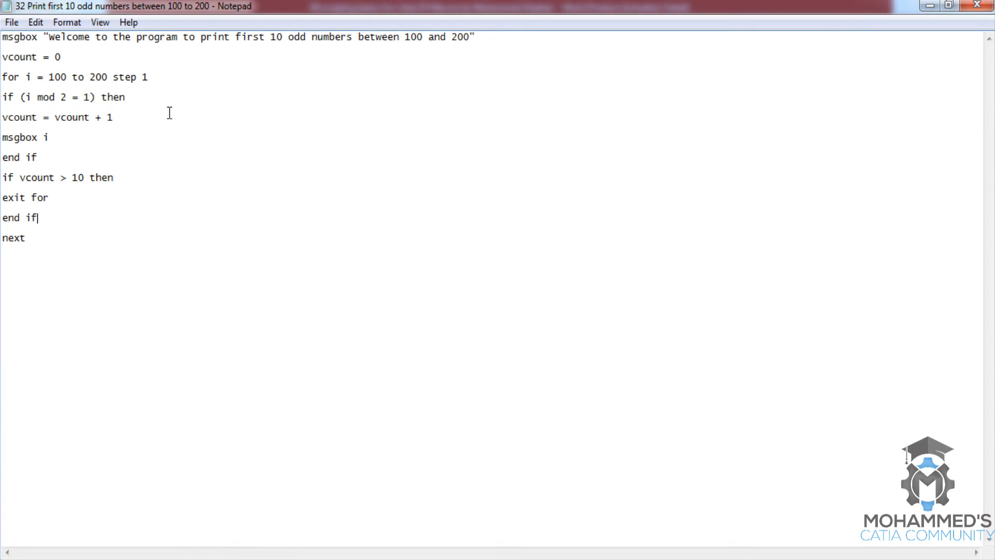
mouse_move(117, 178)
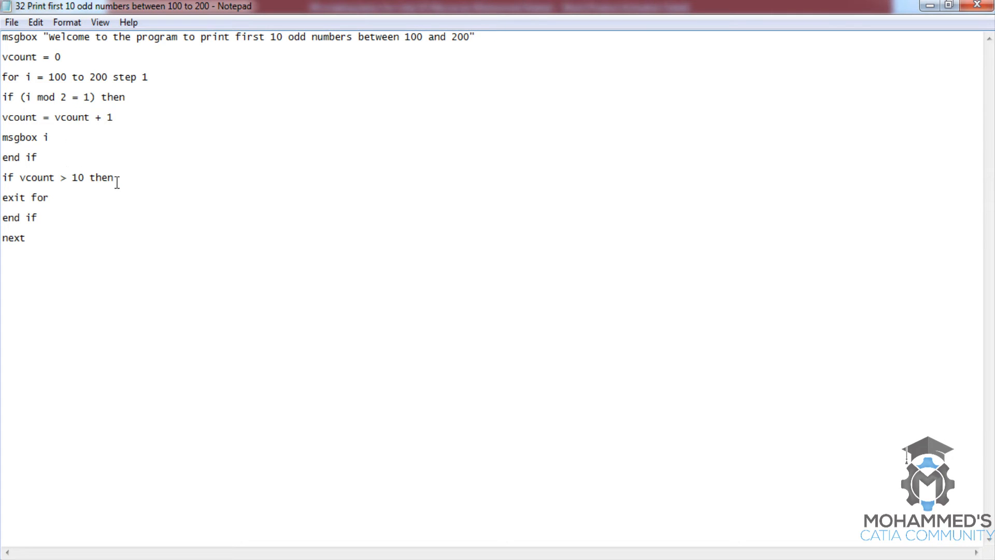
mouse_move(70, 184)
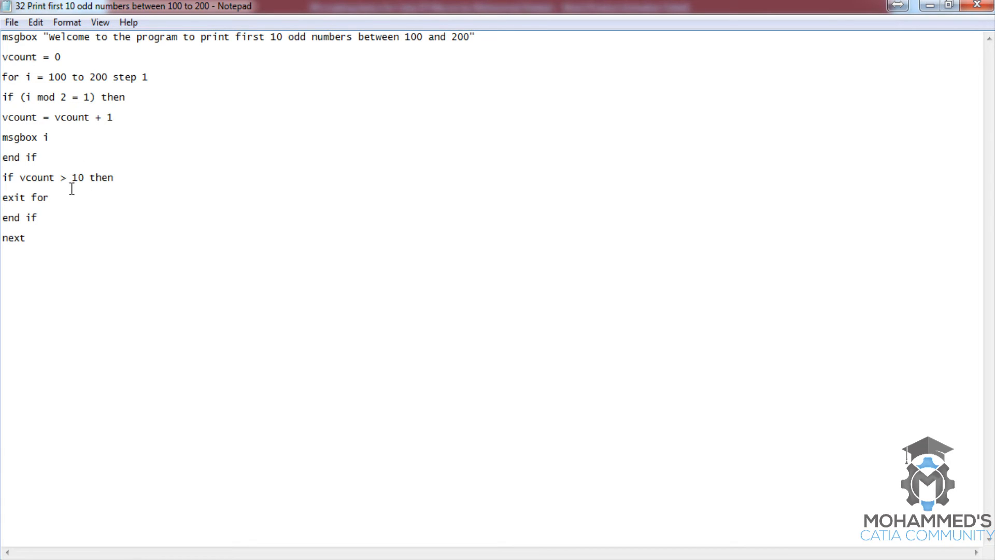
click(39, 217)
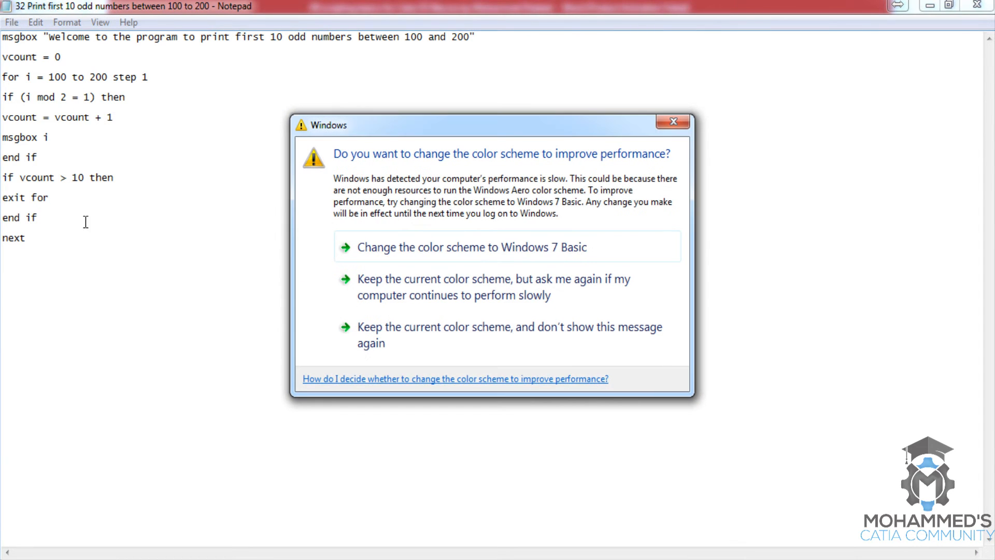
click(672, 121)
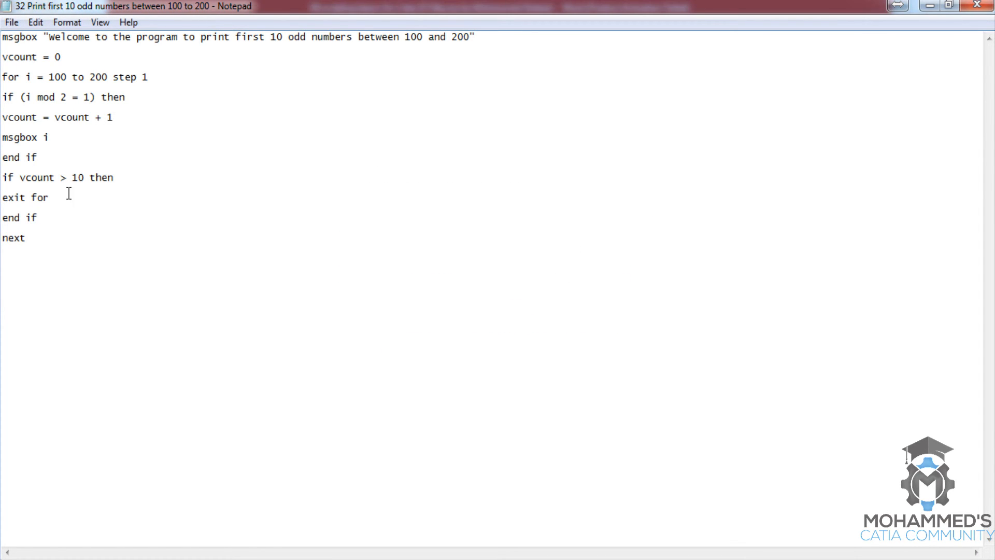
mouse_move(62, 188)
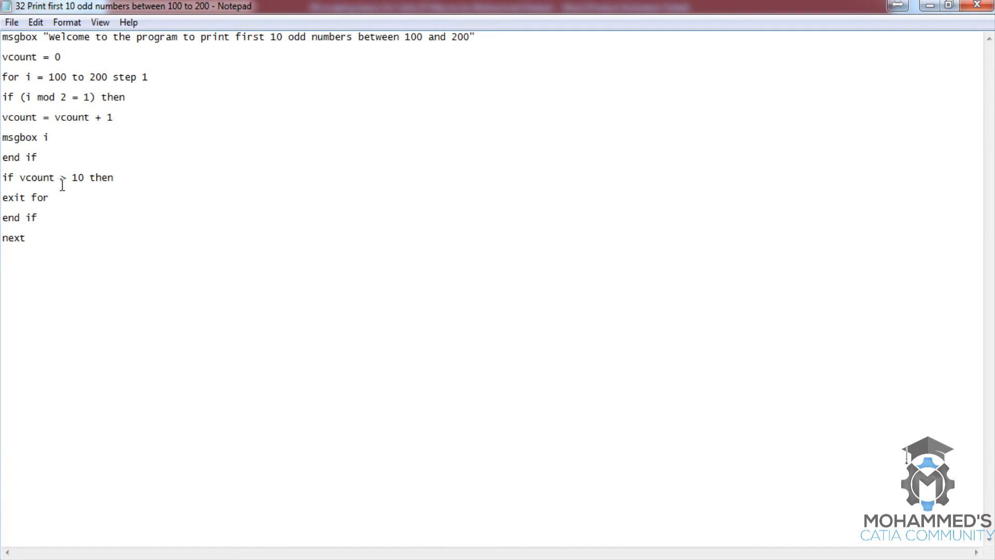
click(39, 216)
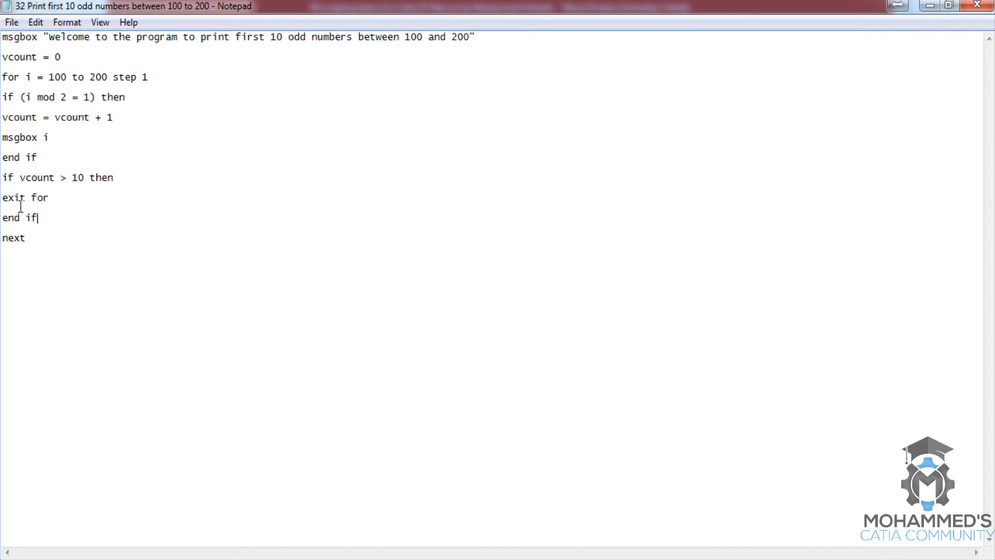
mouse_move(43, 205)
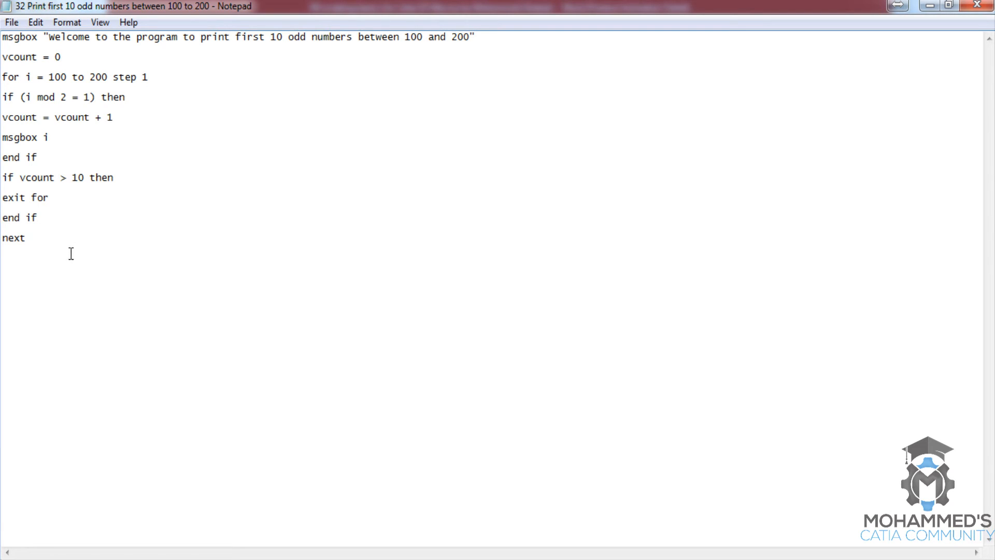
- Run the revised script from Q-Dir and acknowledge its welcome and odd numbers up to 121
click(27, 237)
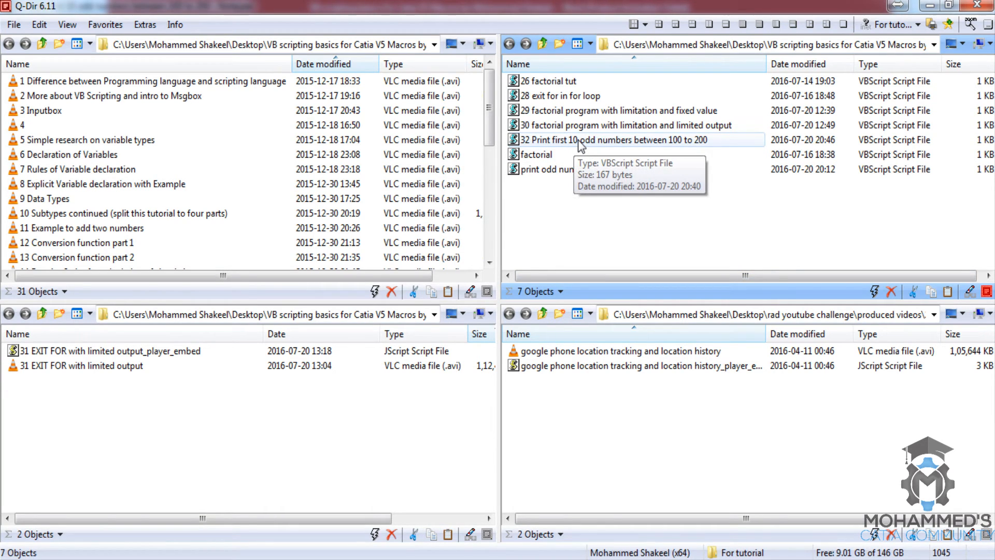
double_click(636, 139)
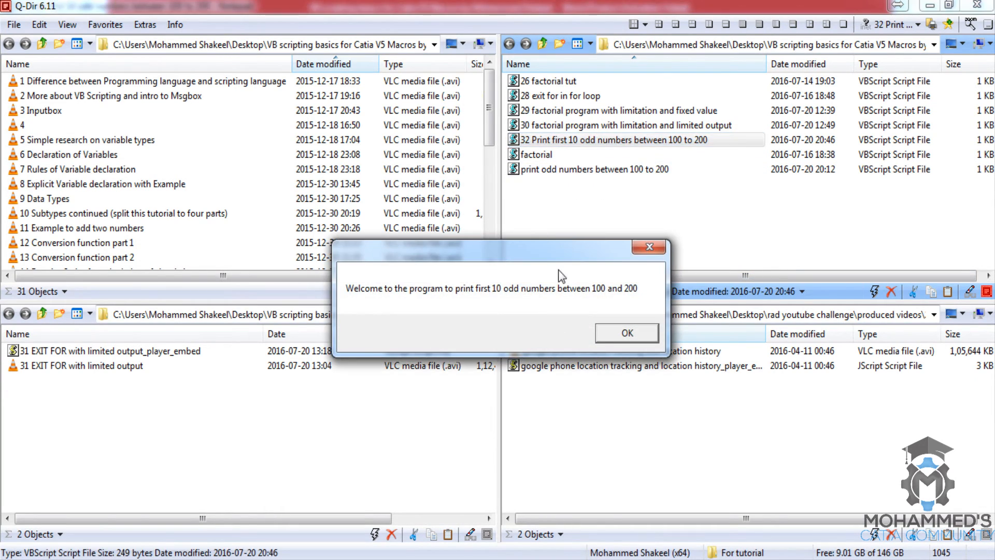
click(626, 333)
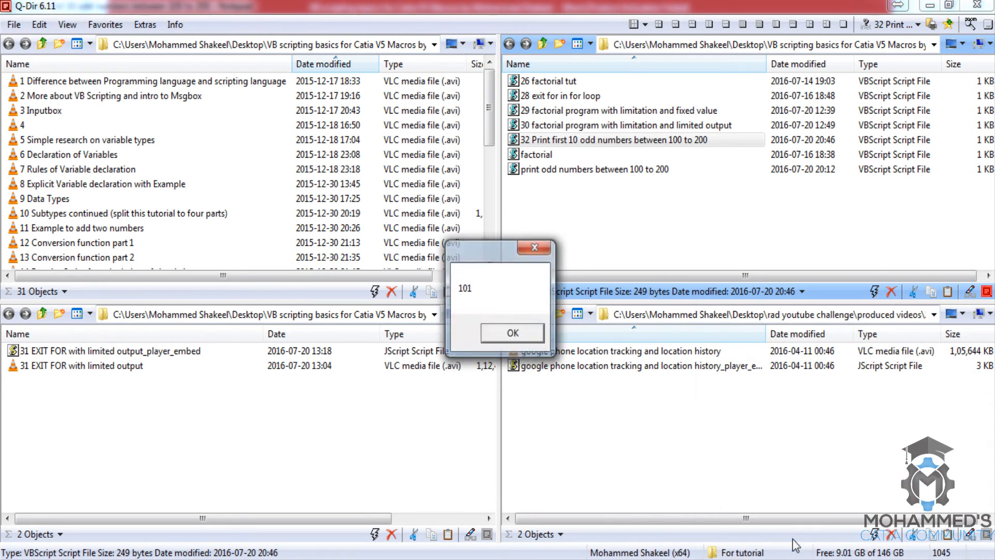
click(512, 333)
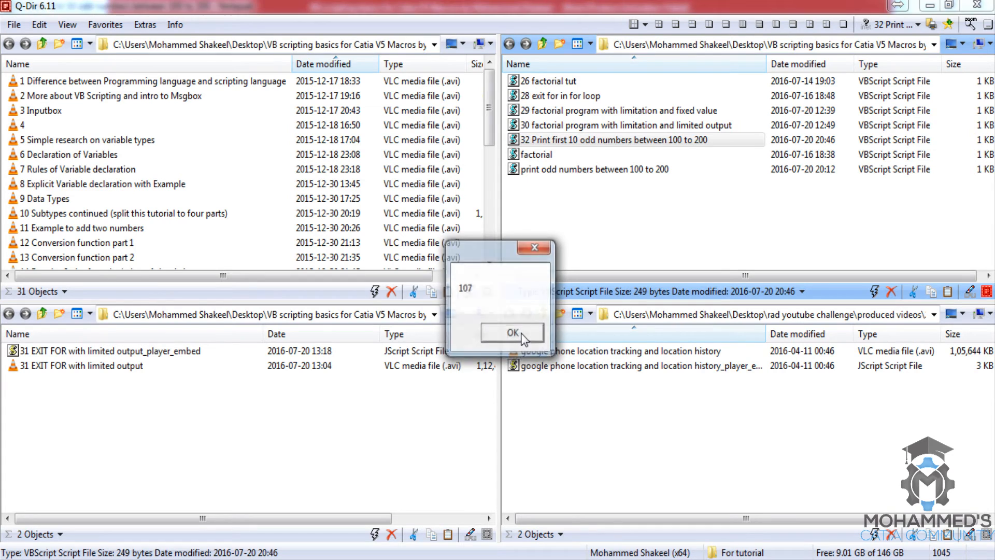
click(511, 331)
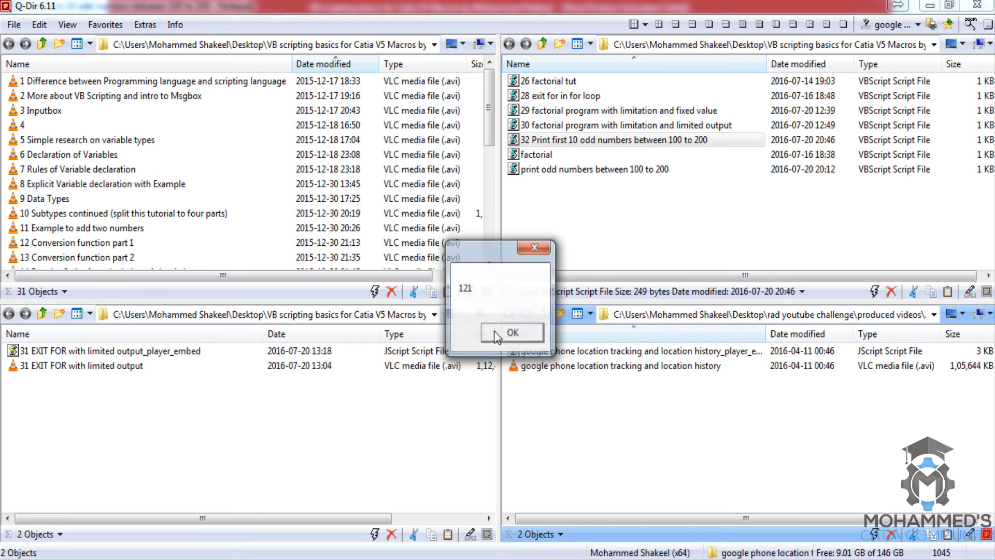
click(511, 331)
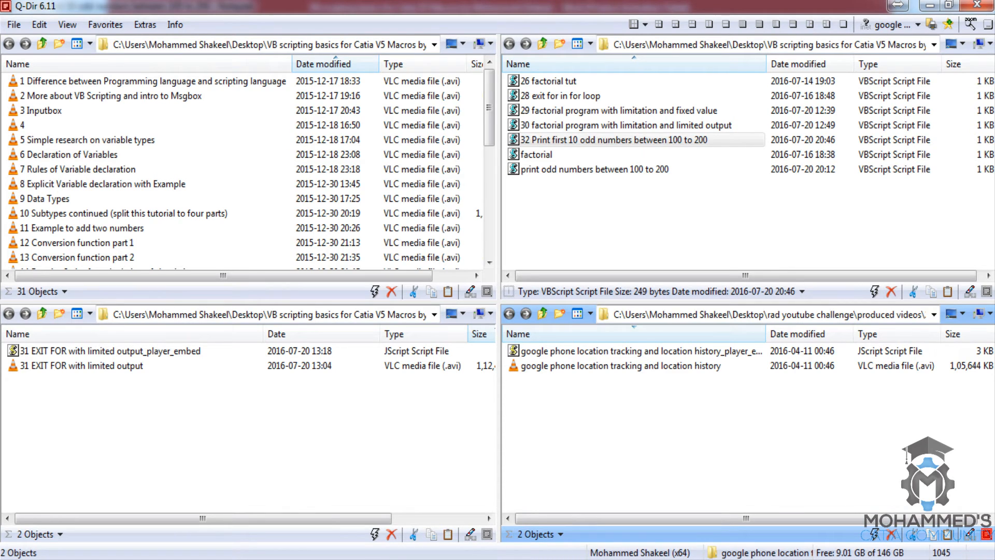
- Change the exit condition from vcount > 10 to vcount > 9
double_click(633, 140)
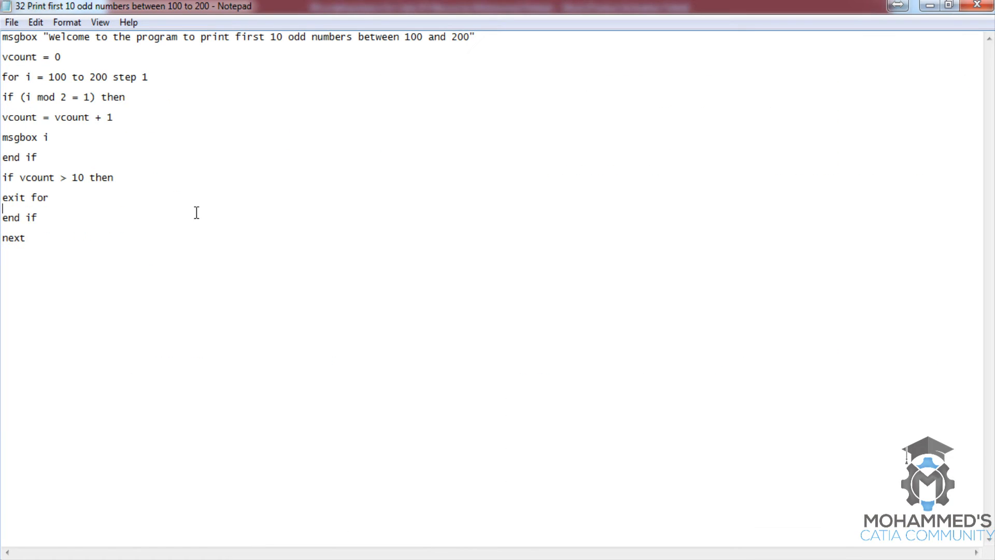
double_click(78, 177)
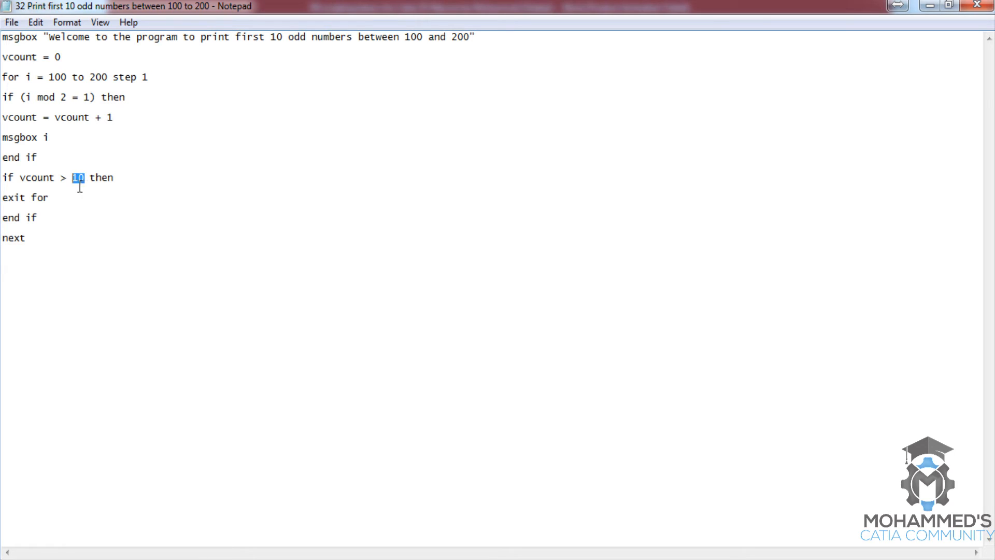
text(9)
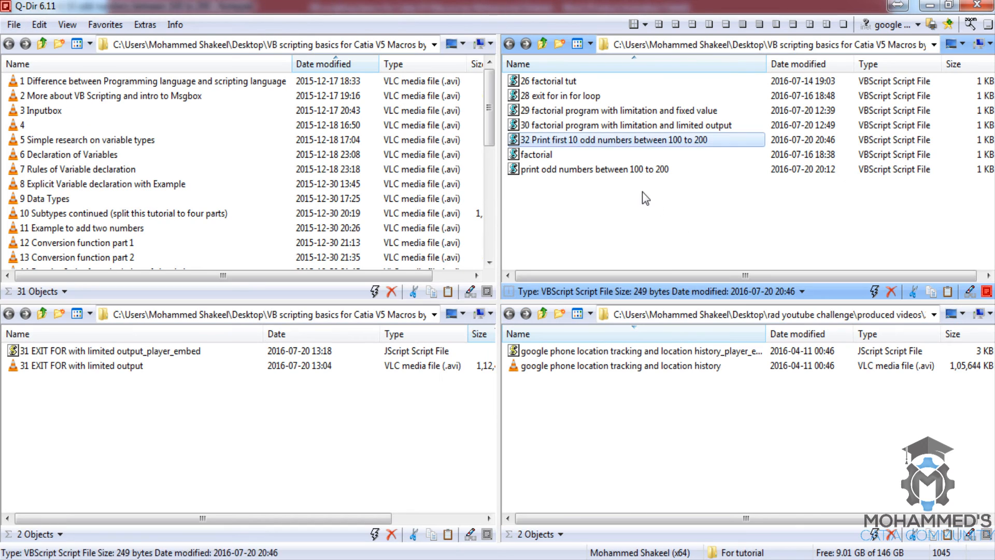
double_click(637, 140)
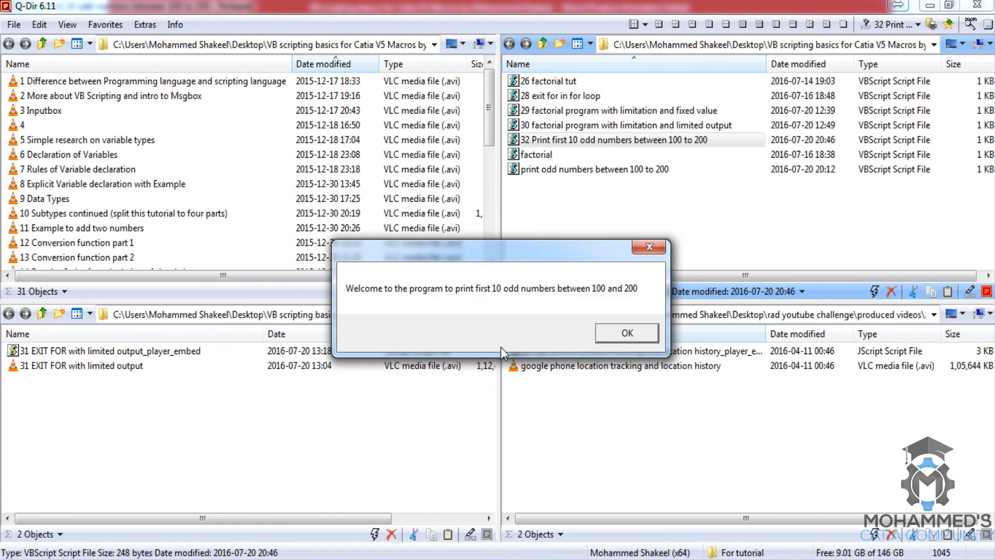
click(625, 332)
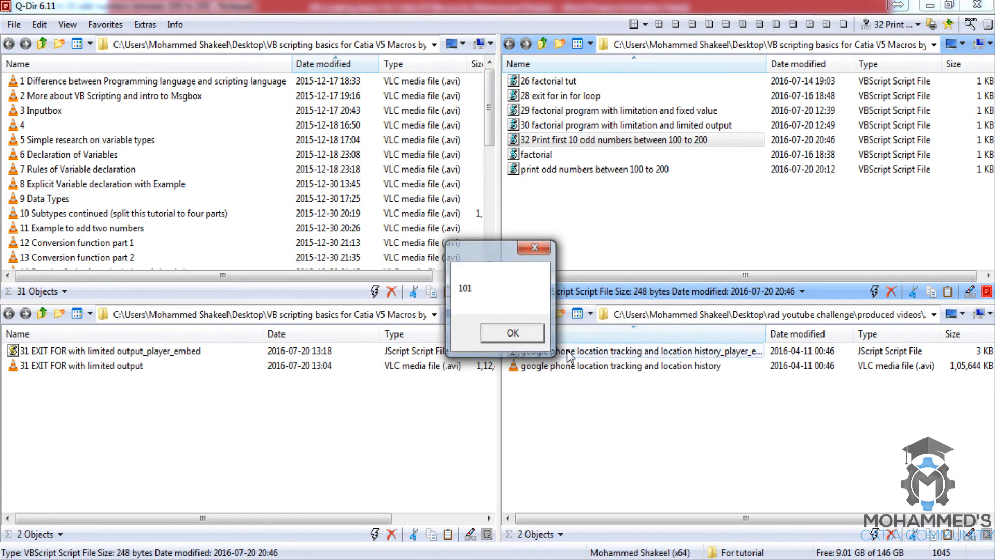
click(511, 333)
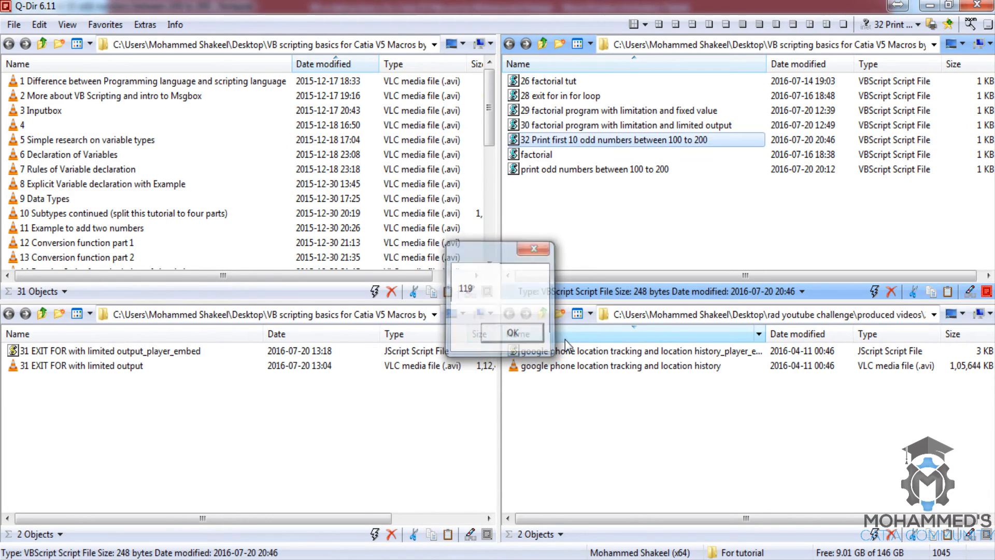
click(519, 333)
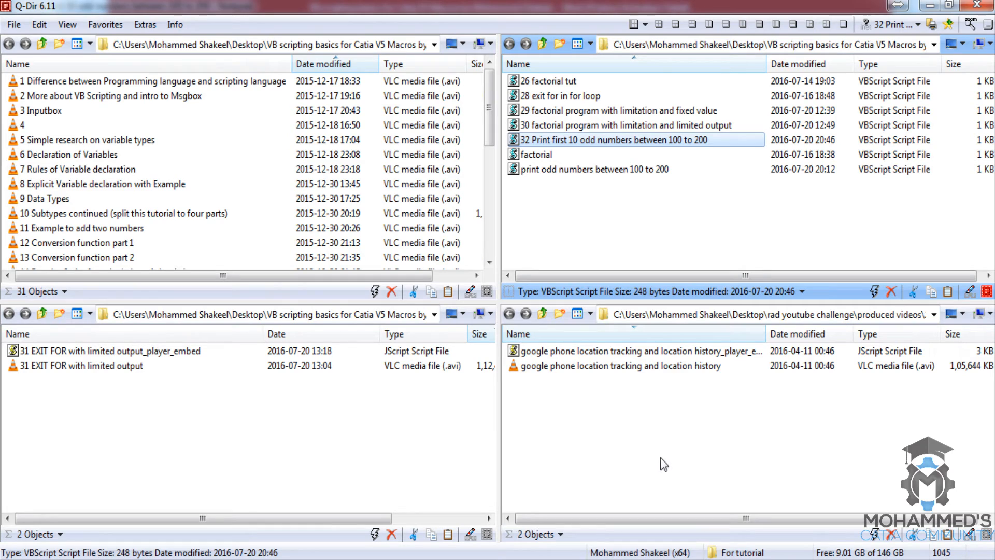
mouse_move(386, 462)
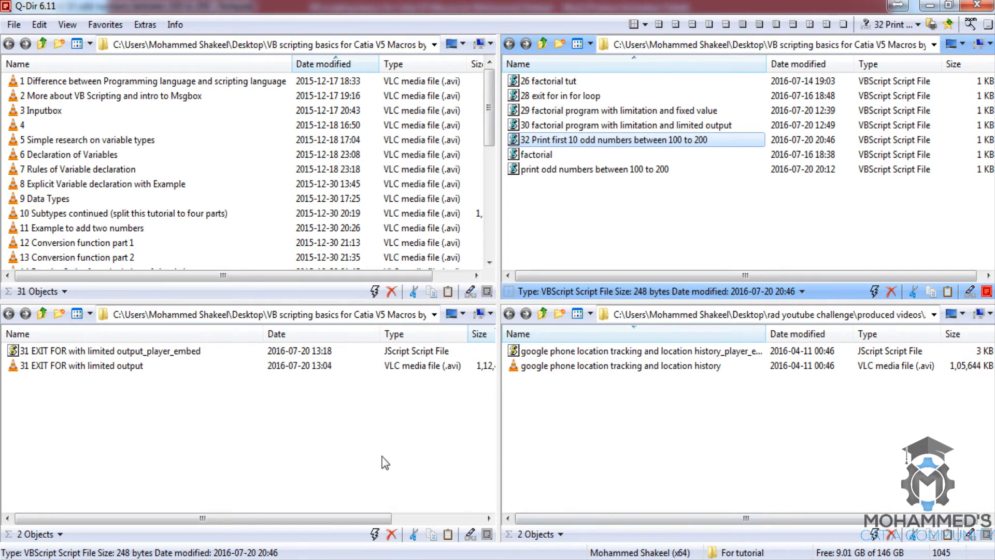
mouse_move(295, 502)
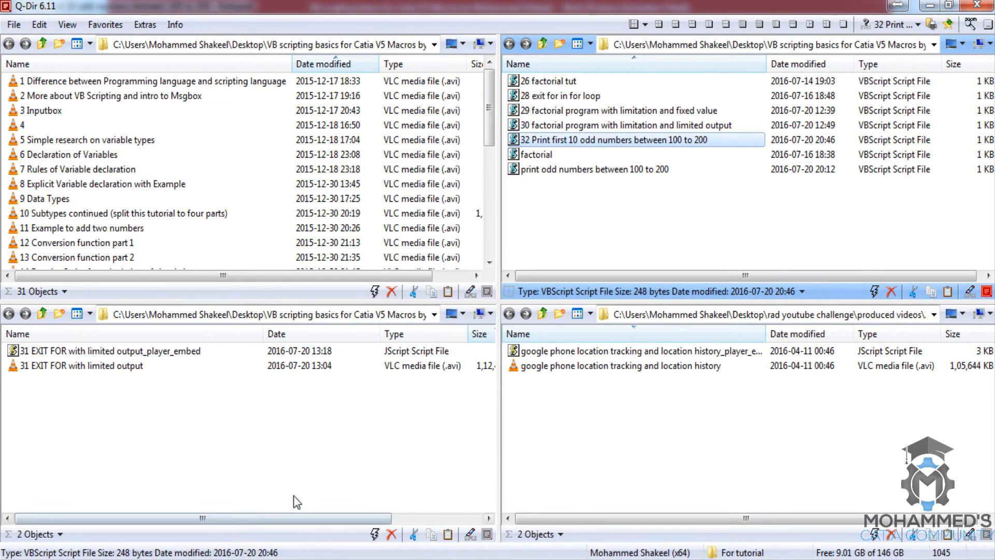
double_click(637, 140)
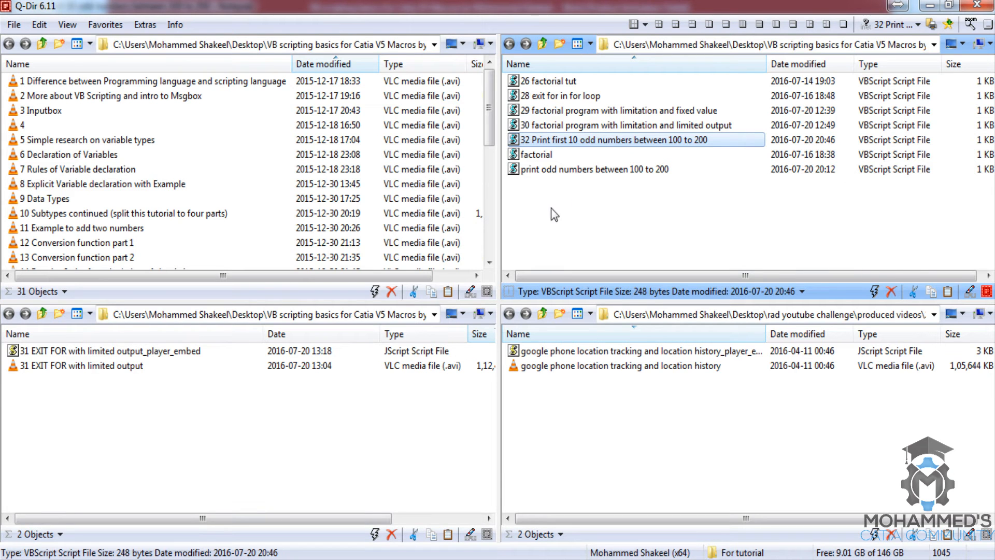
mouse_move(185, 546)
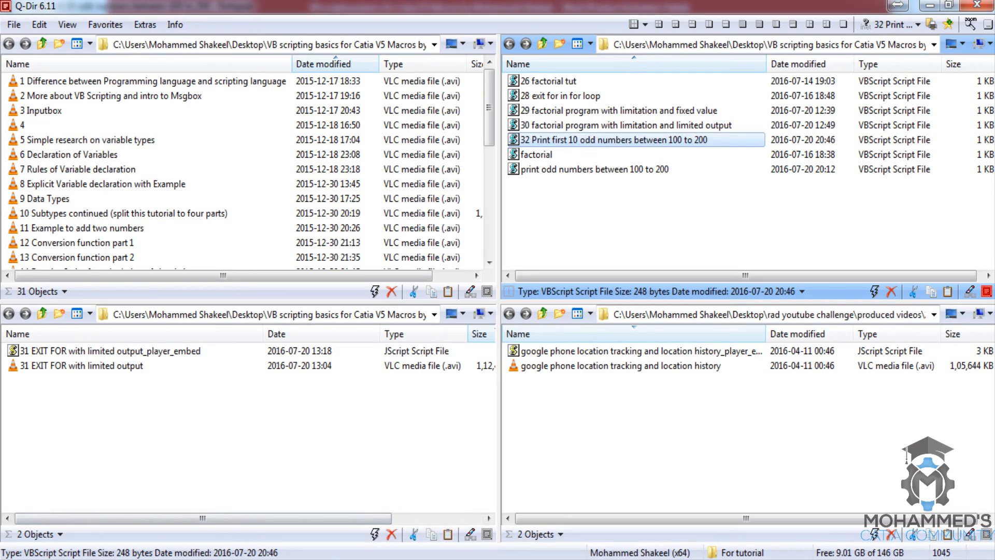
- Initialize strmsg = "" after vcount = 0
double_click(636, 139)
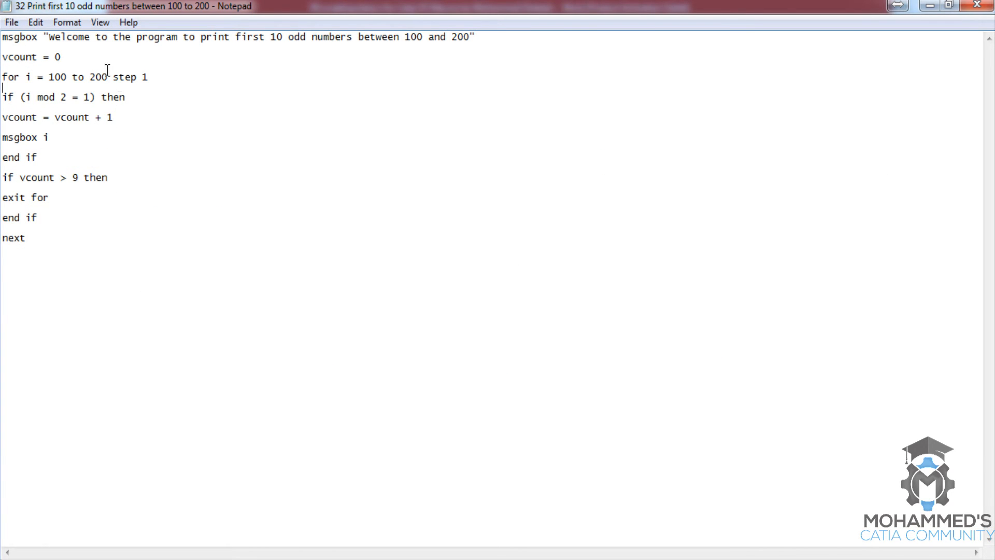
text(st)
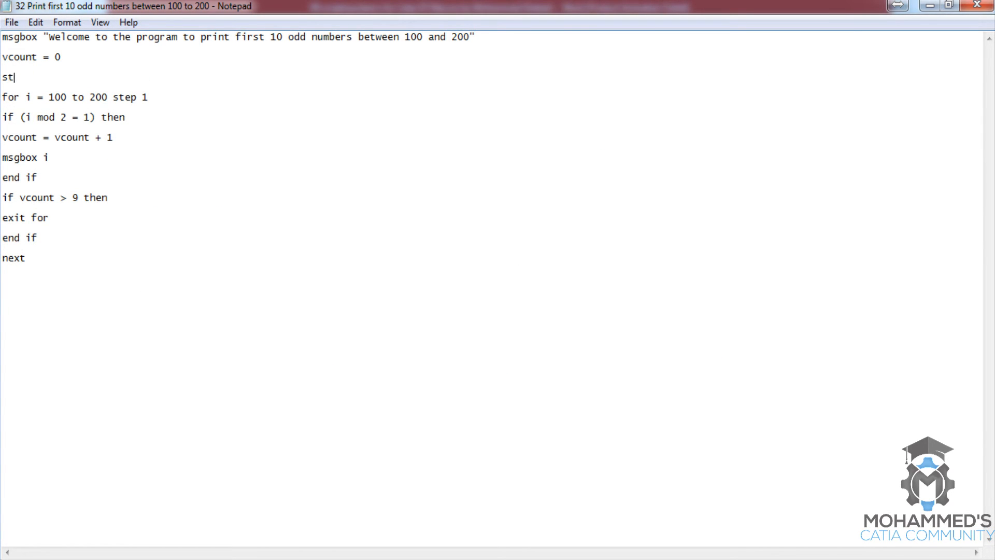
text(rmsg)
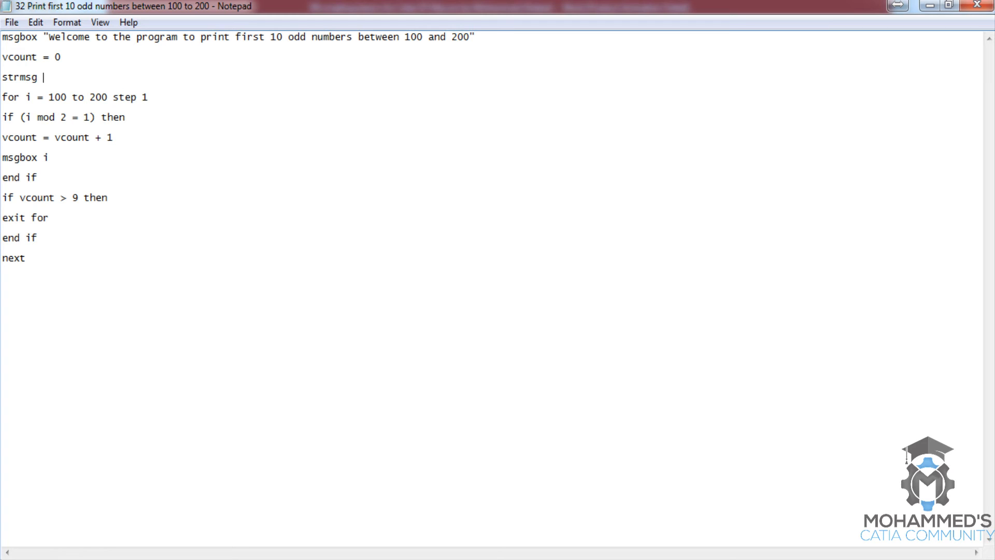
text(= "")
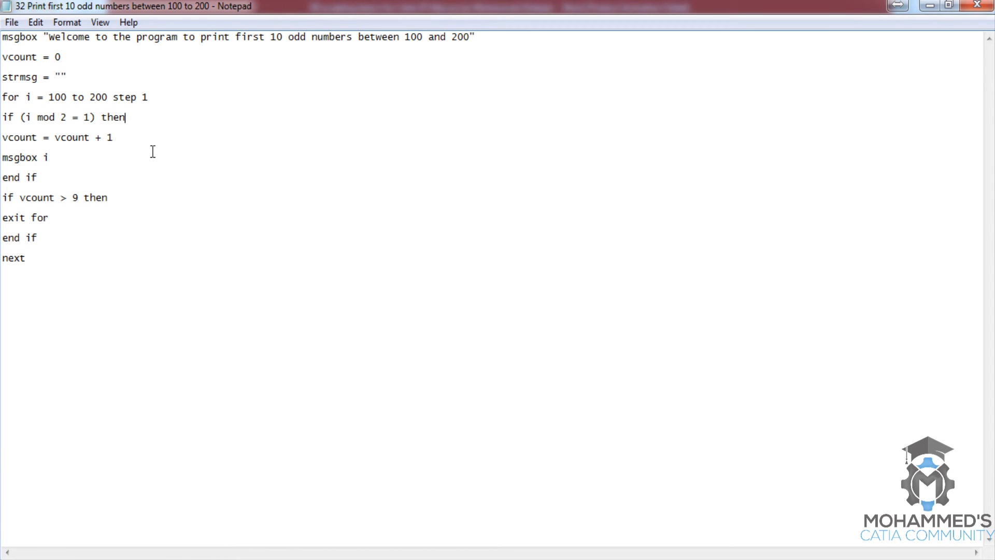
mouse_move(87, 182)
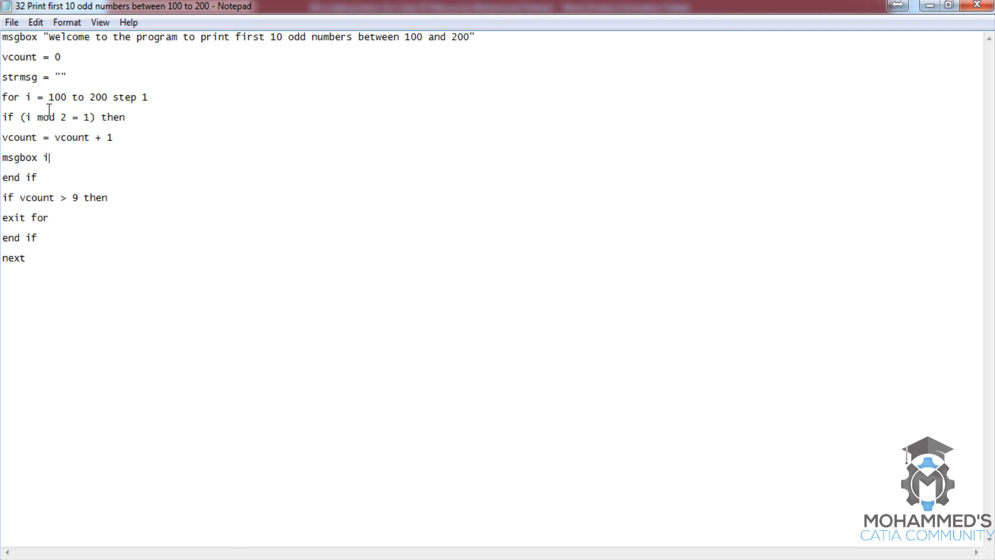
- Replace msgbox i with strmsg = strmsg &i& ", " to collect the odd numbers
double_click(25, 158)
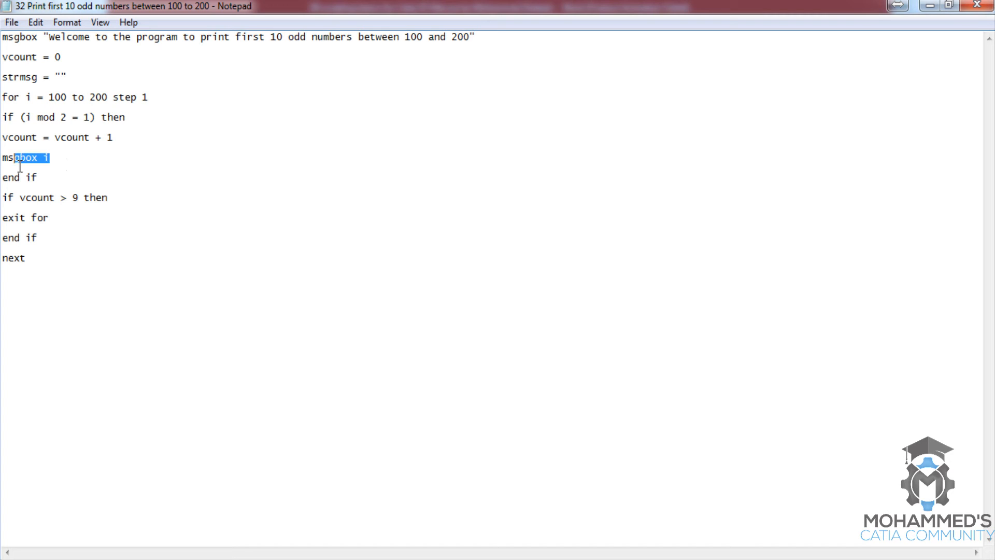
text(strmsg)
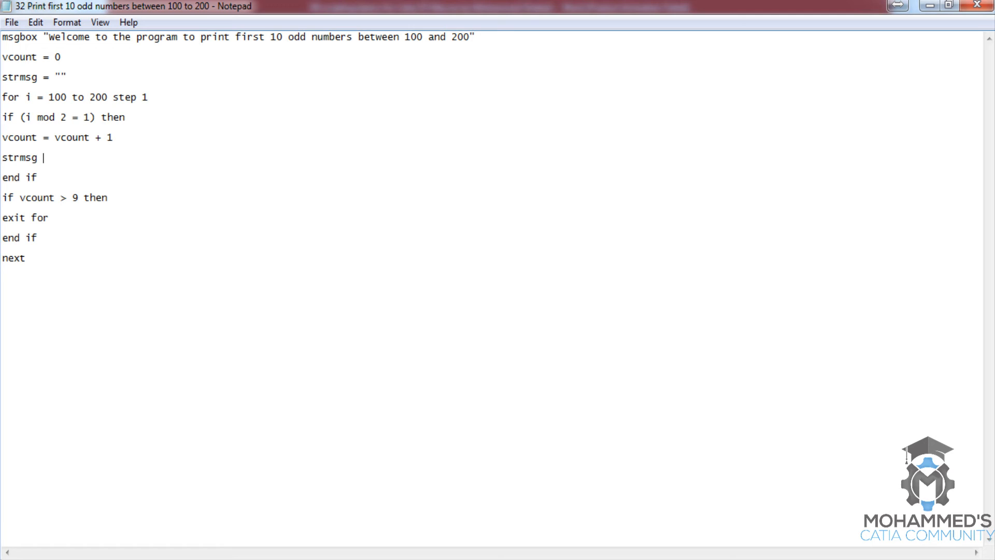
text(= strms)
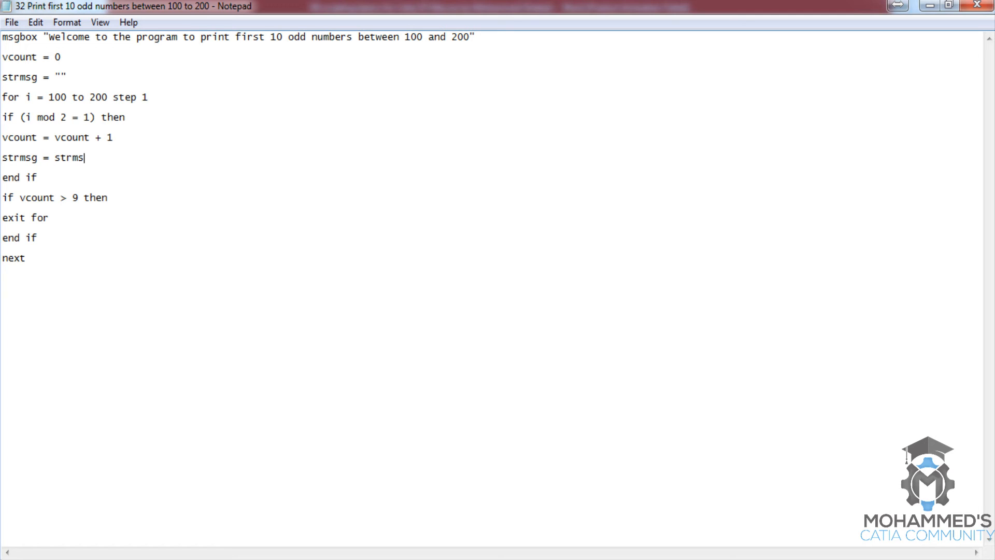
text(g)
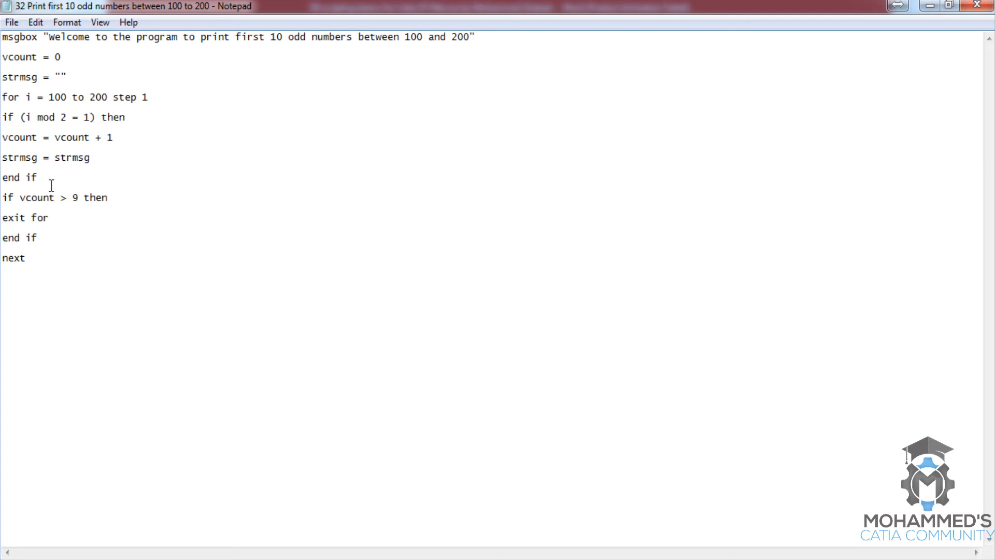
double_click(20, 158)
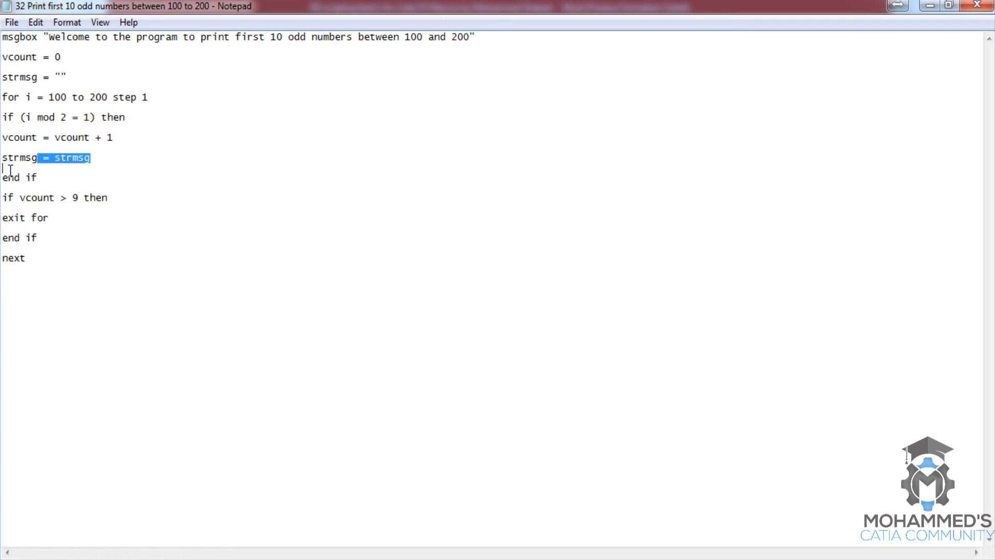
click(117, 169)
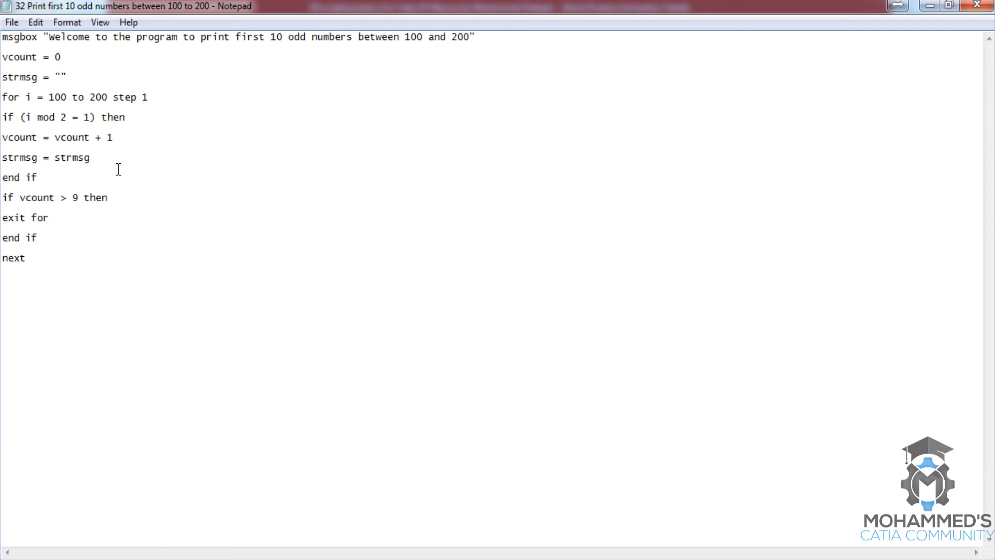
text(&)
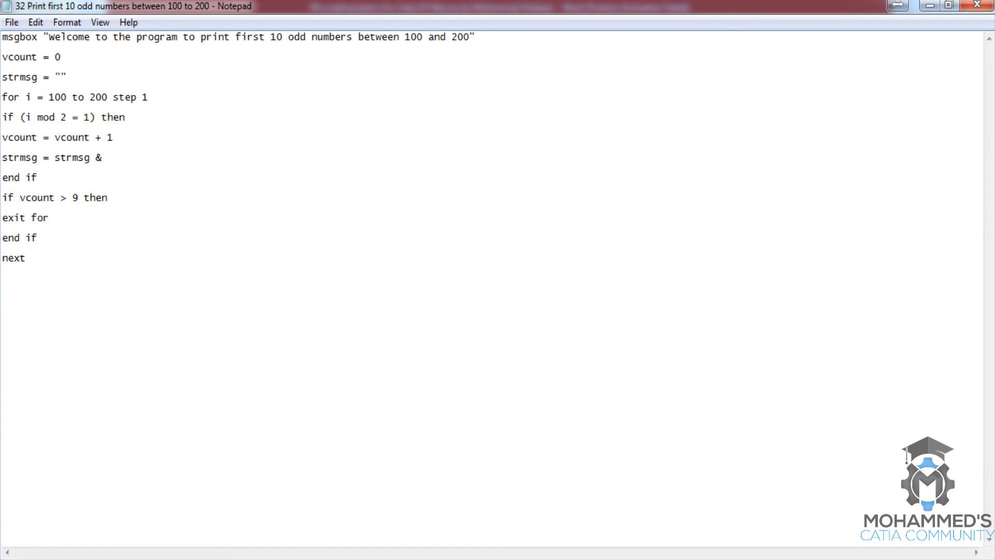
text(i)
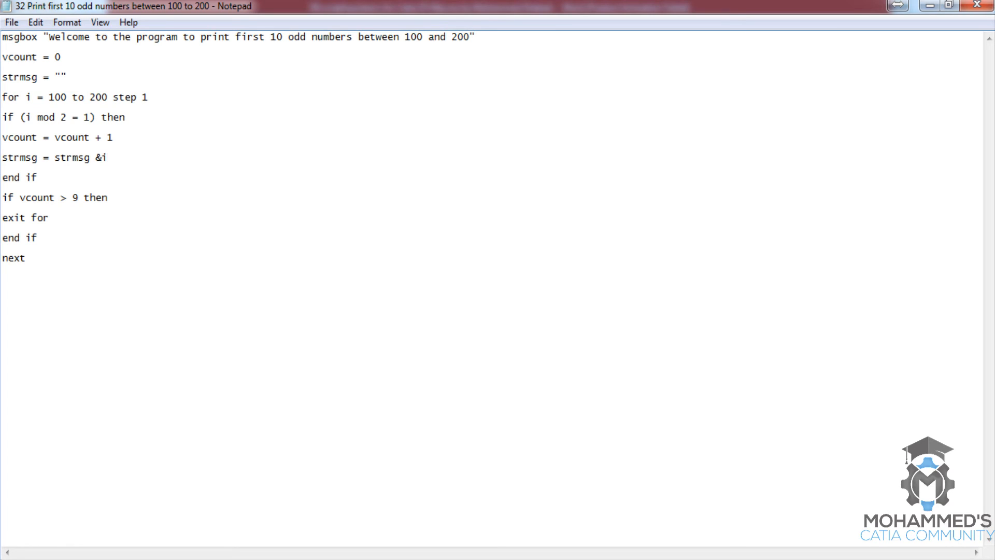
text(&)
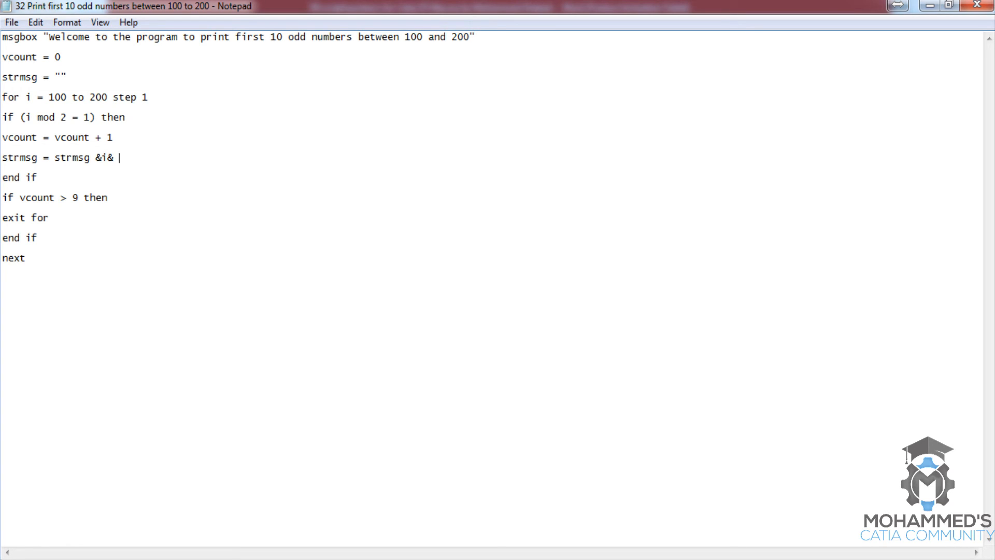
text(")
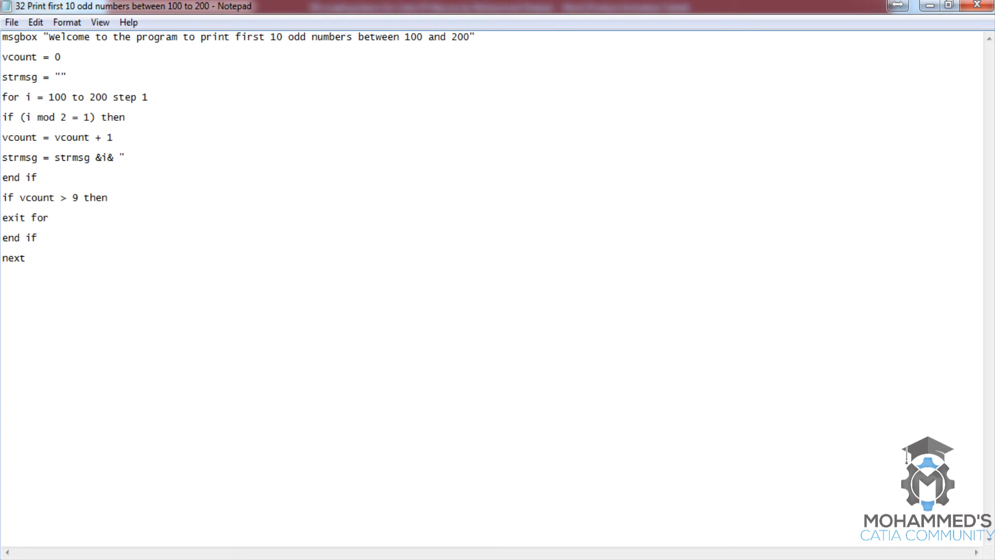
text(, "")
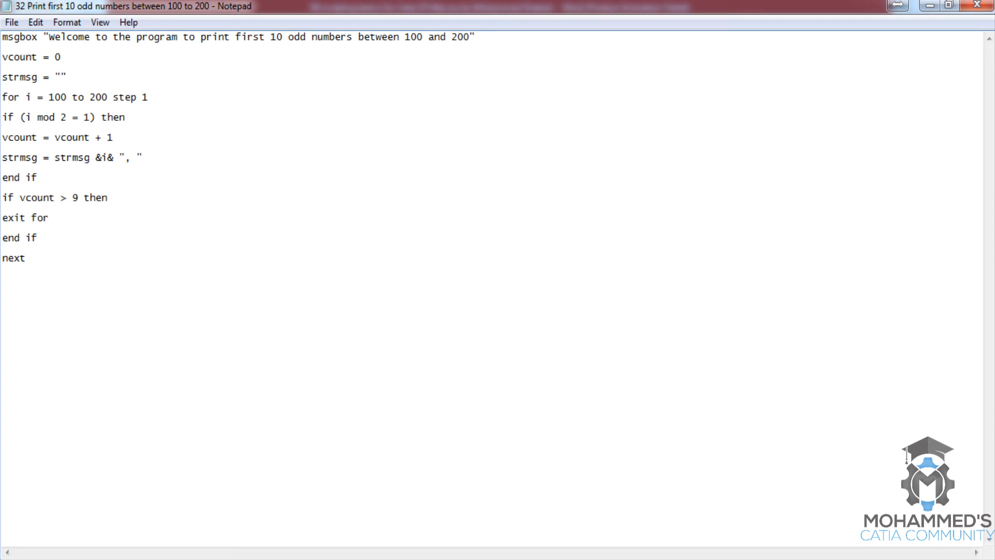
- Show the collected list once after the loop with msgbox strmsg
text(msgb)
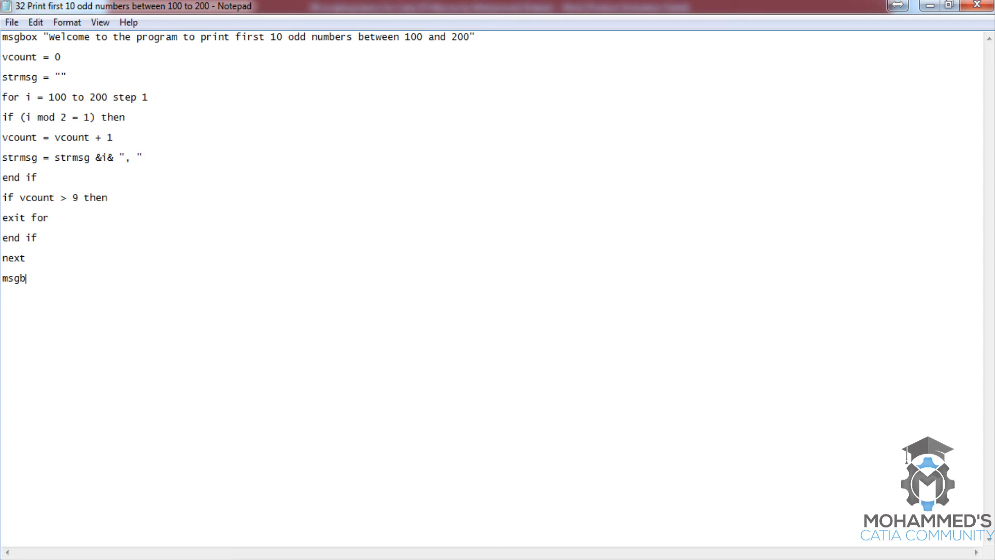
text(ox str)
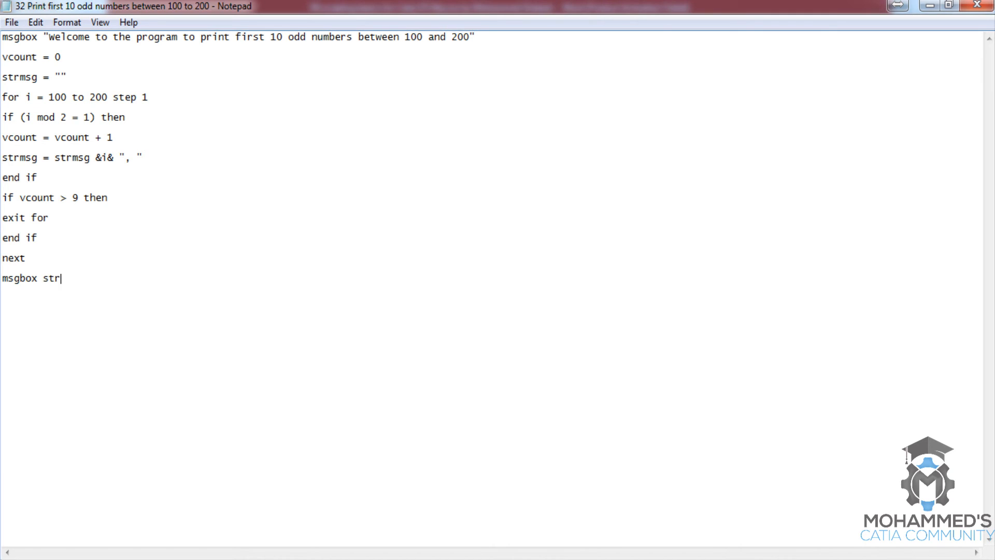
text(msg)
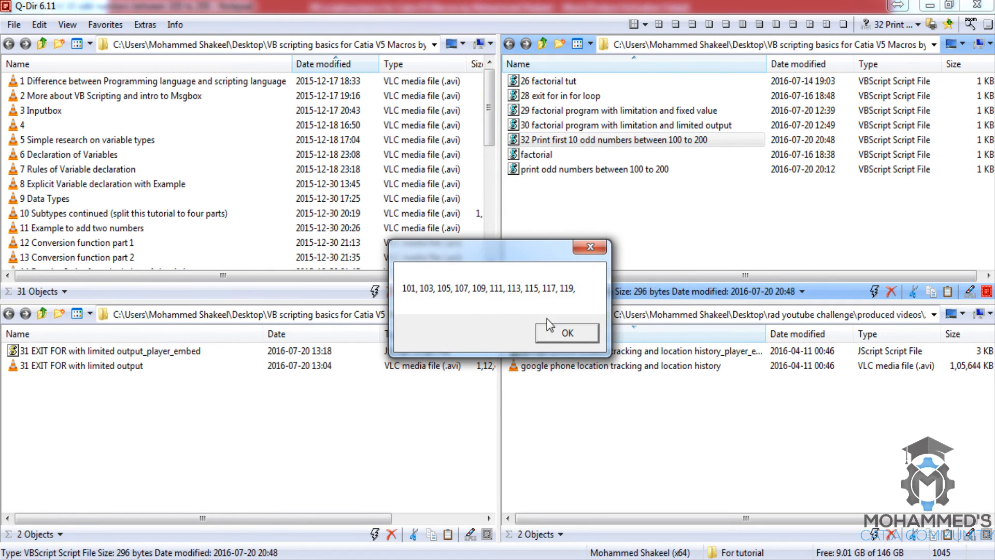
mouse_move(567, 333)
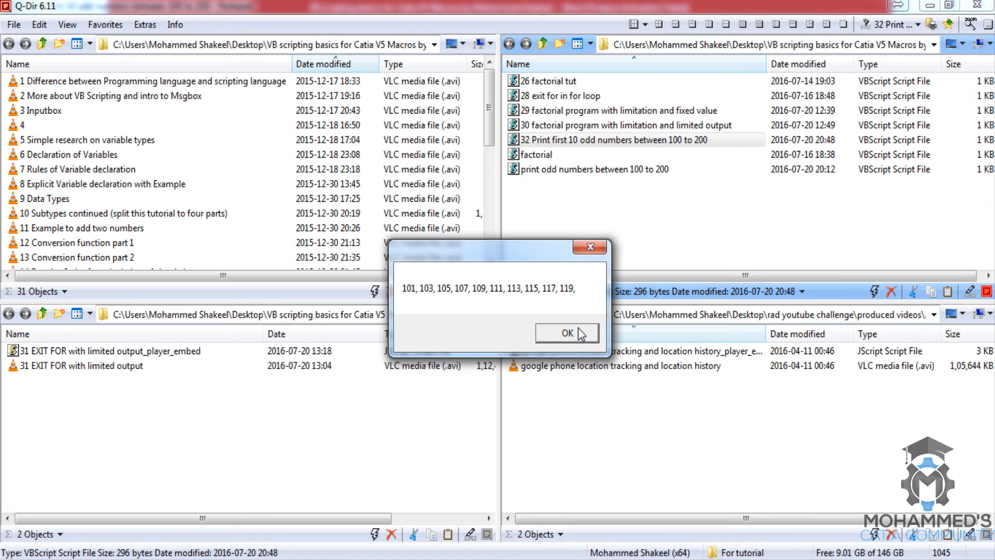
- Dismiss the message box listing 101 through 119 and return to the script in Notepad
click(567, 332)
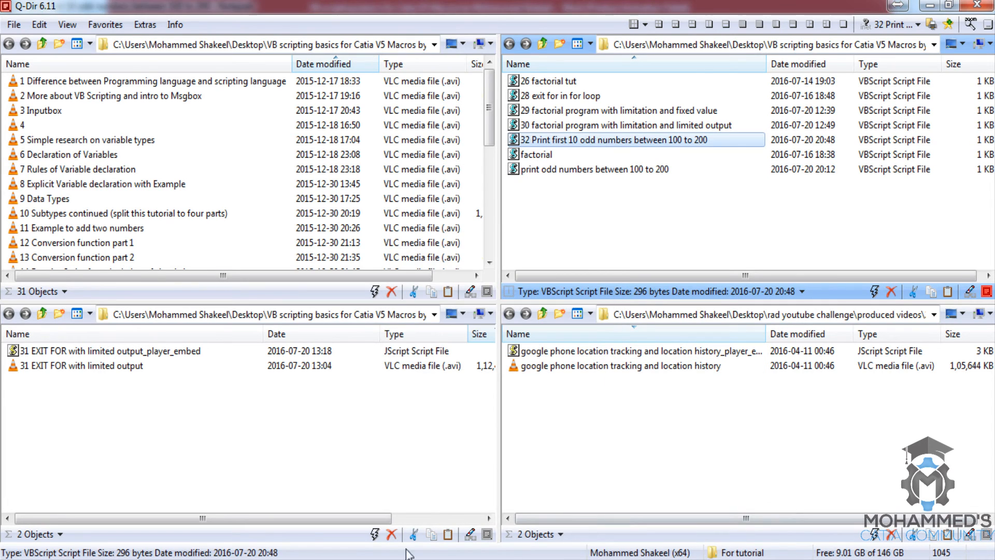
double_click(635, 140)
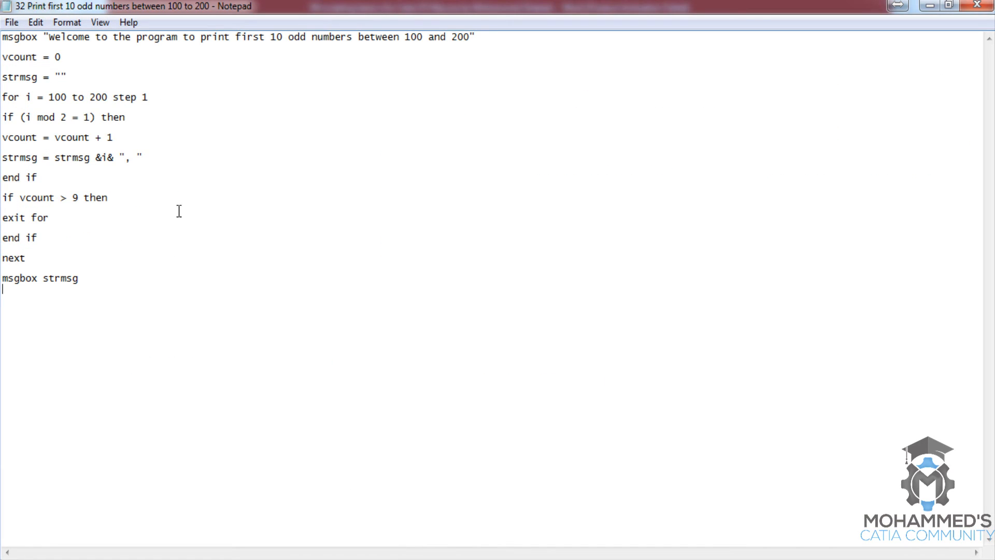
mouse_move(205, 169)
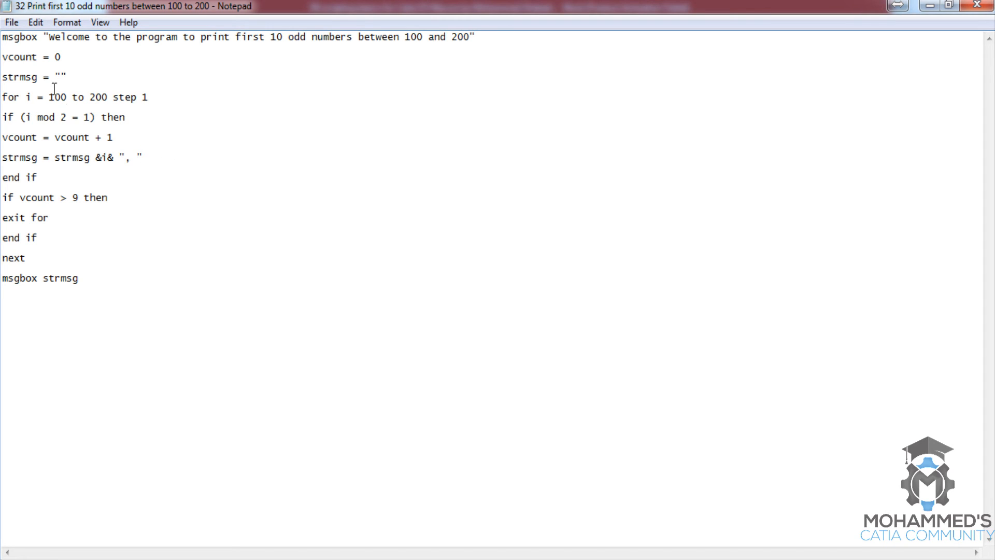
double_click(17, 77)
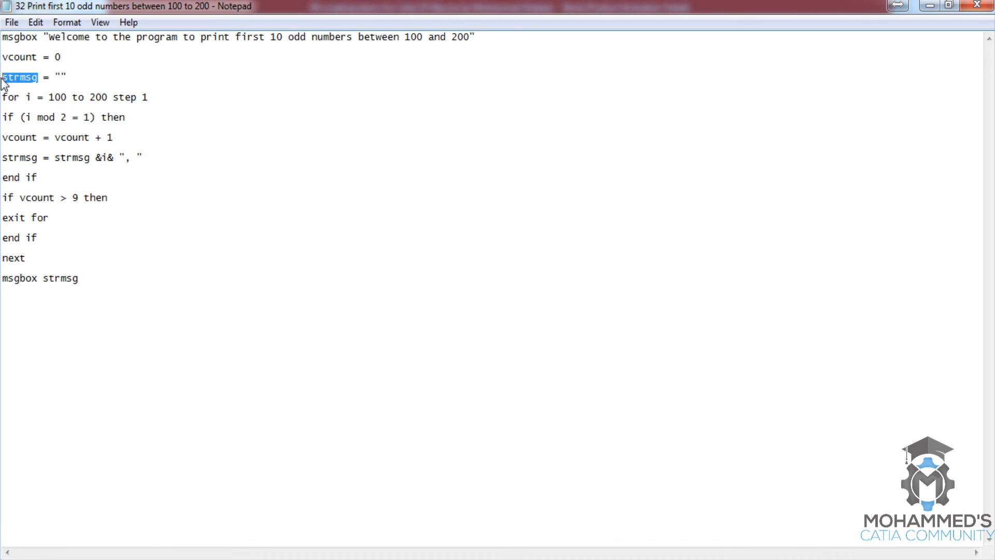
double_click(60, 77)
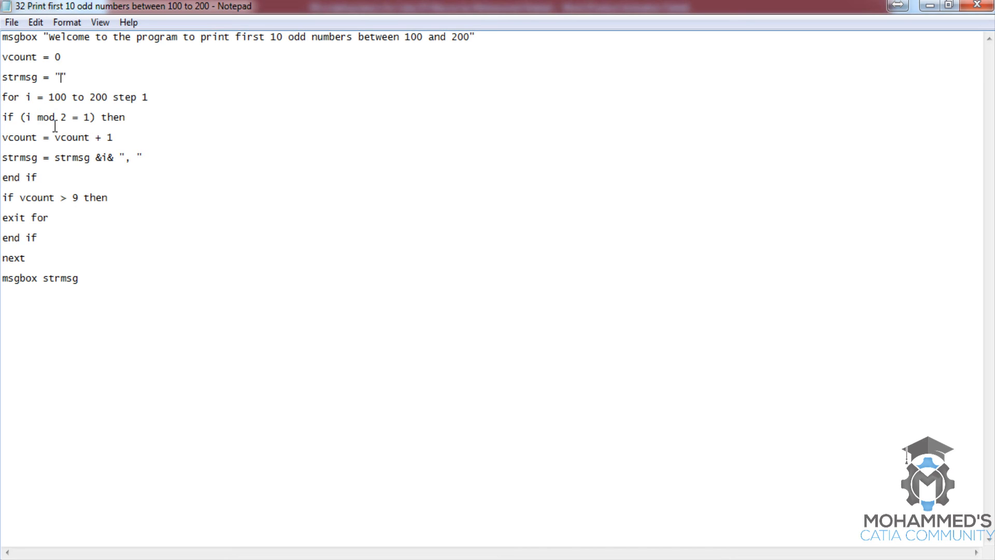
mouse_move(58, 156)
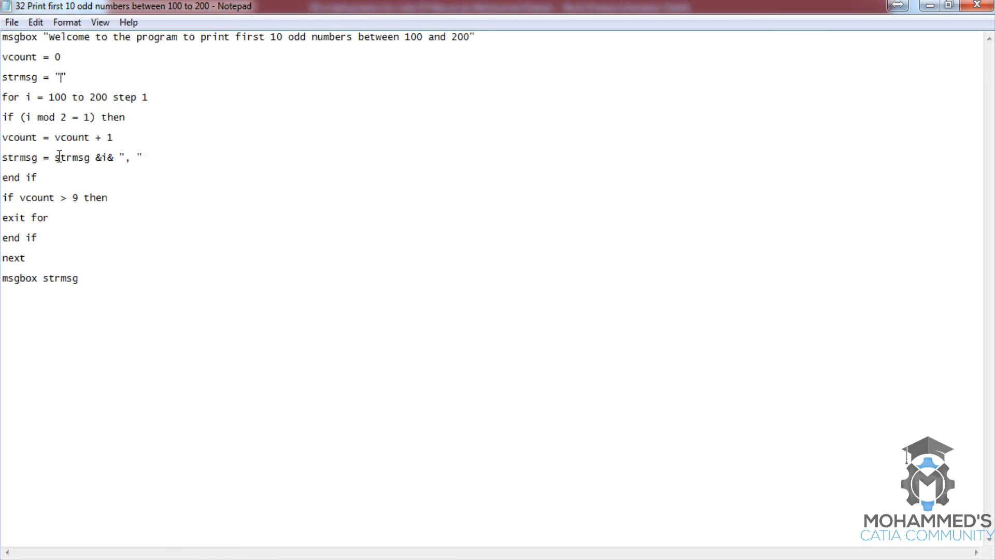
mouse_move(87, 159)
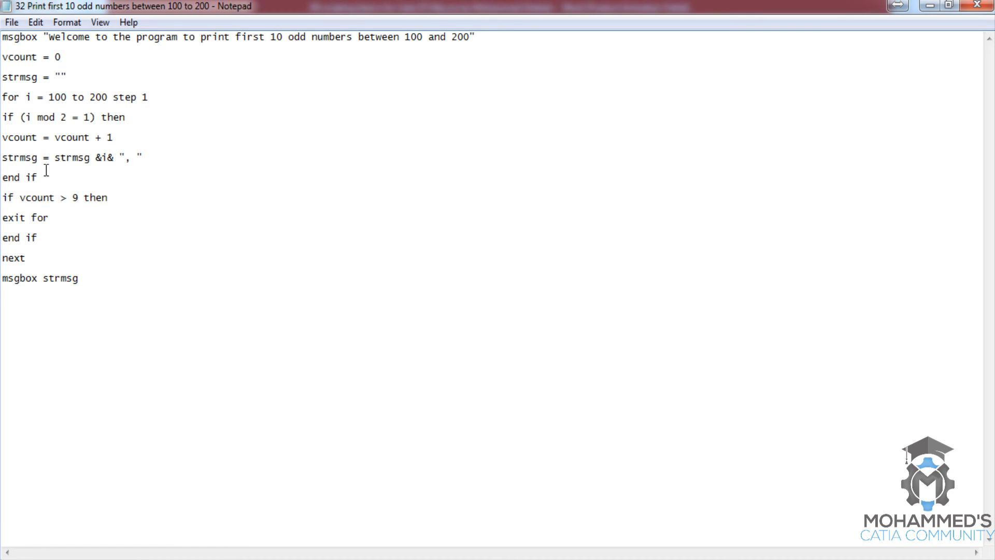
double_click(19, 157)
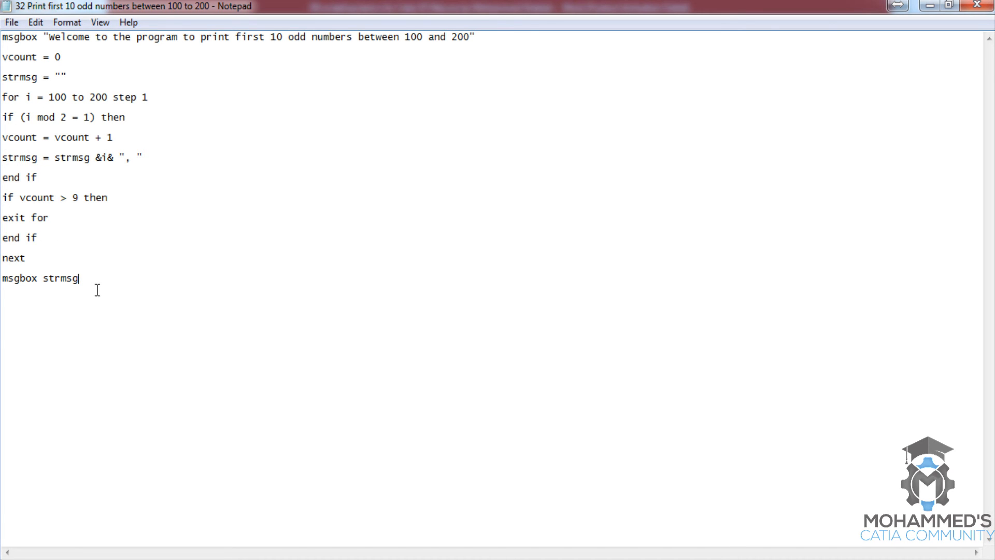
double_click(59, 278)
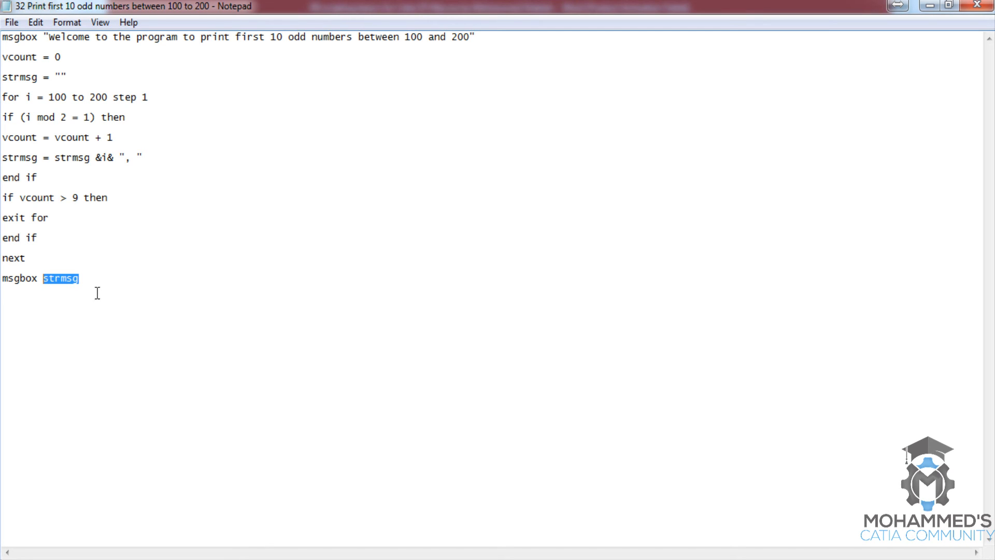
click(79, 279)
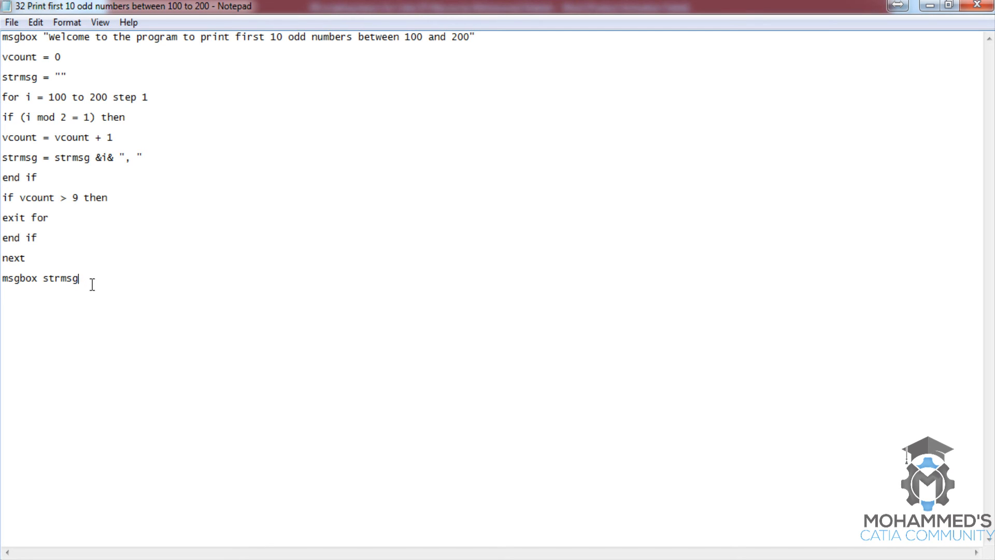
mouse_move(110, 241)
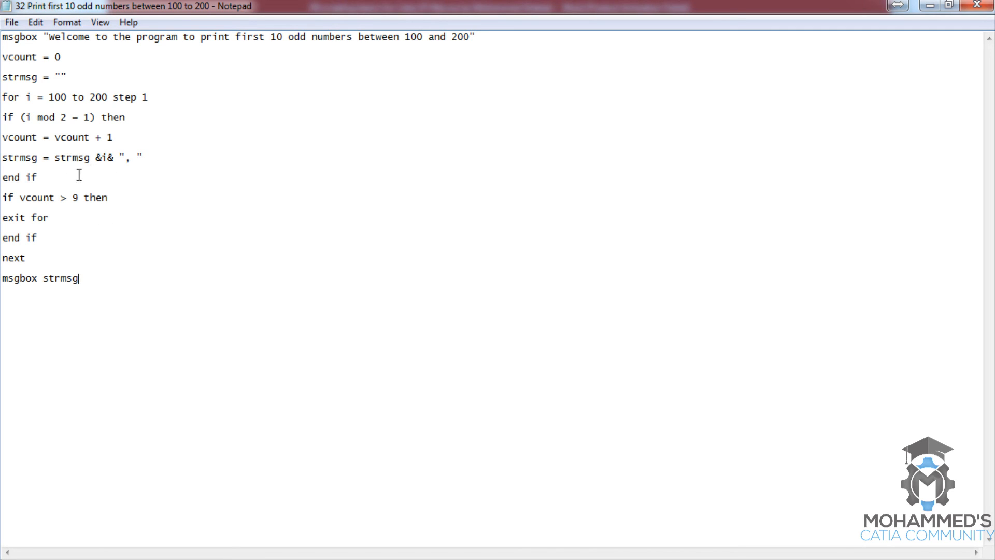
double_click(19, 157)
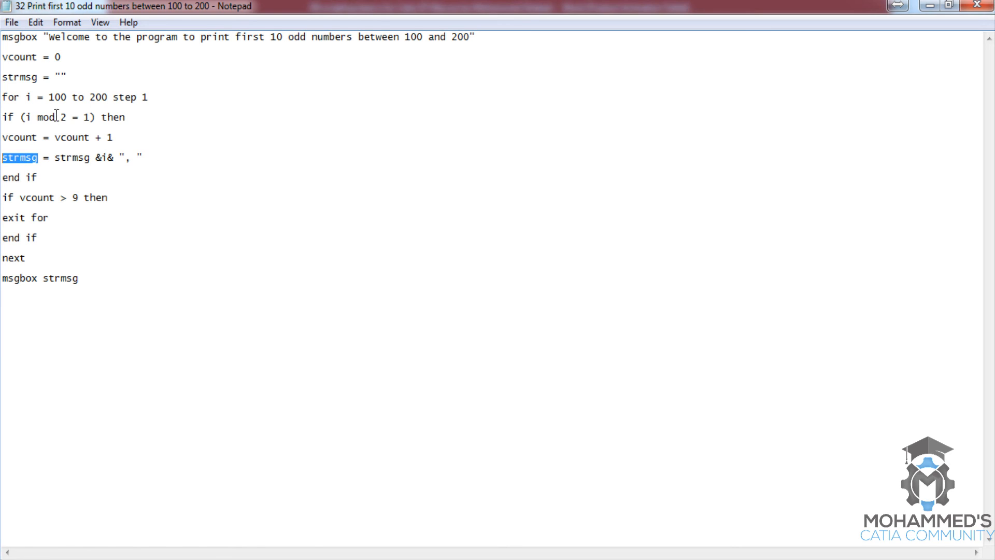
double_click(69, 157)
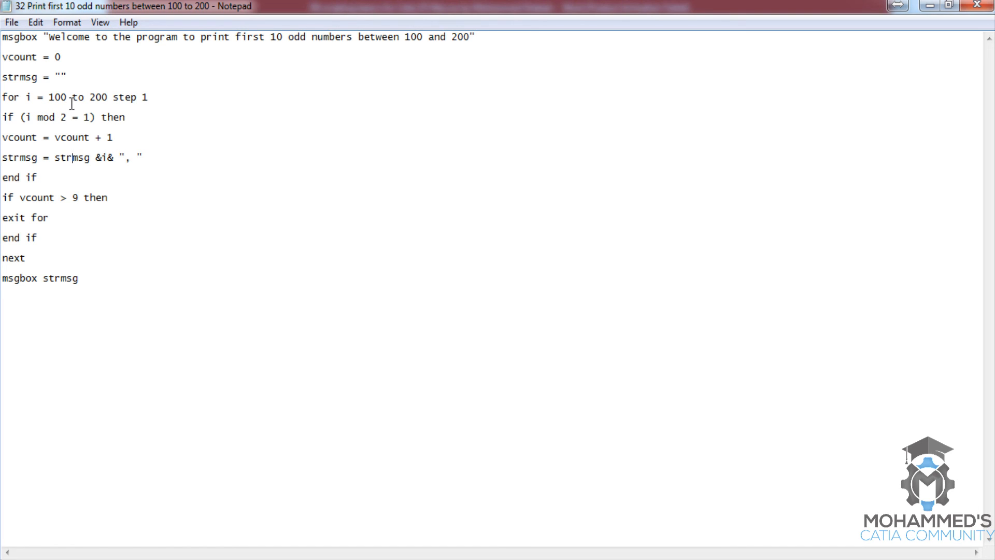
mouse_move(71, 137)
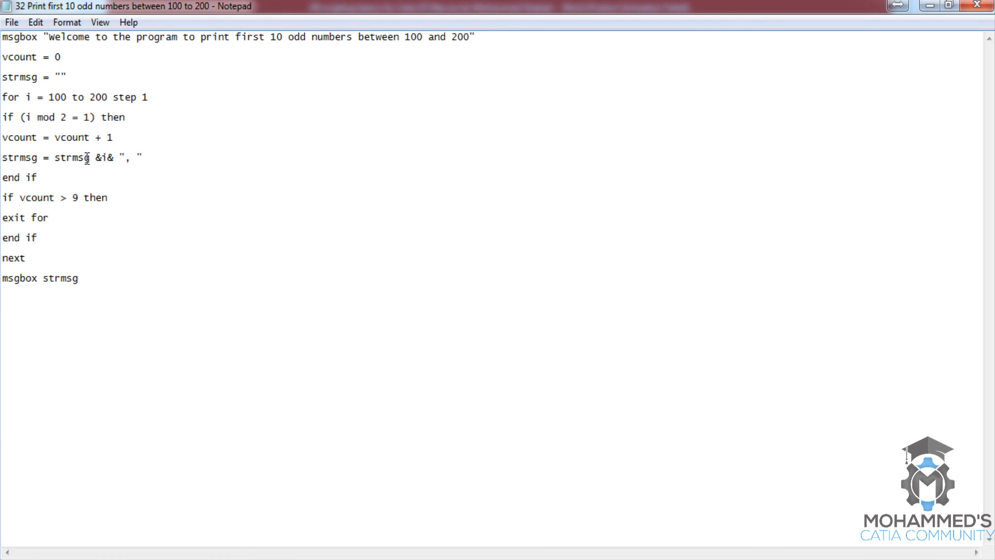
mouse_move(112, 166)
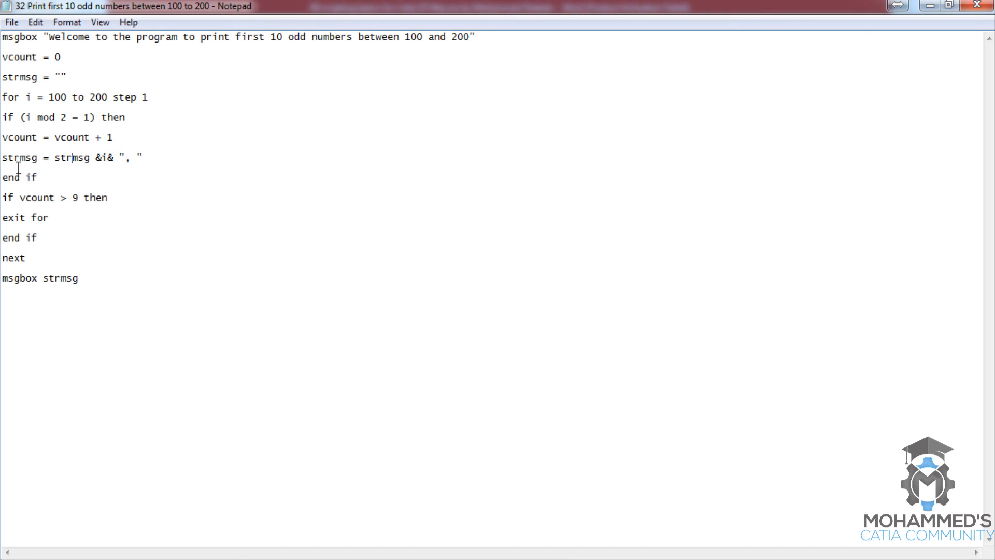
mouse_move(137, 168)
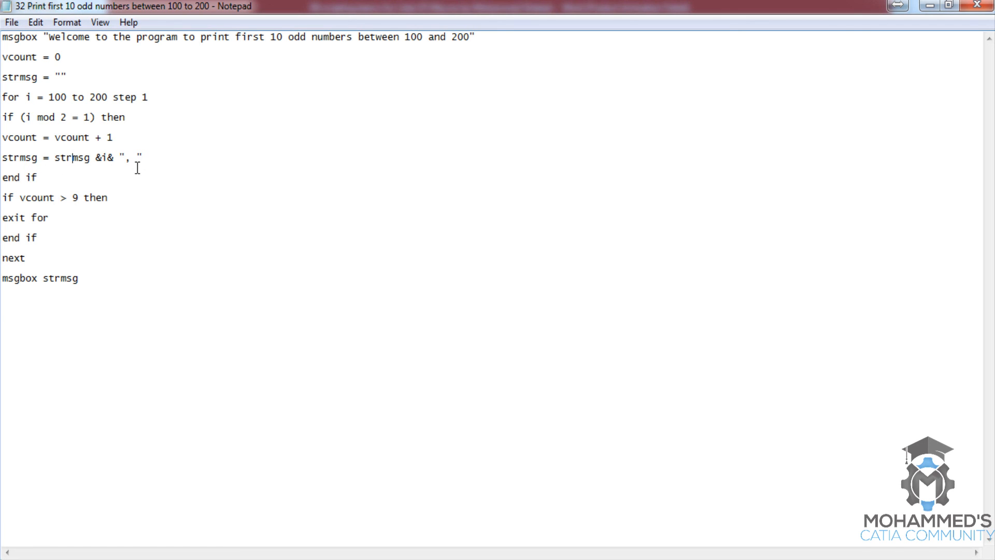
mouse_move(87, 162)
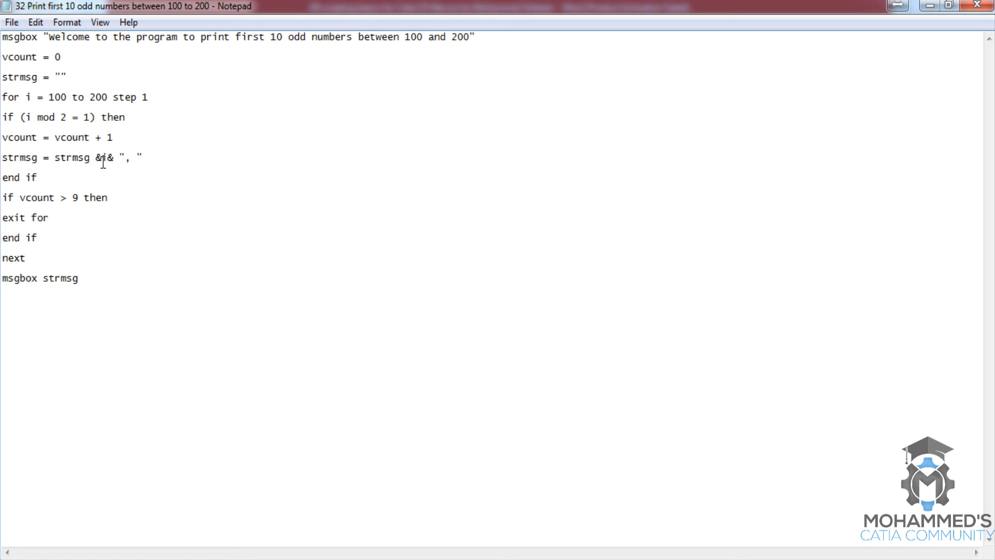
mouse_move(110, 167)
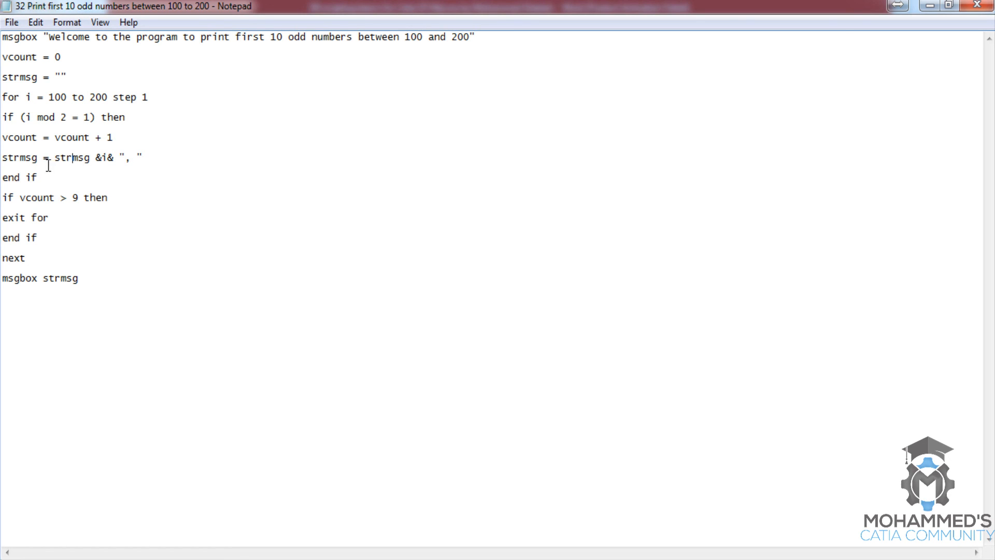
double_click(20, 157)
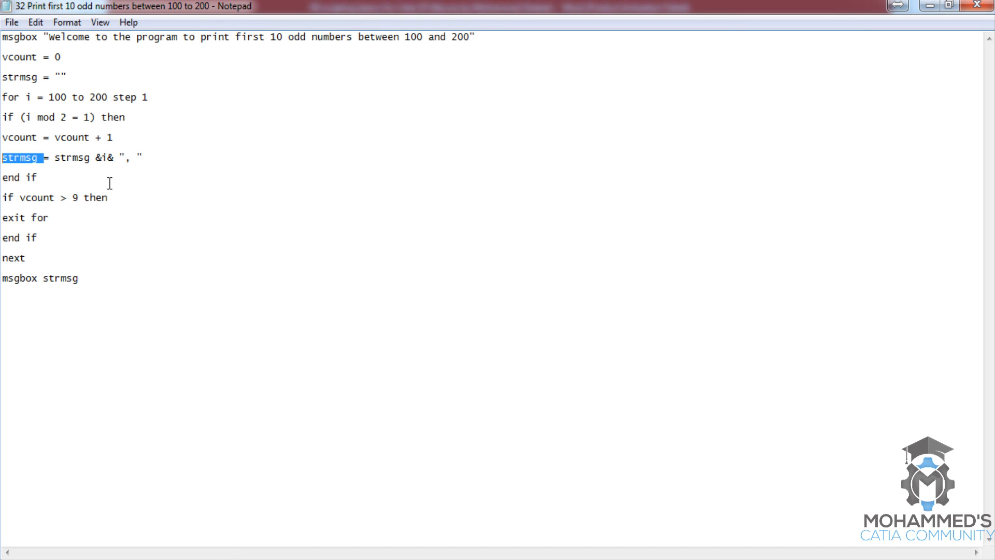
mouse_move(153, 193)
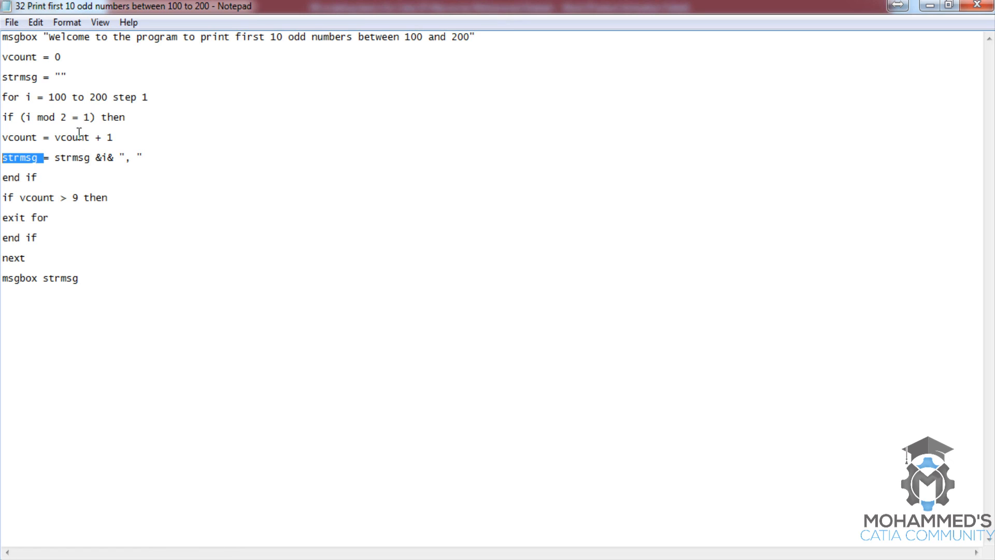
click(80, 98)
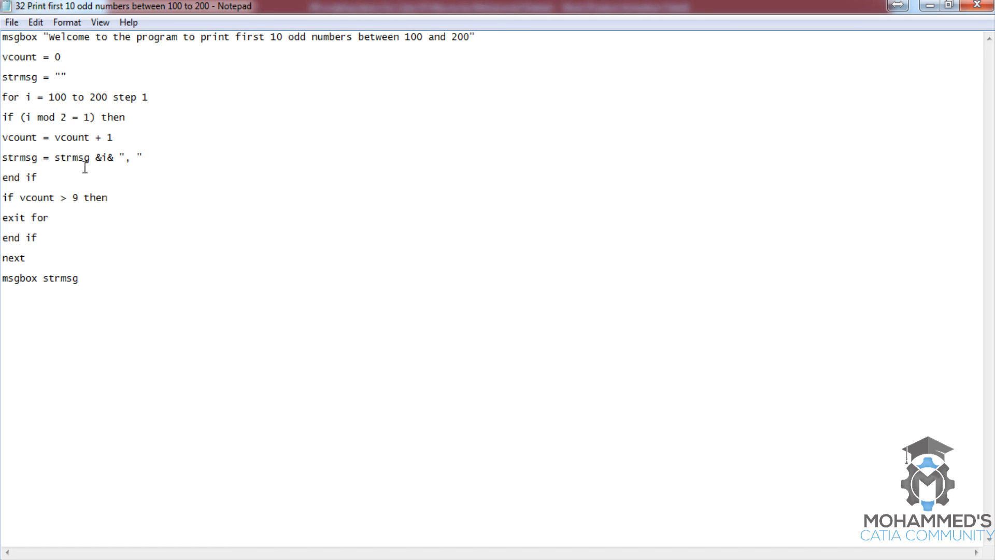
mouse_move(125, 169)
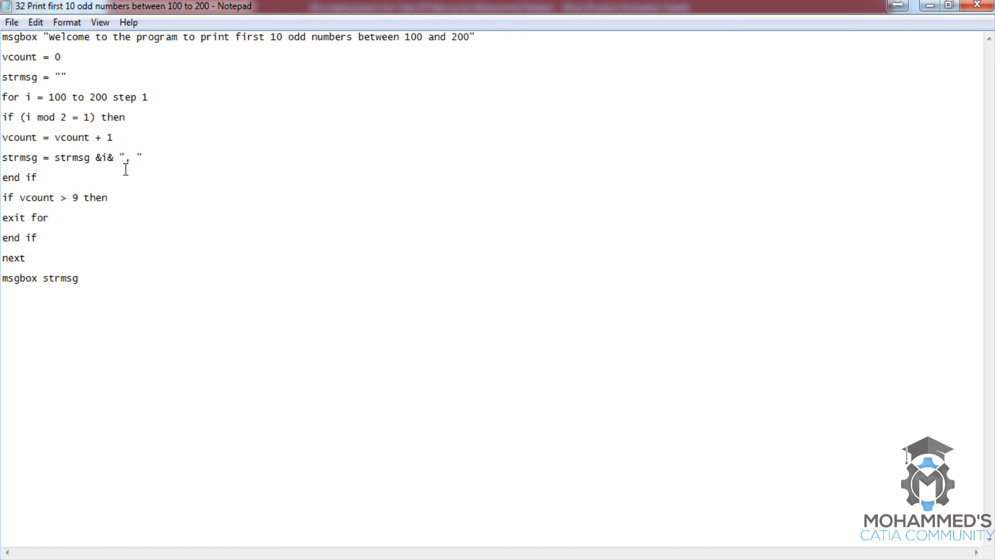
mouse_move(132, 171)
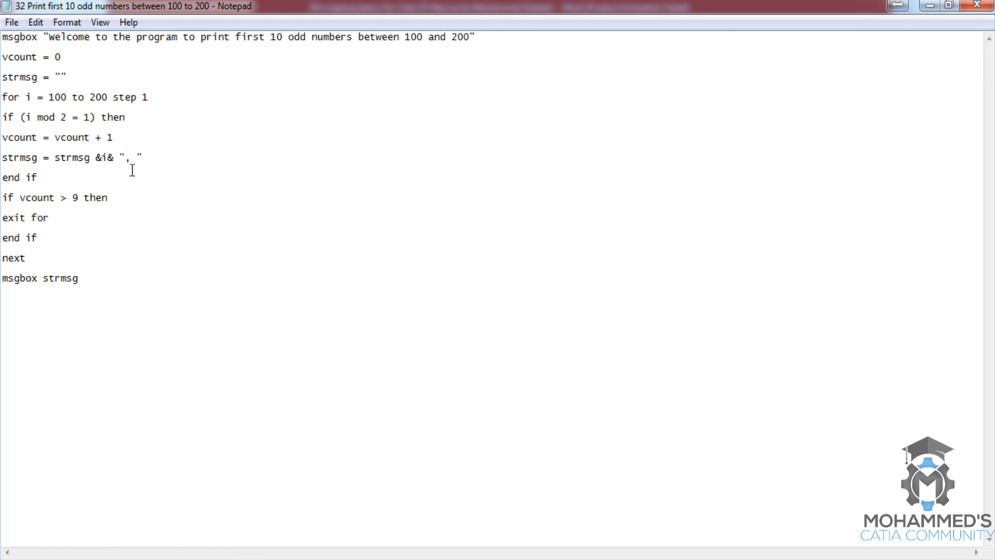
click(66, 97)
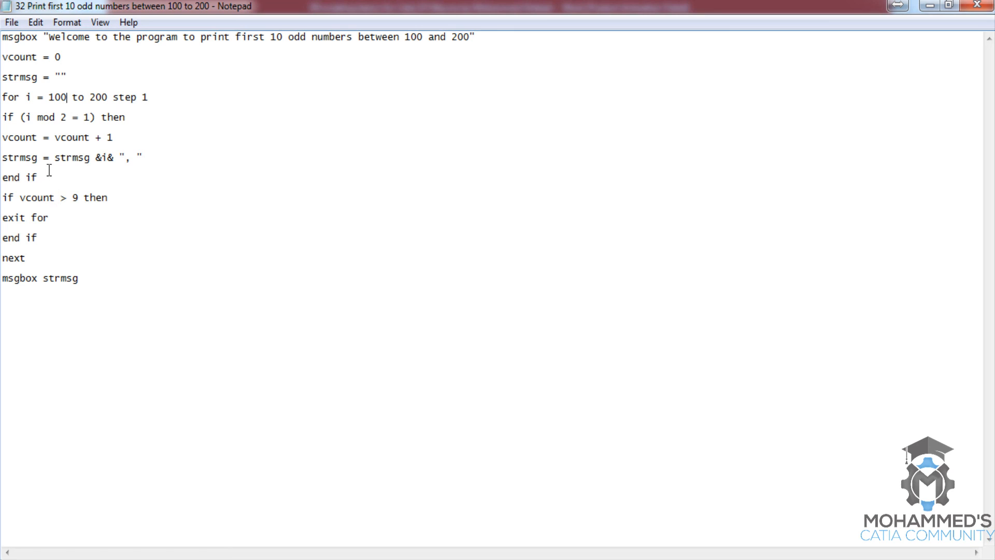
mouse_move(81, 153)
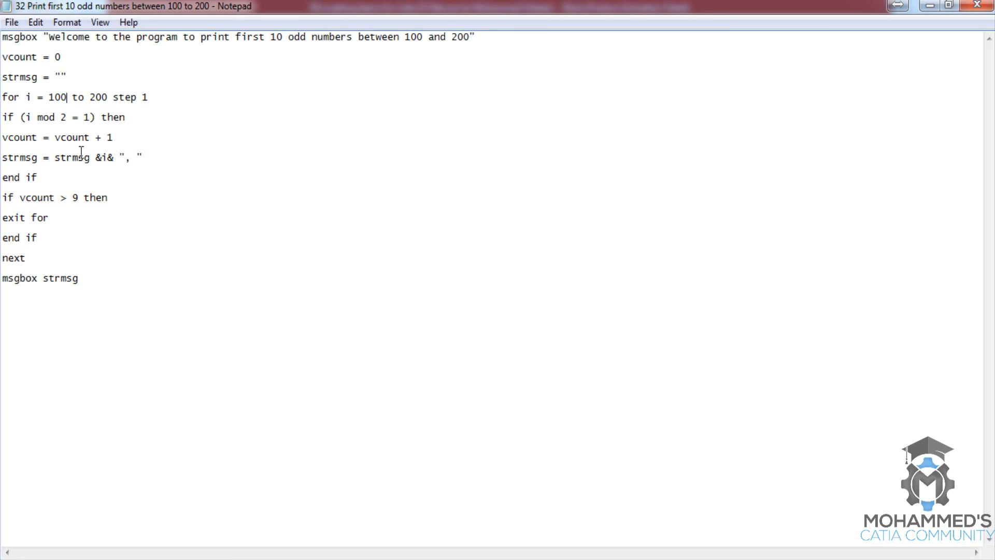
mouse_move(108, 138)
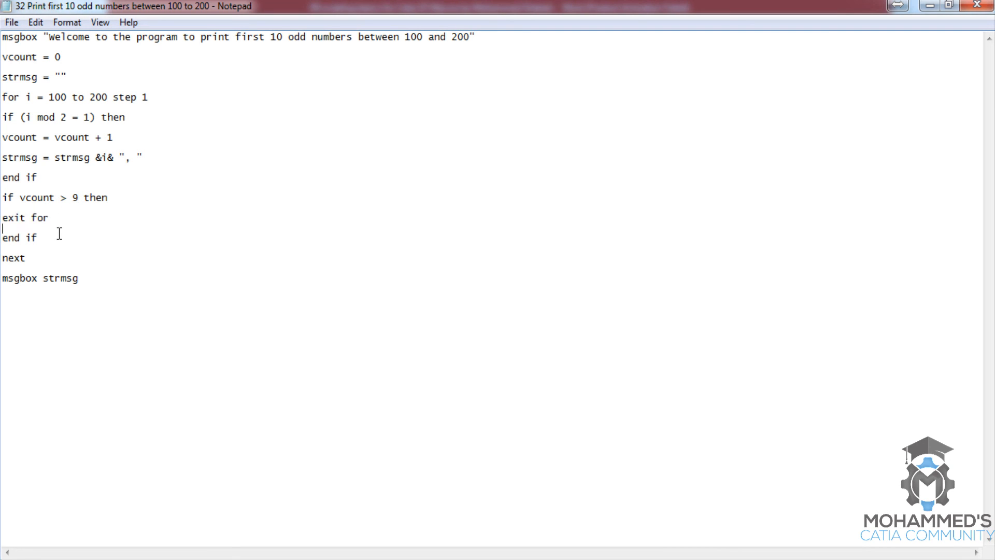
click(50, 218)
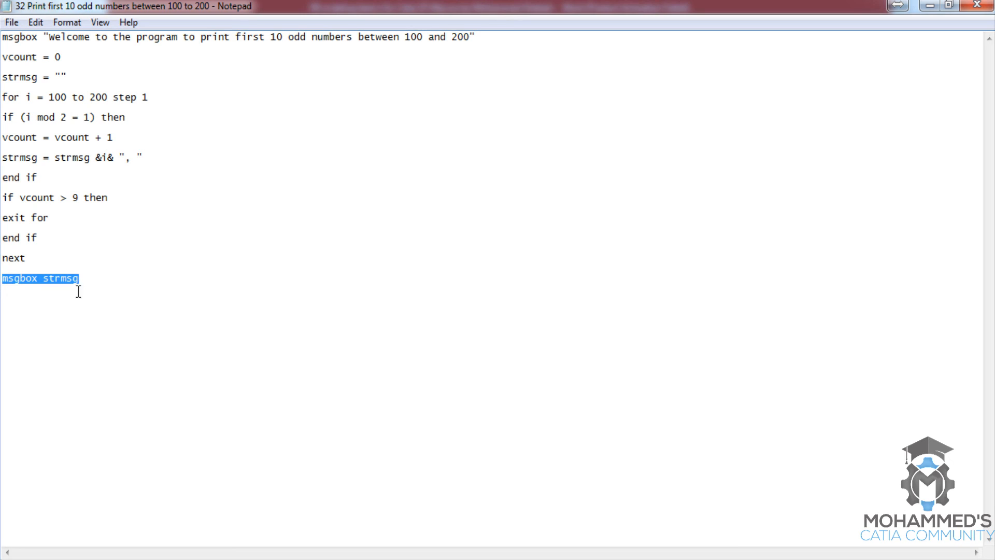
click(81, 278)
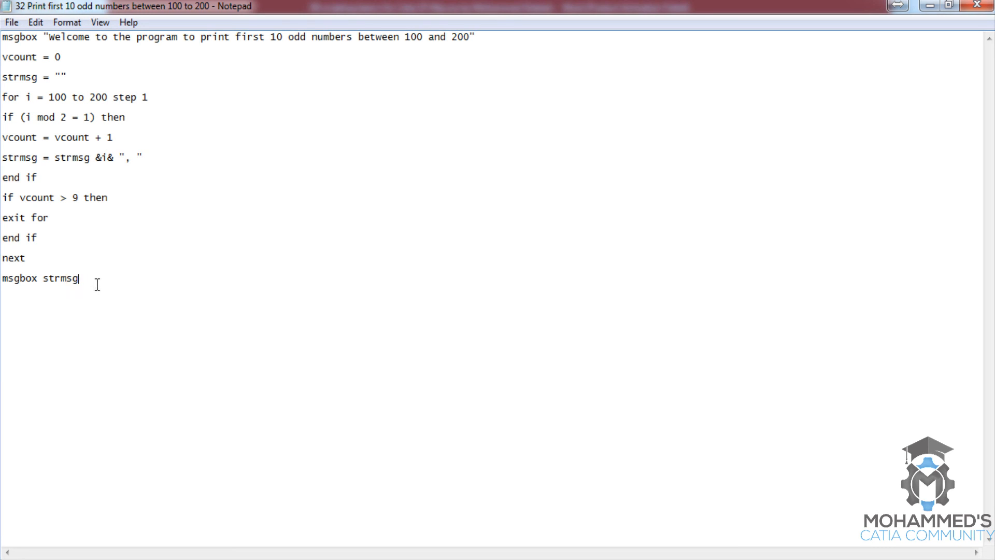
mouse_move(212, 303)
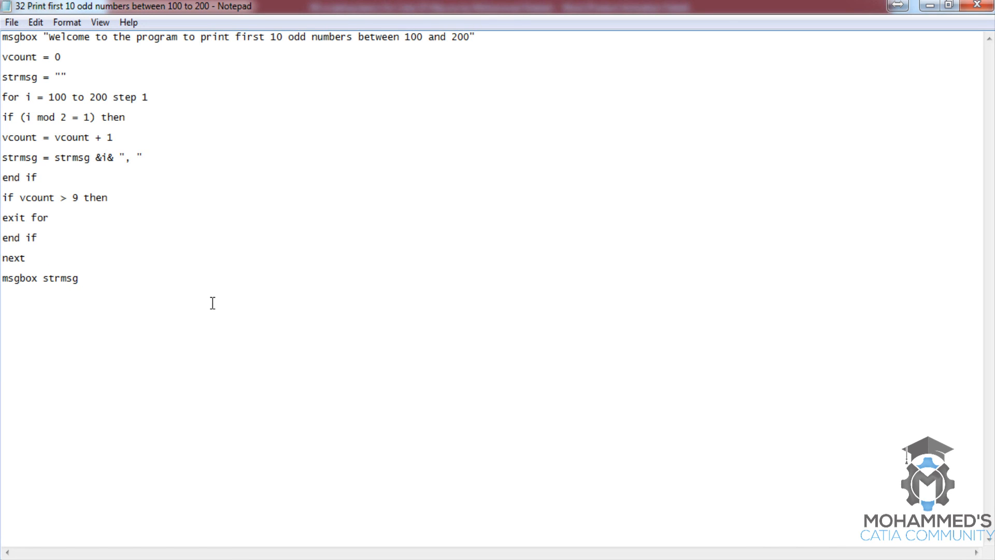
mouse_move(186, 304)
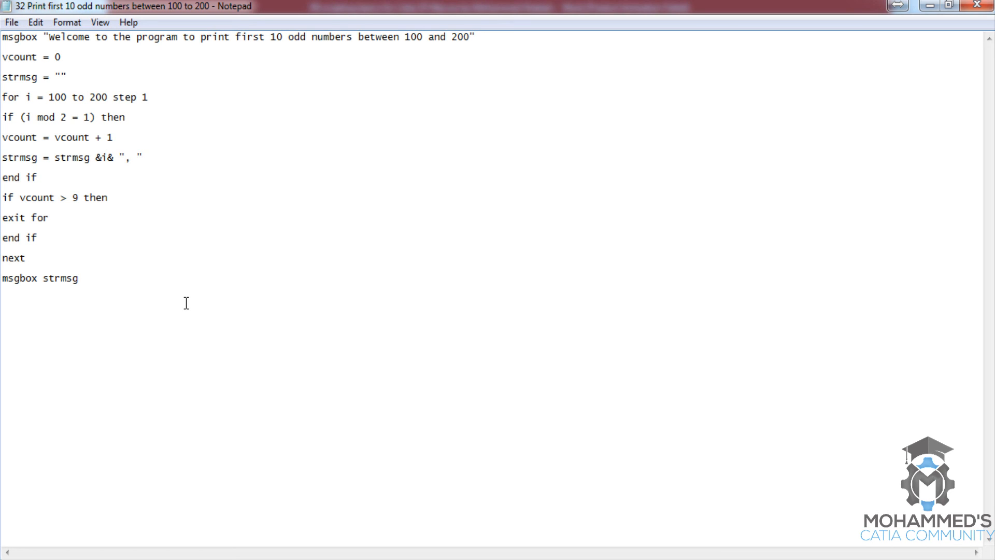
click(111, 289)
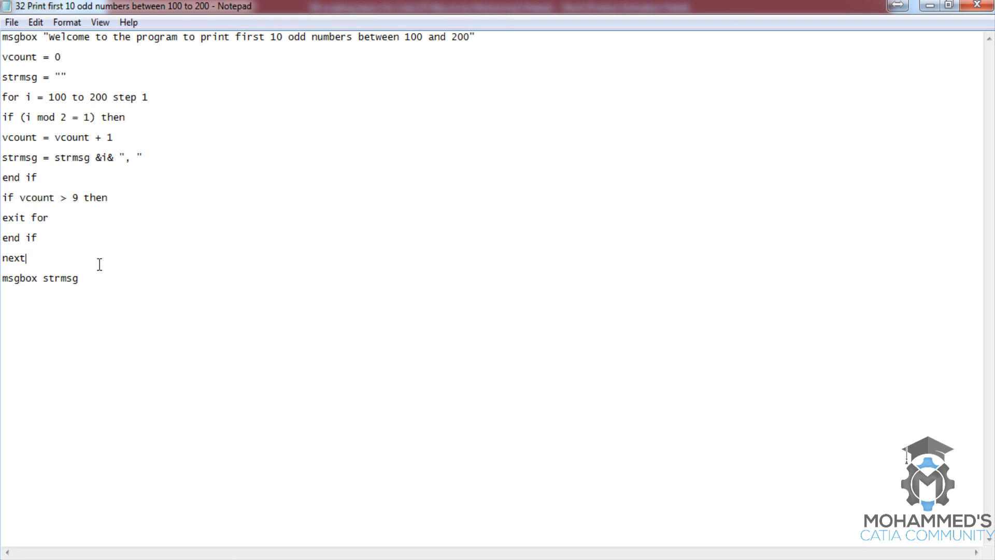
click(38, 237)
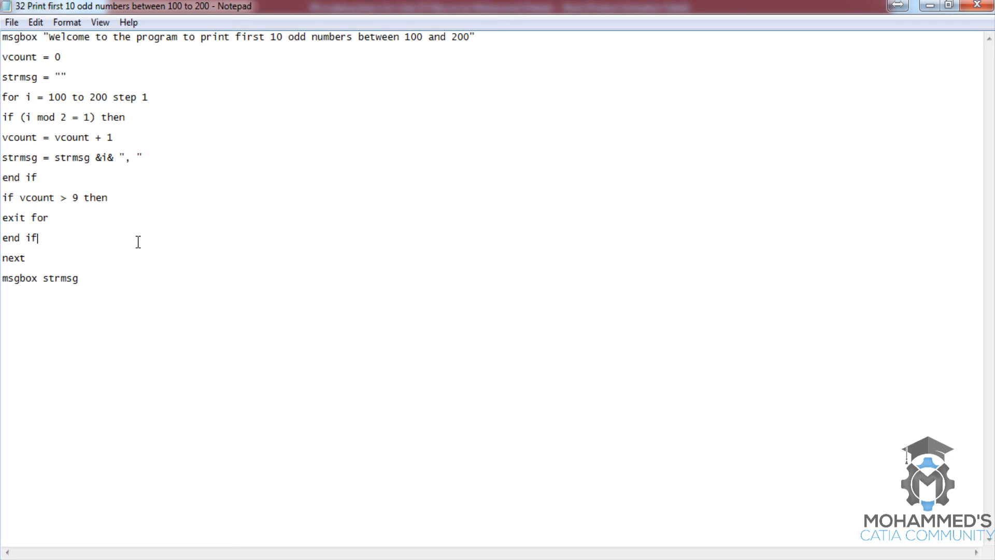